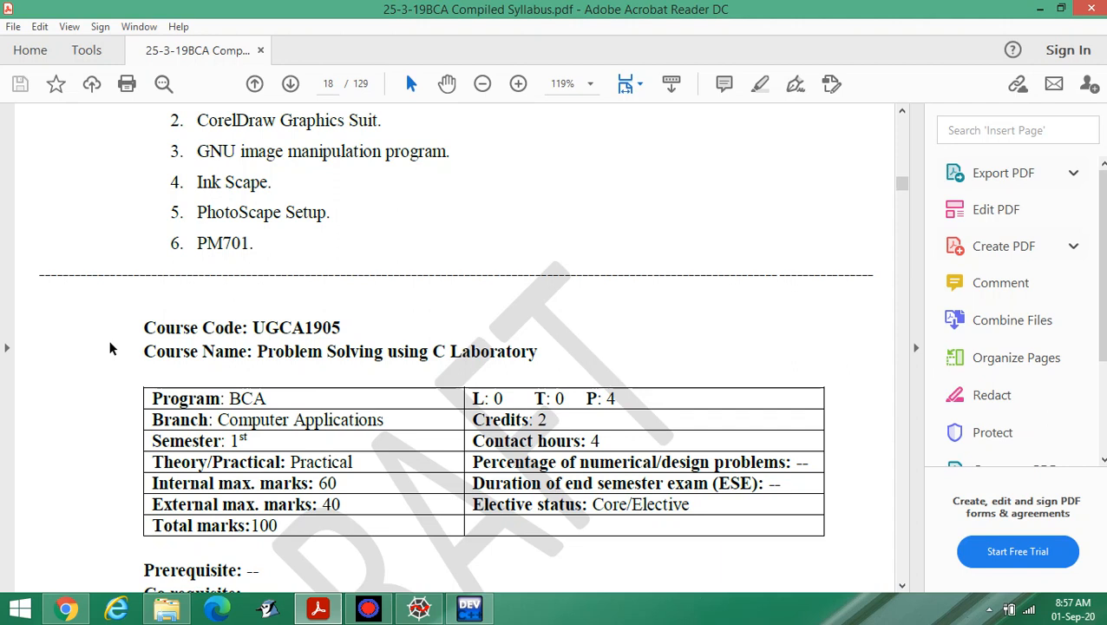
pyautogui.moveTo(95, 344)
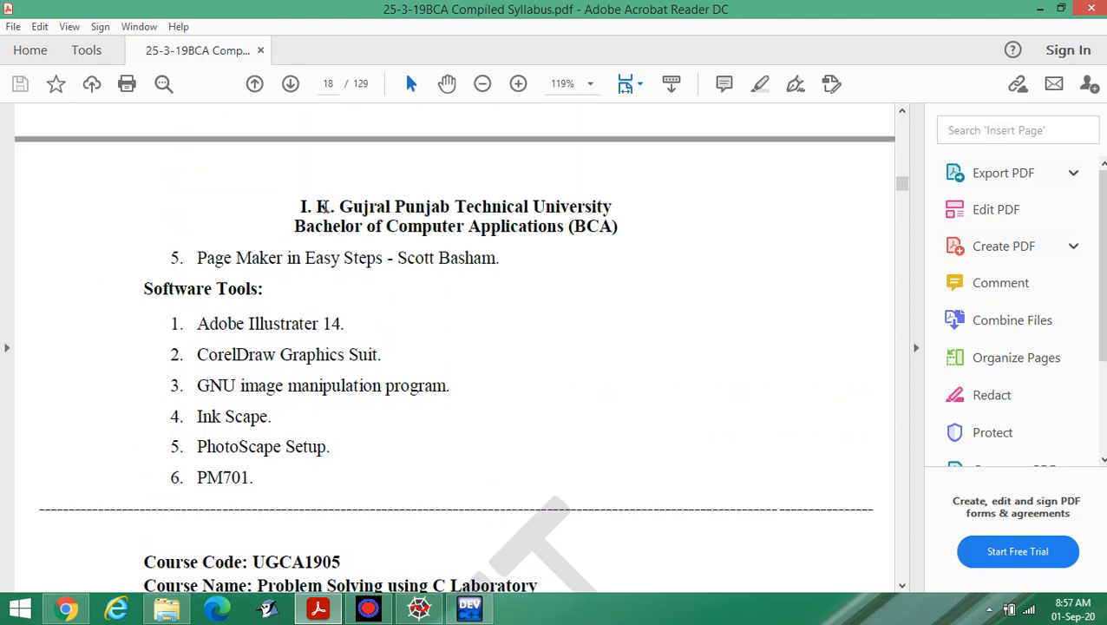
pyautogui.moveTo(632, 321)
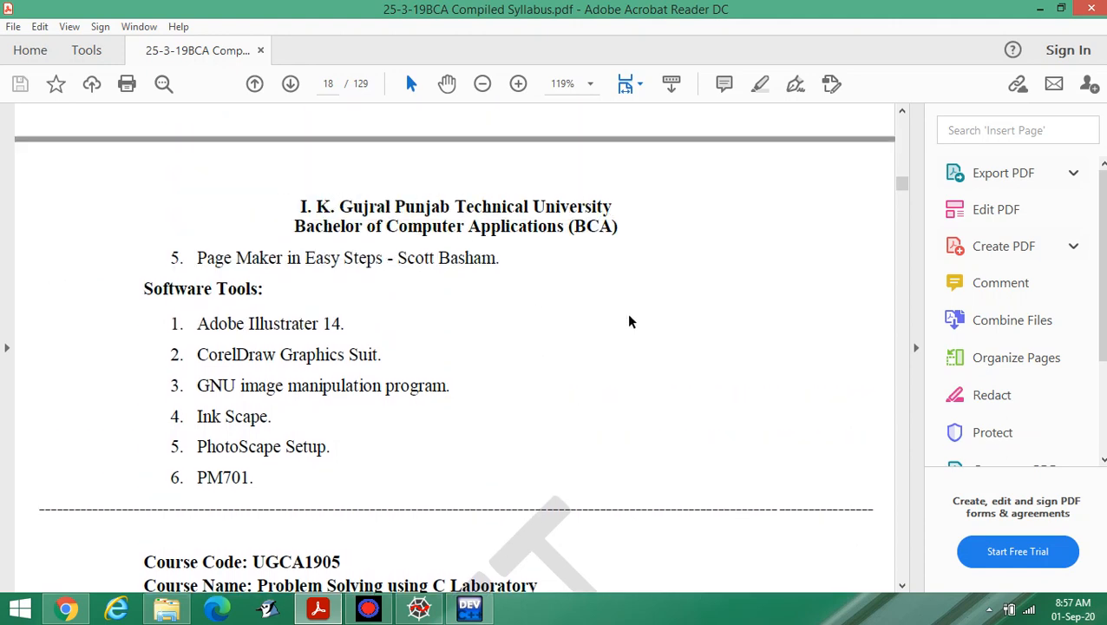
# - Scroll the syllabus PDF to page 19, listing C lab assignments 3 through 10
pyautogui.scroll(-3)
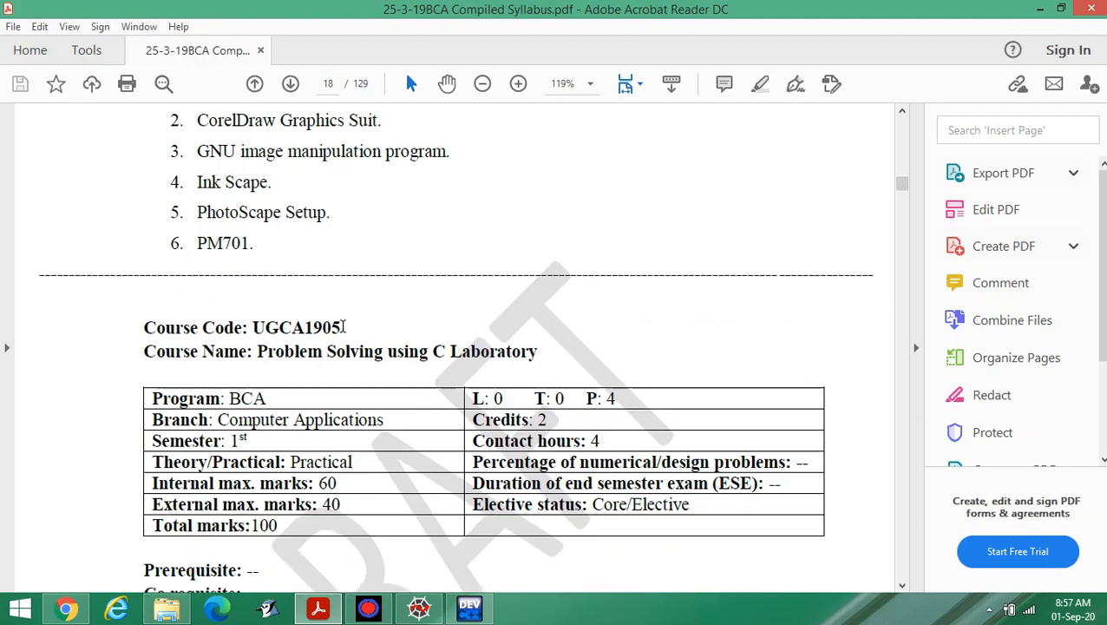
pyautogui.scroll(-3)
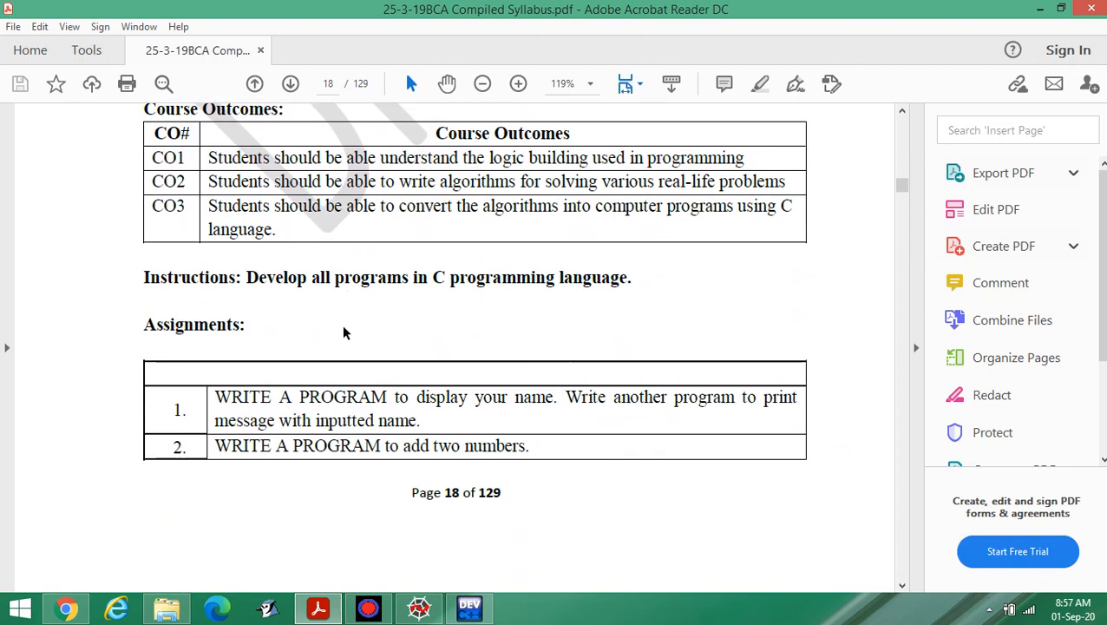
pyautogui.scroll(-3)
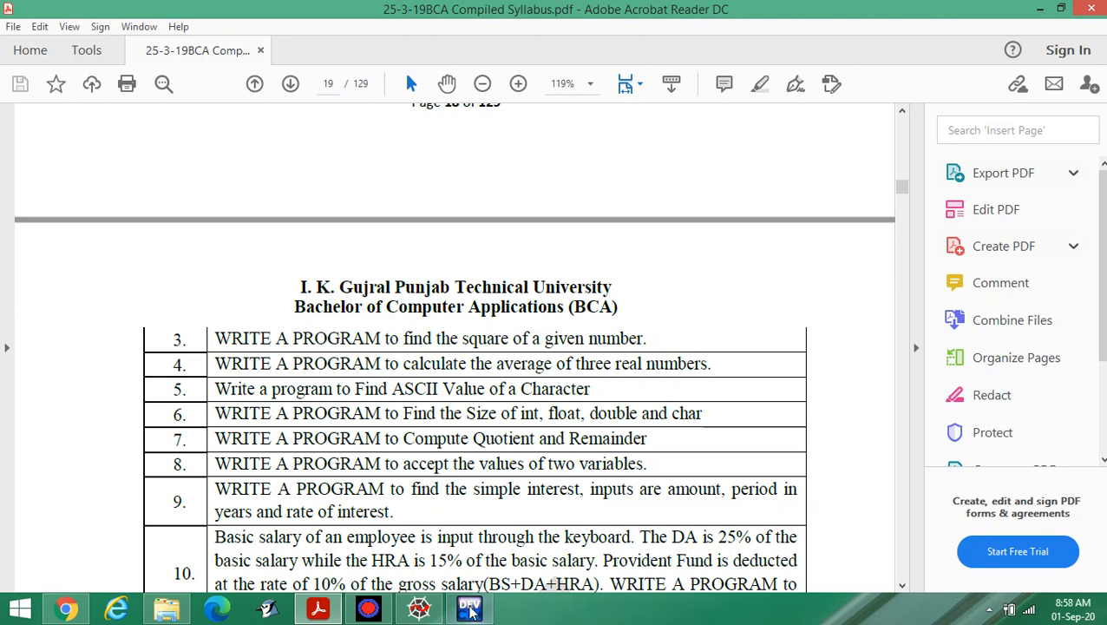
# - Switch to Dev-C++ showing 3.c with its Program Number 3 header comment
pyautogui.click(469, 608)
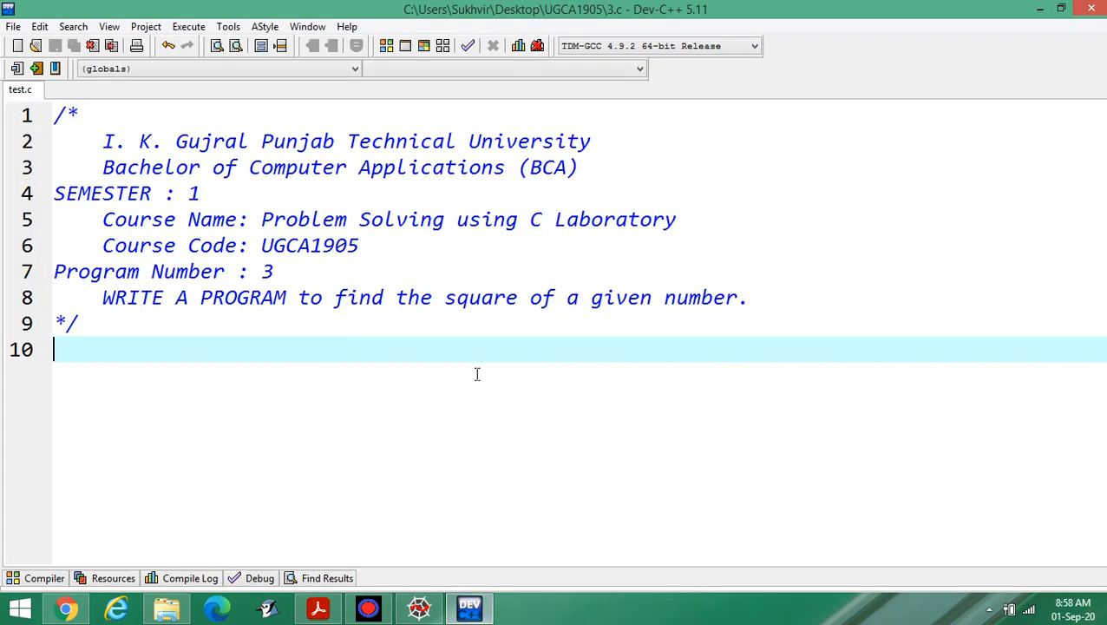
pyautogui.moveTo(720, 183)
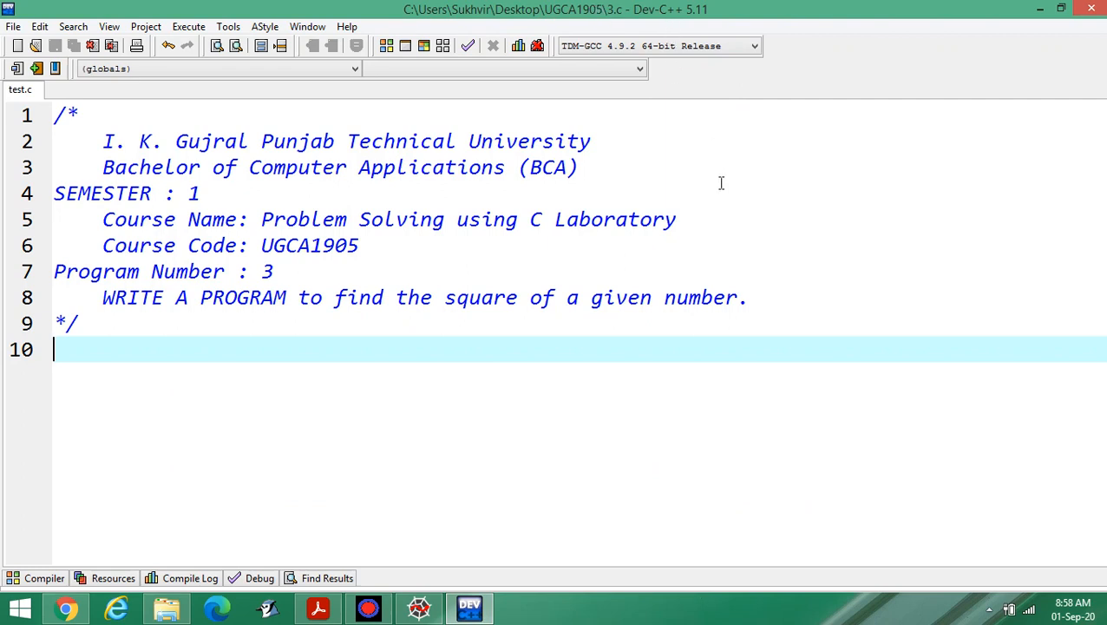
pyautogui.moveTo(702, 189)
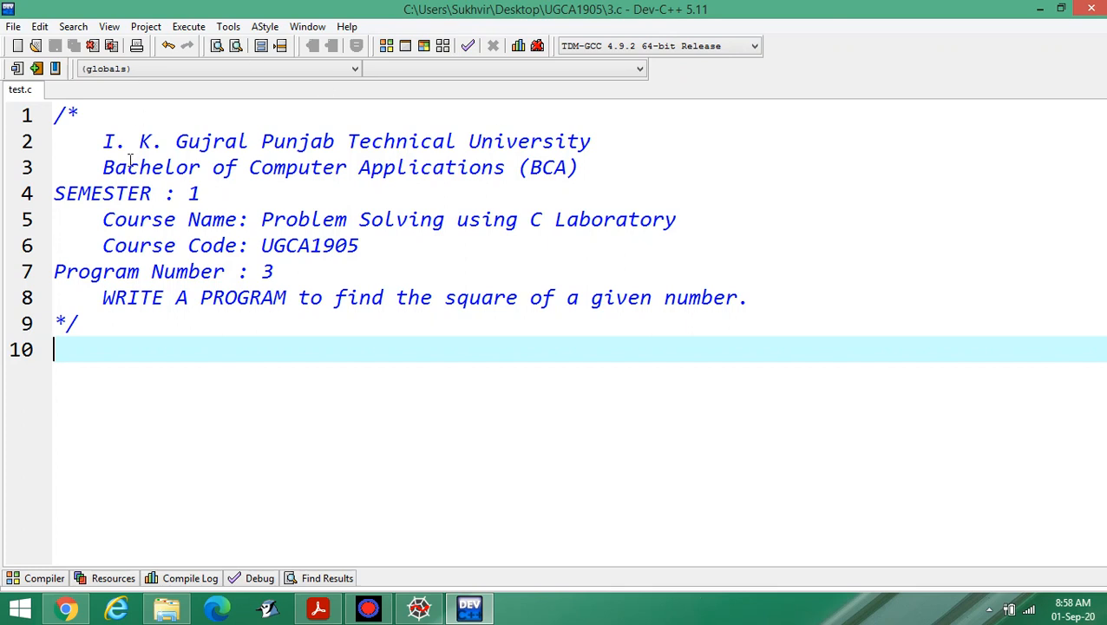
pyautogui.moveTo(107, 141)
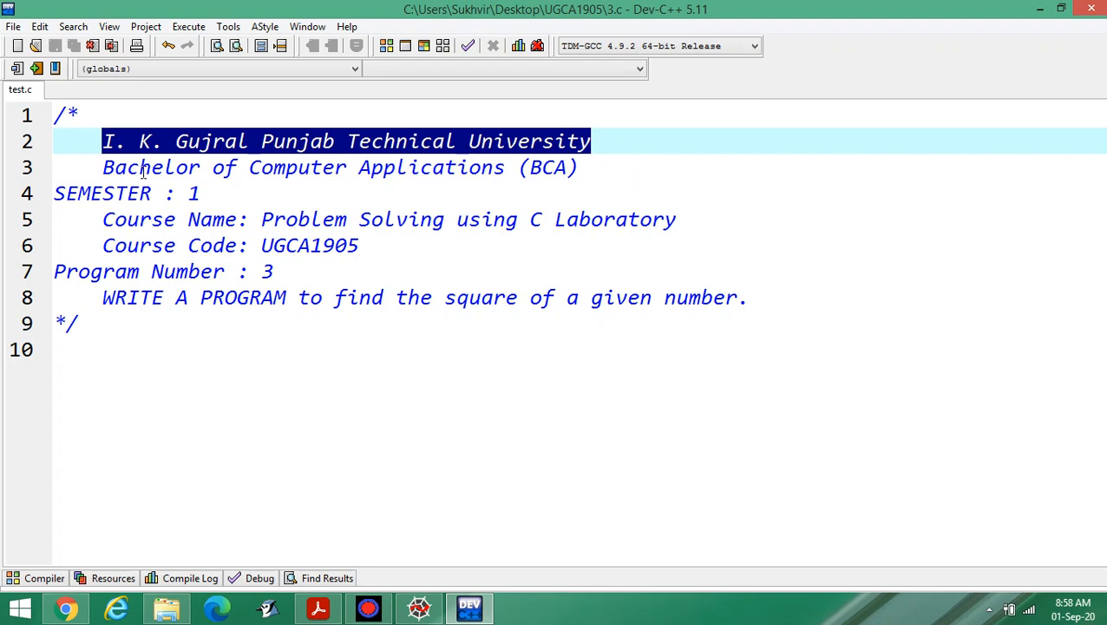
pyautogui.moveTo(148, 230)
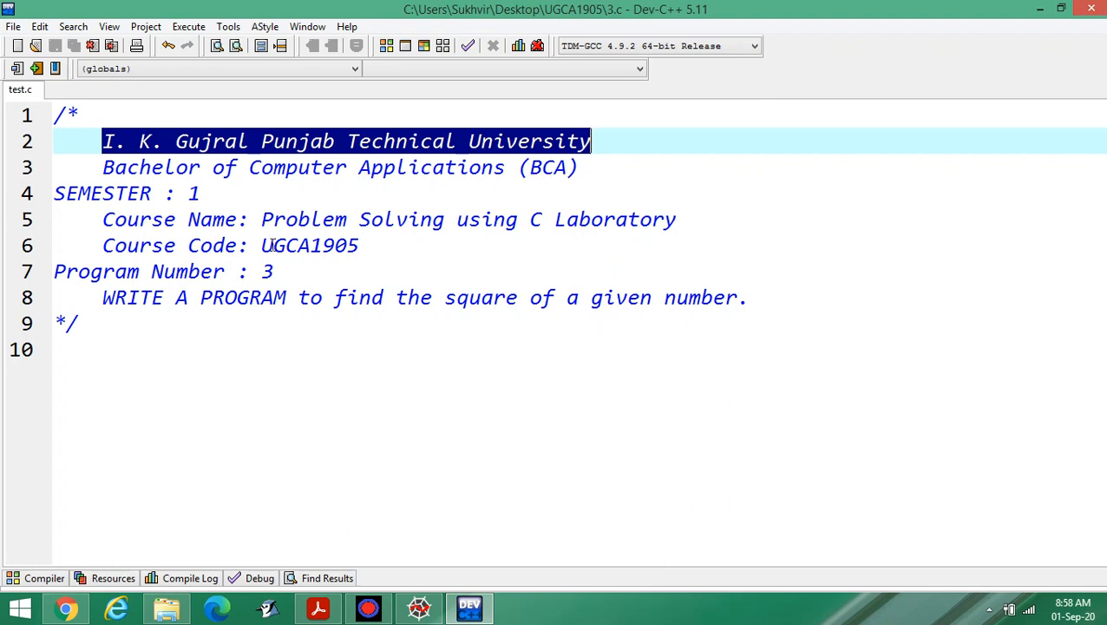
pyautogui.doubleClick(309, 245)
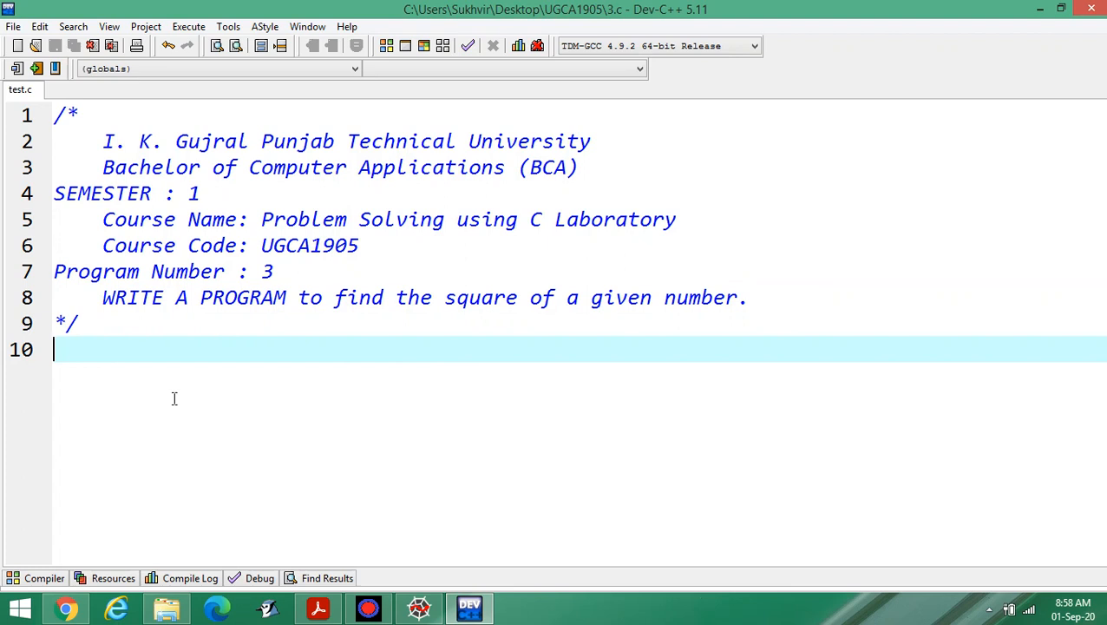
# - Add #include<stdio.h> and #include<conio.h> on lines 10 and 11
pyautogui.write('#i')
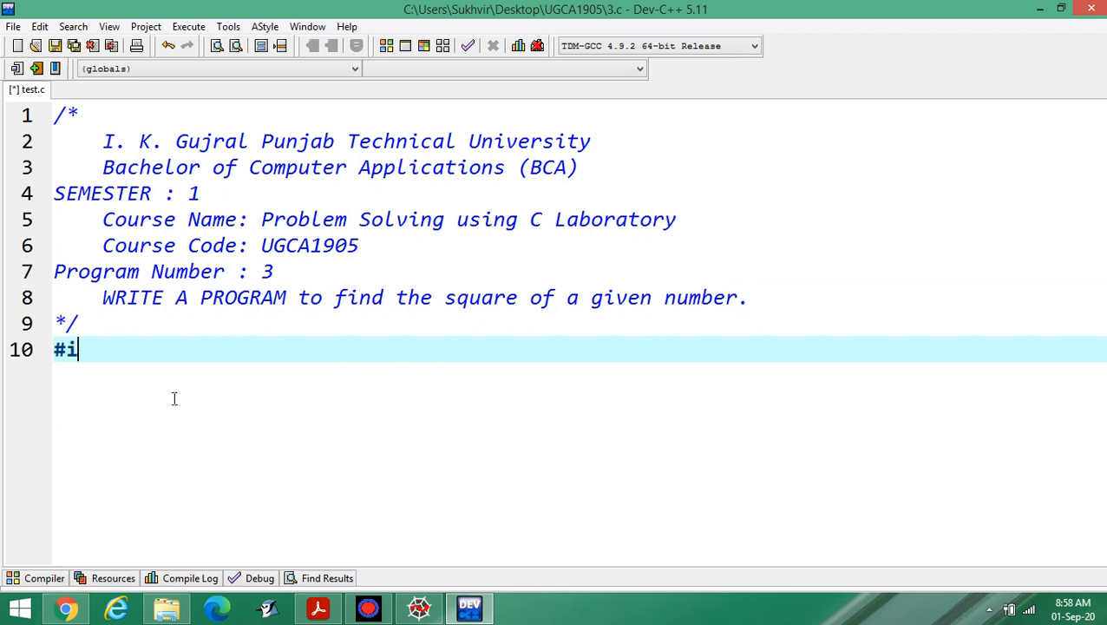
pyautogui.write('nclude')
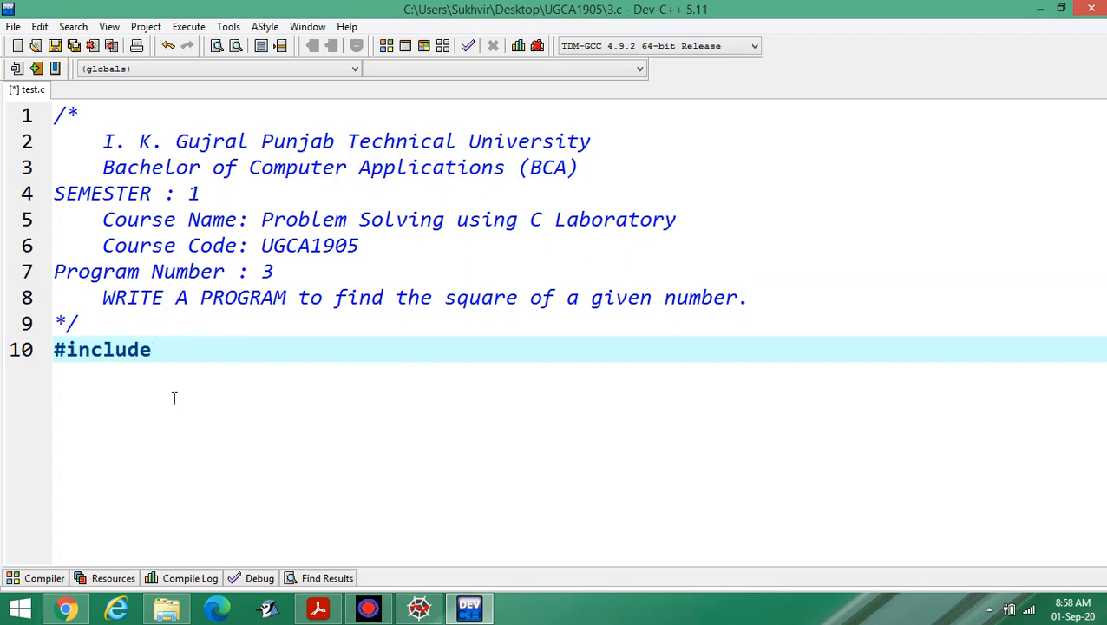
pyautogui.write('<stdio>')
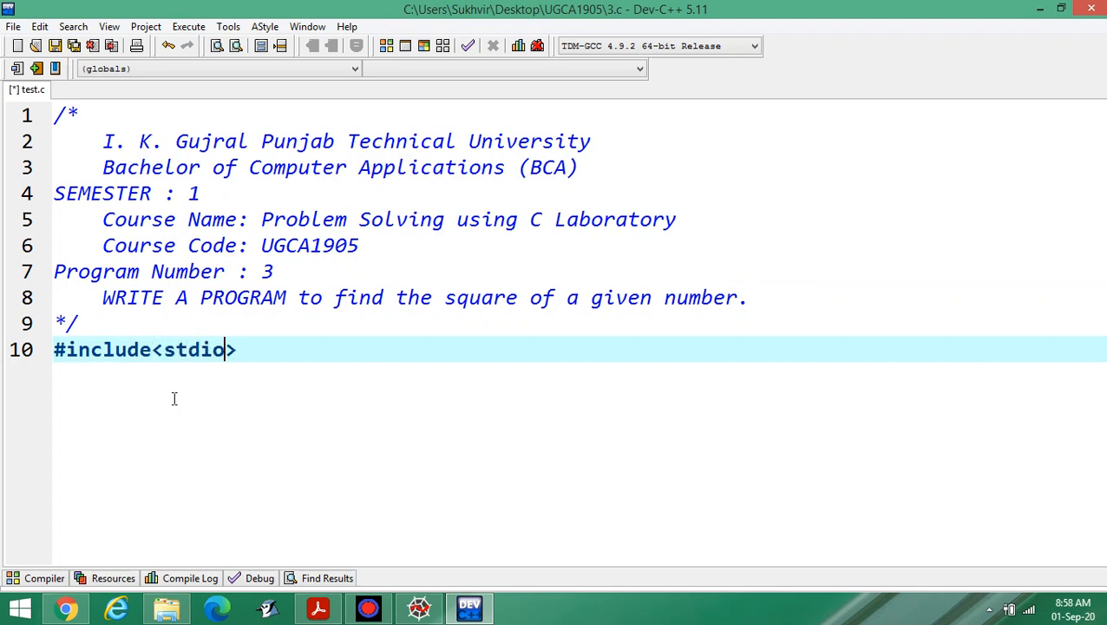
pyautogui.write('.h')
pyautogui.write('#')
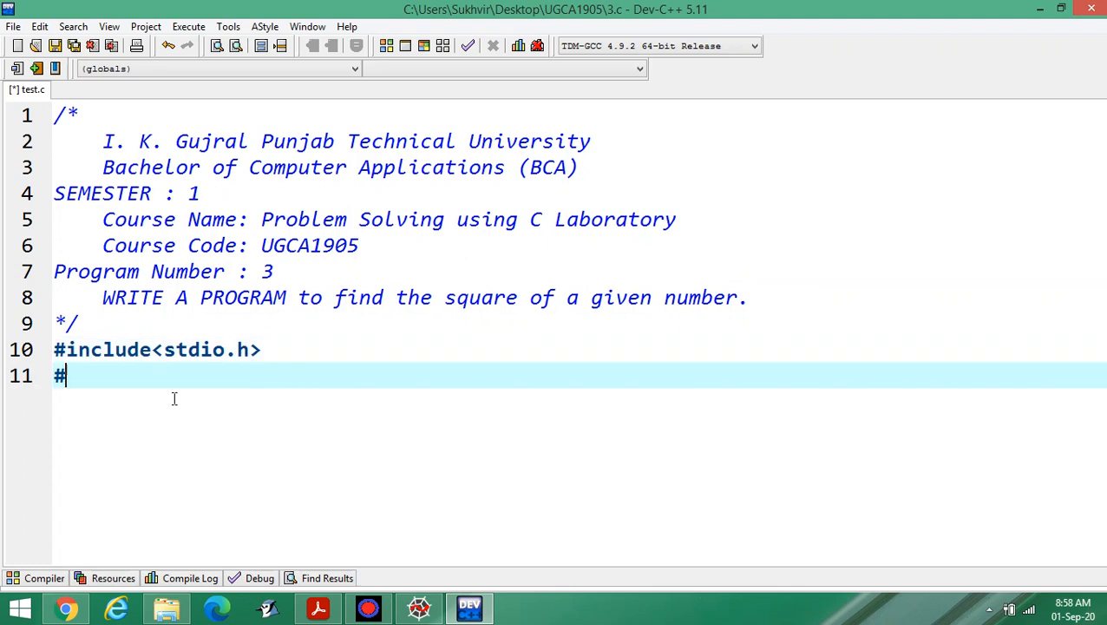
pyautogui.write('includ')
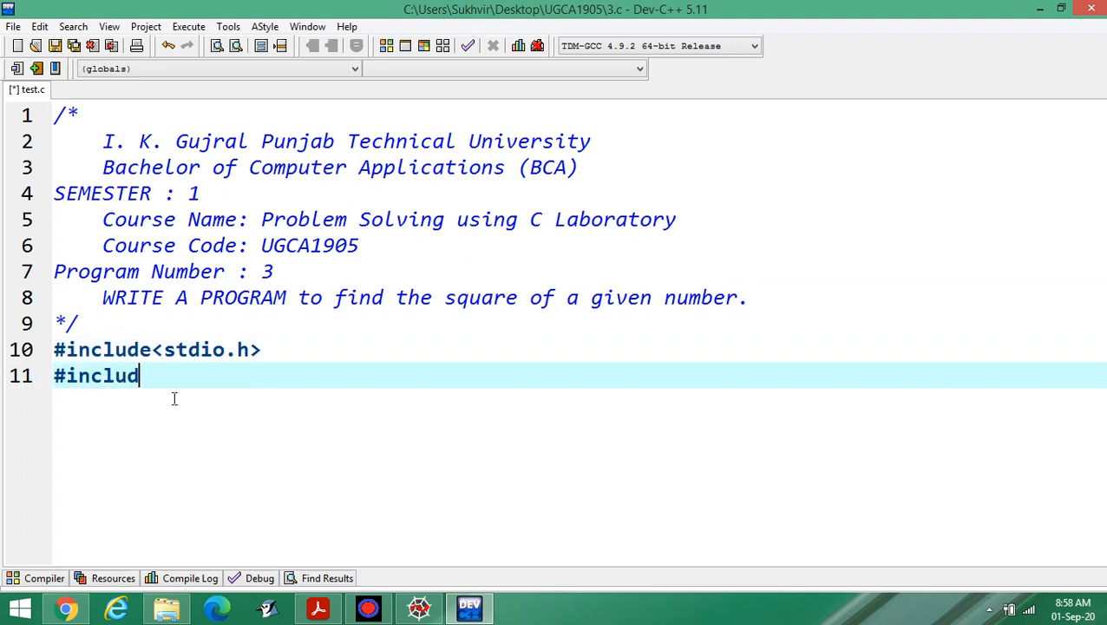
pyautogui.write('e<coni>')
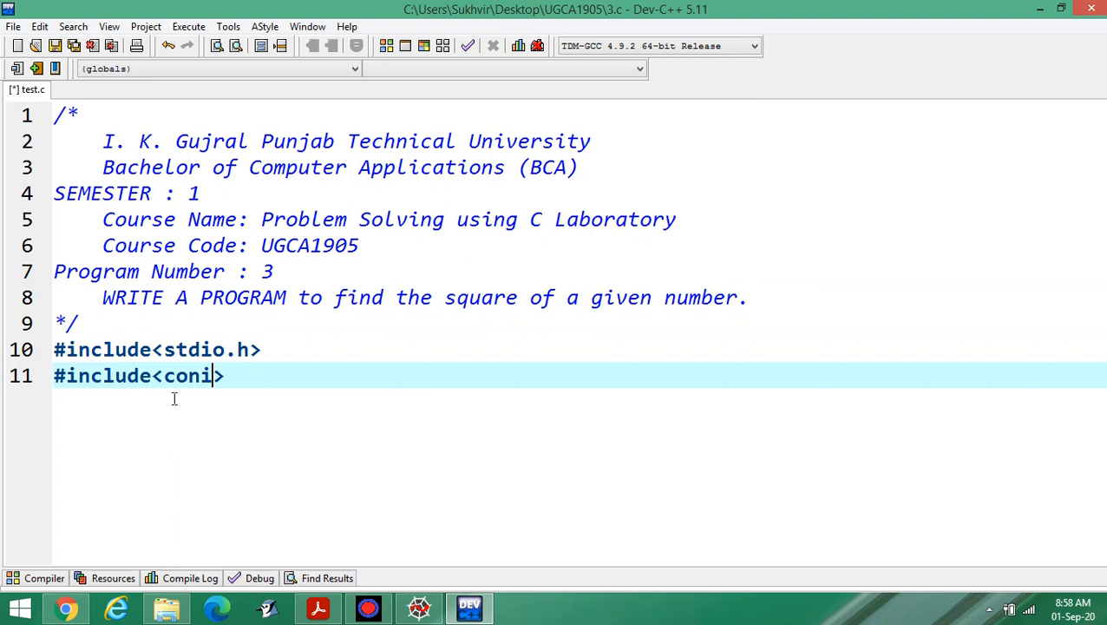
pyautogui.write('o.h')
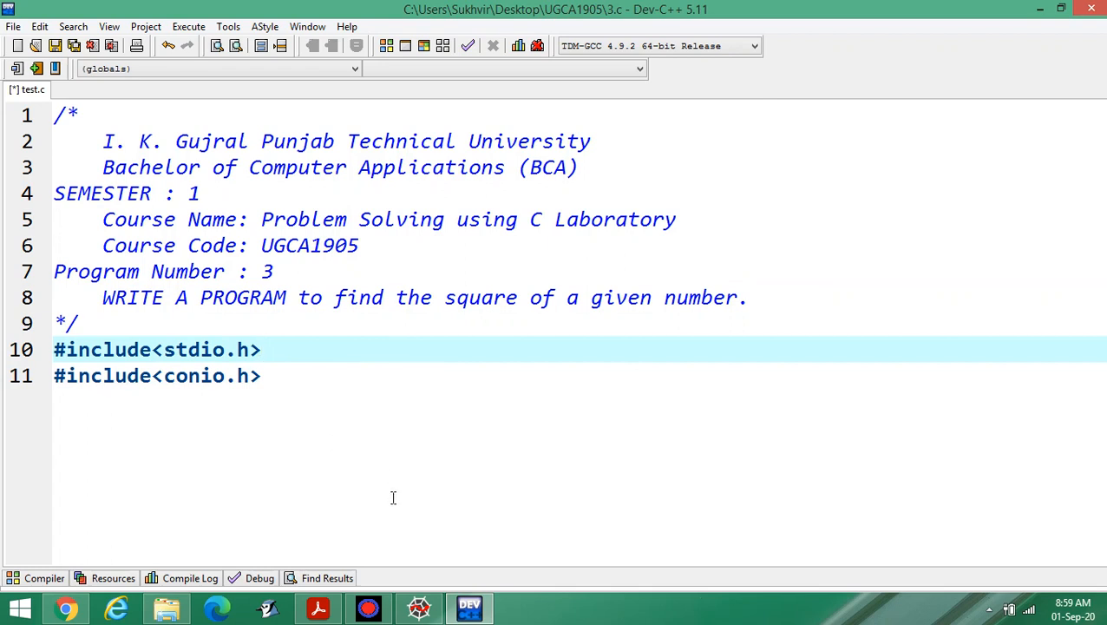
# - Comment the includes as the standard input output and console input headers
pyautogui.write('//')
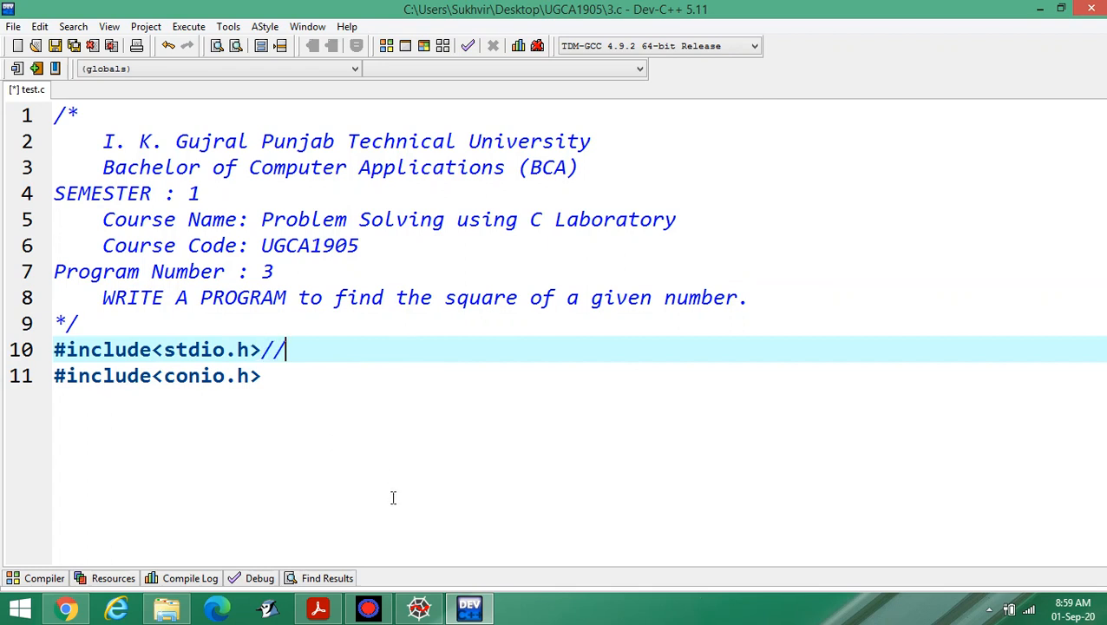
pyautogui.write('standa')
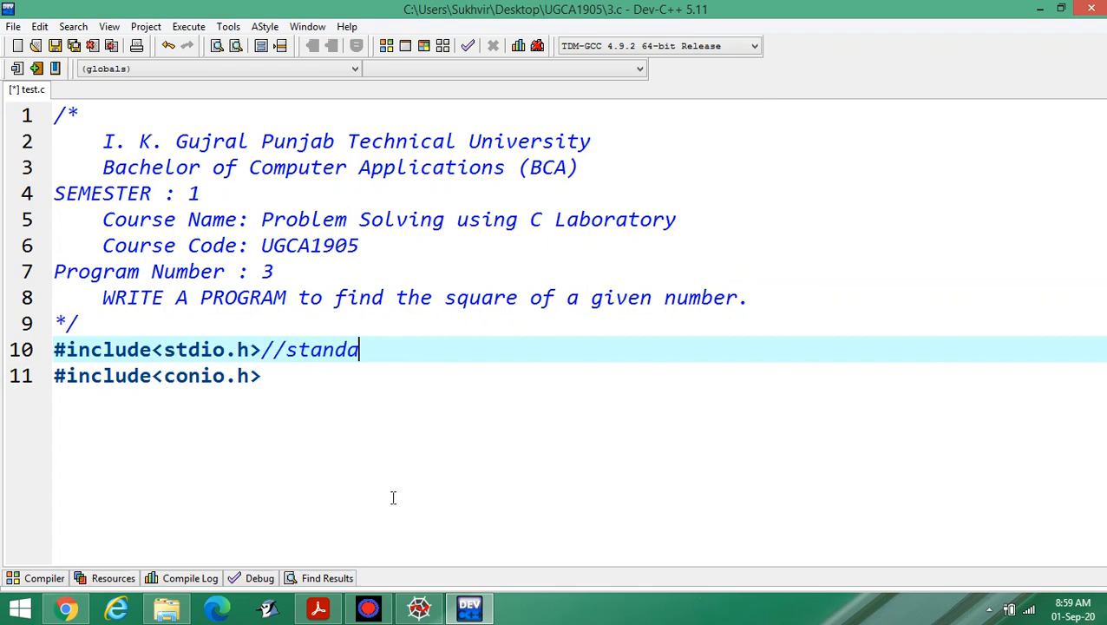
pyautogui.write('rd in')
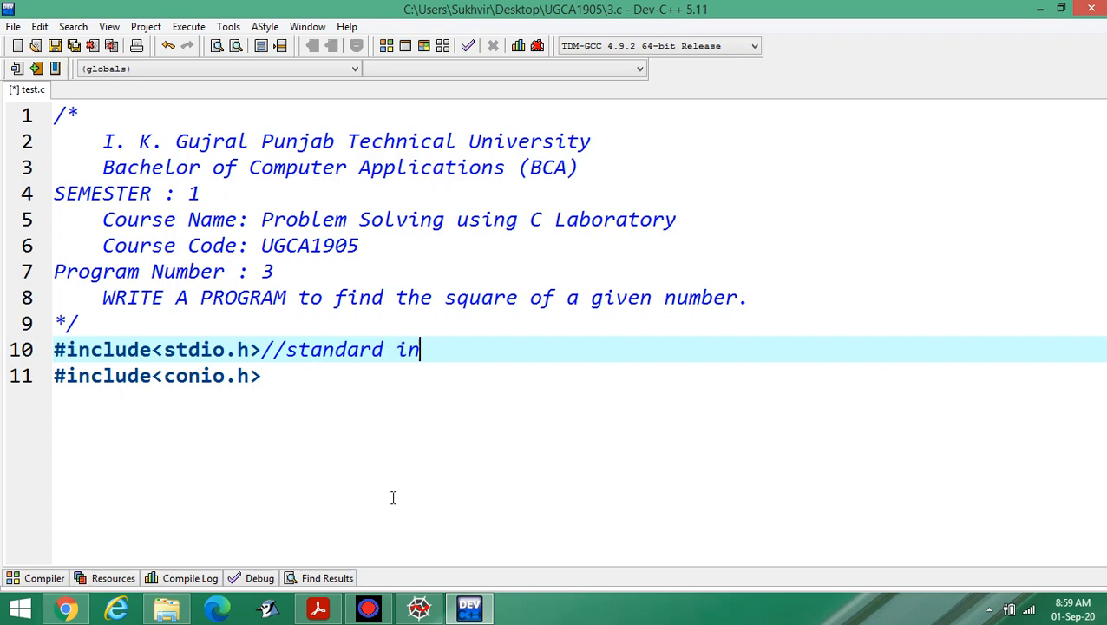
pyautogui.write('put ou')
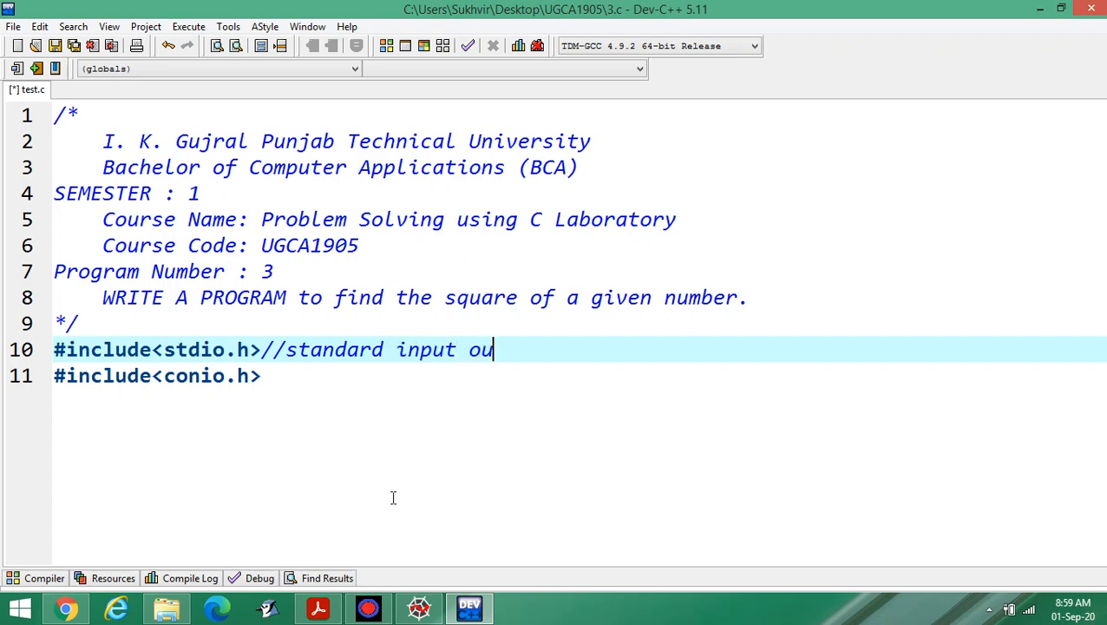
pyautogui.write('tput heade')
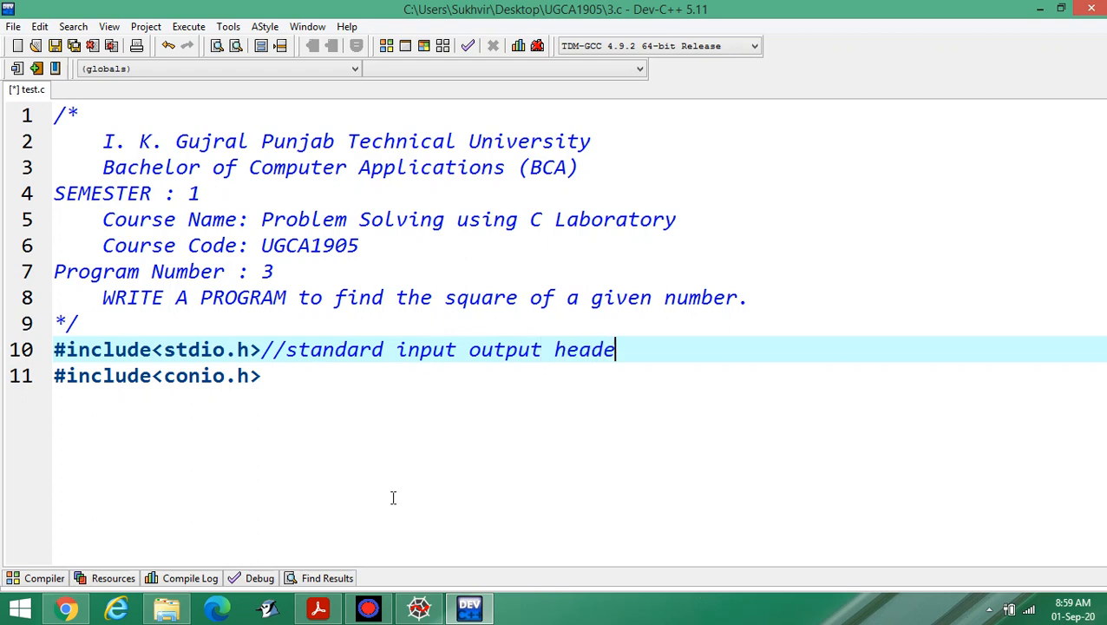
pyautogui.write('r')
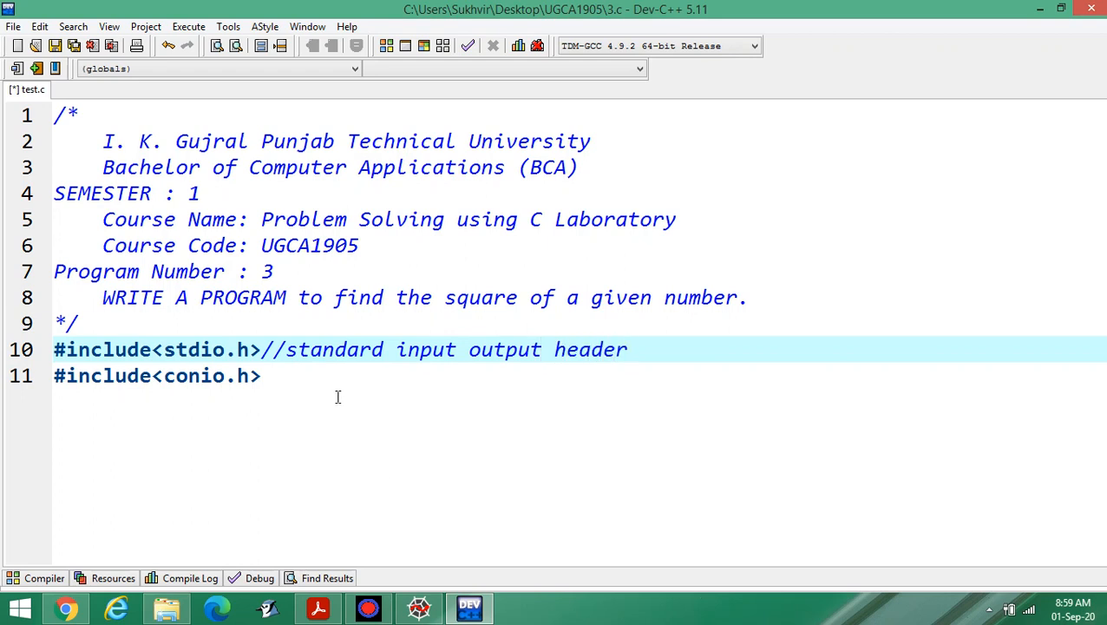
pyautogui.write('//')
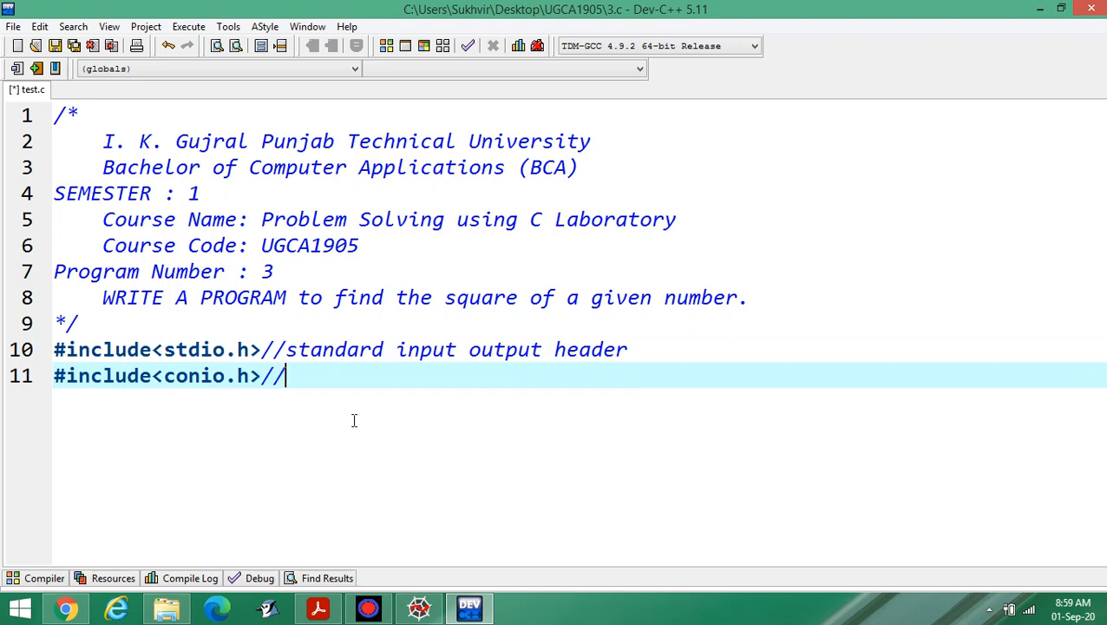
pyautogui.write('console')
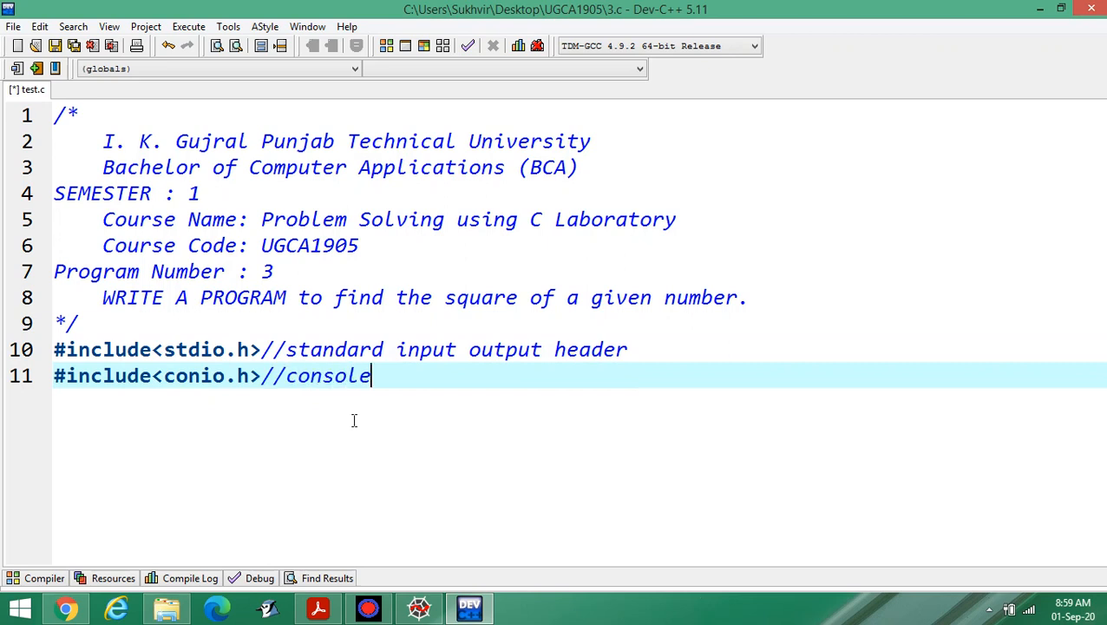
pyautogui.write('input output hea')
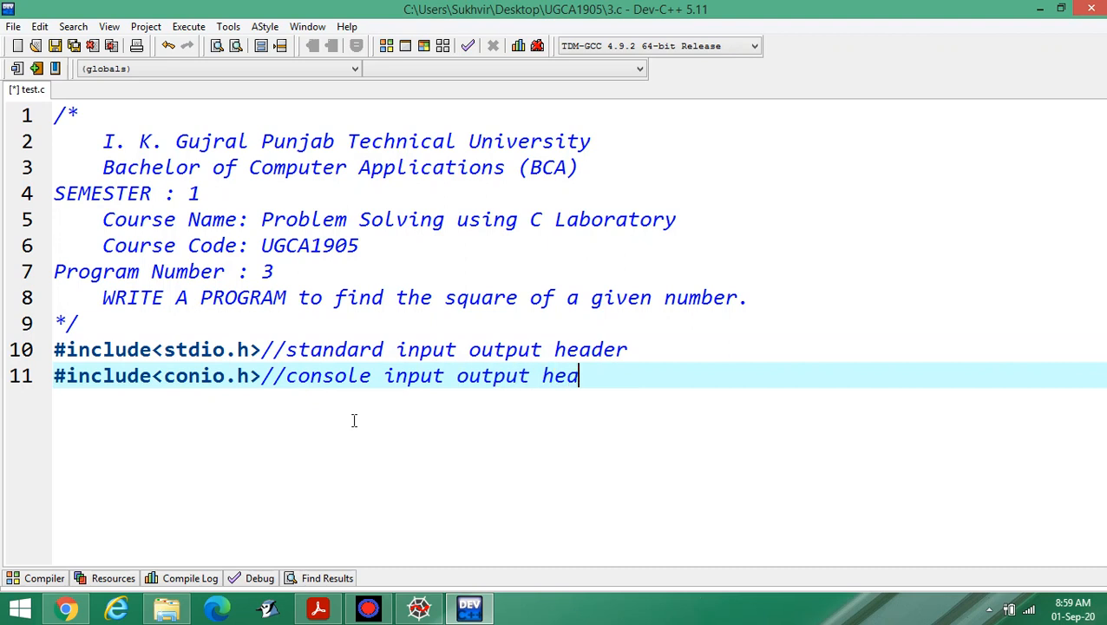
# - Extend the comments with '(printf and scanf)' and '(getch and clrscr)'
pyautogui.write('der')
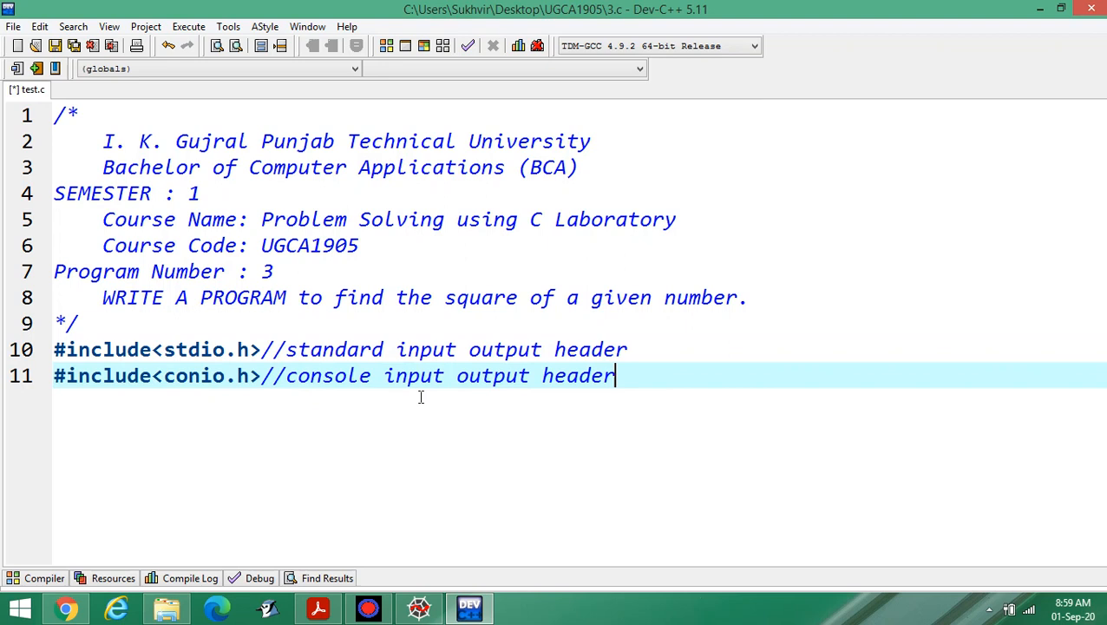
pyautogui.write('(')
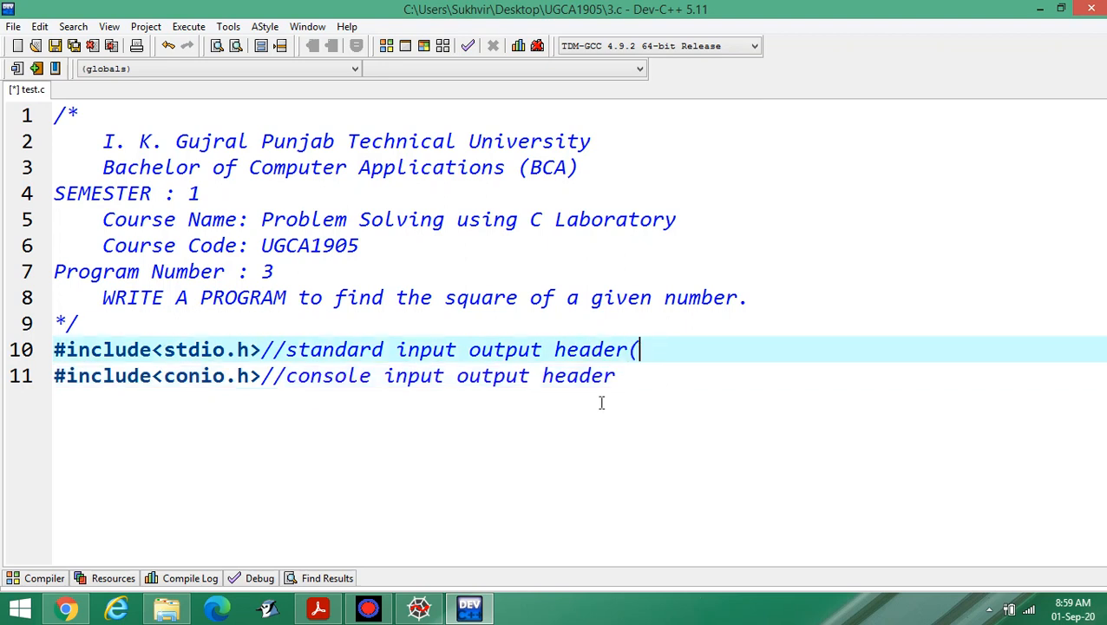
pyautogui.write('printf and')
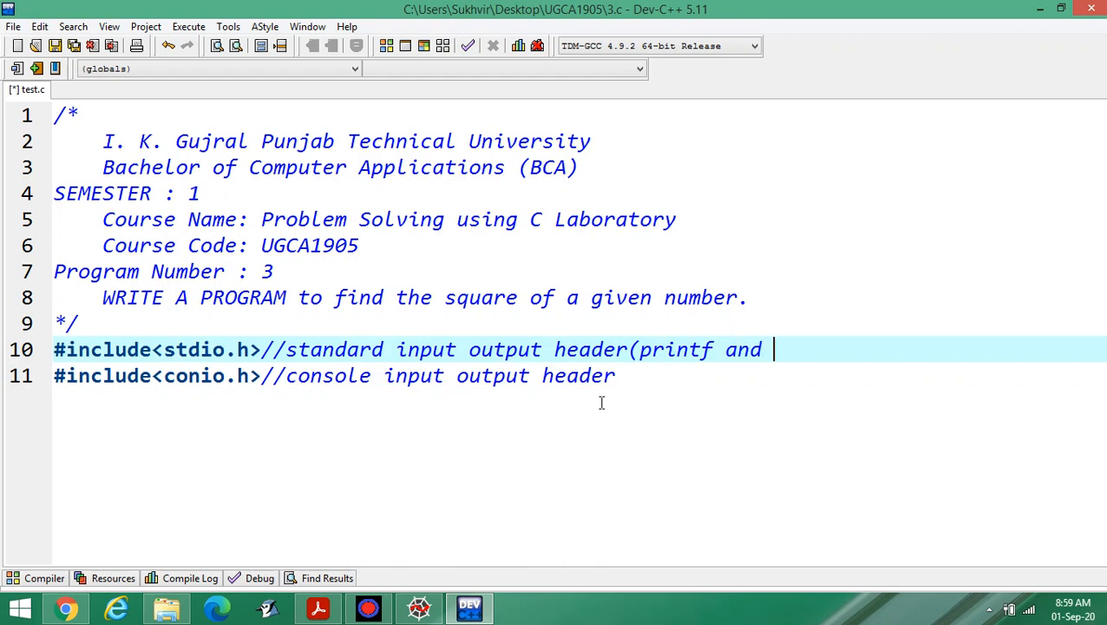
pyautogui.write('scanf')
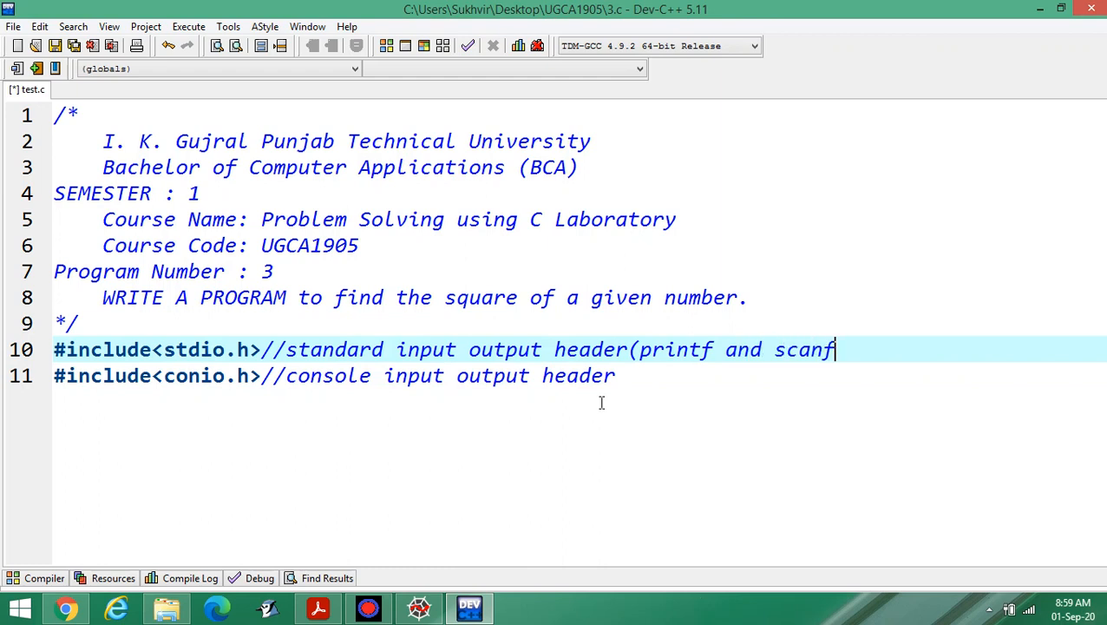
pyautogui.write(')')
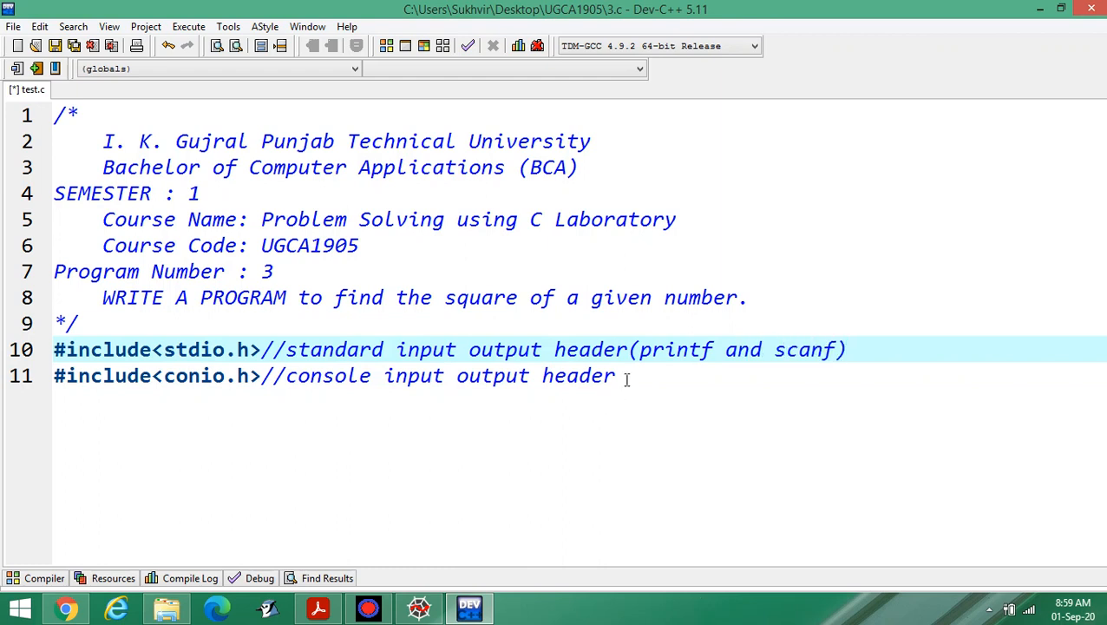
pyautogui.write('(')
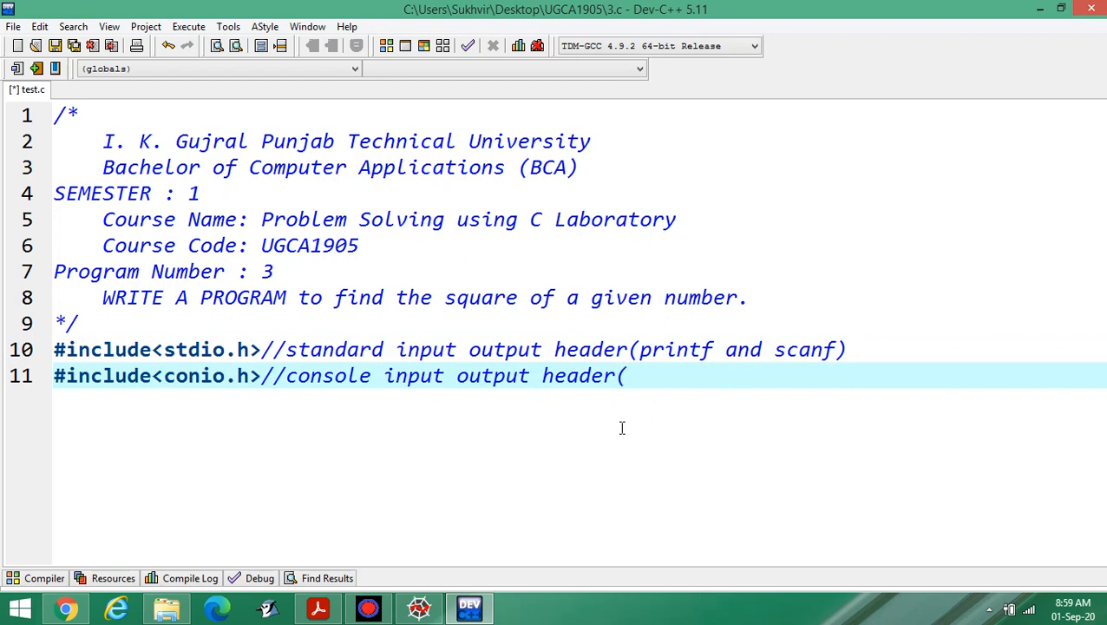
pyautogui.write('getch a')
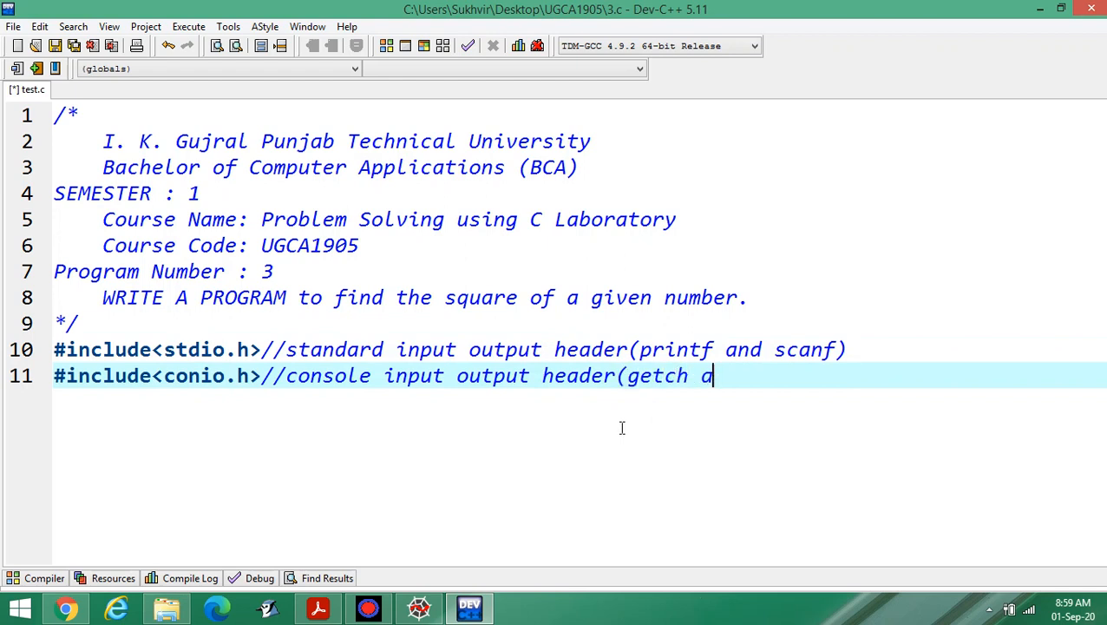
pyautogui.write('nd ck')
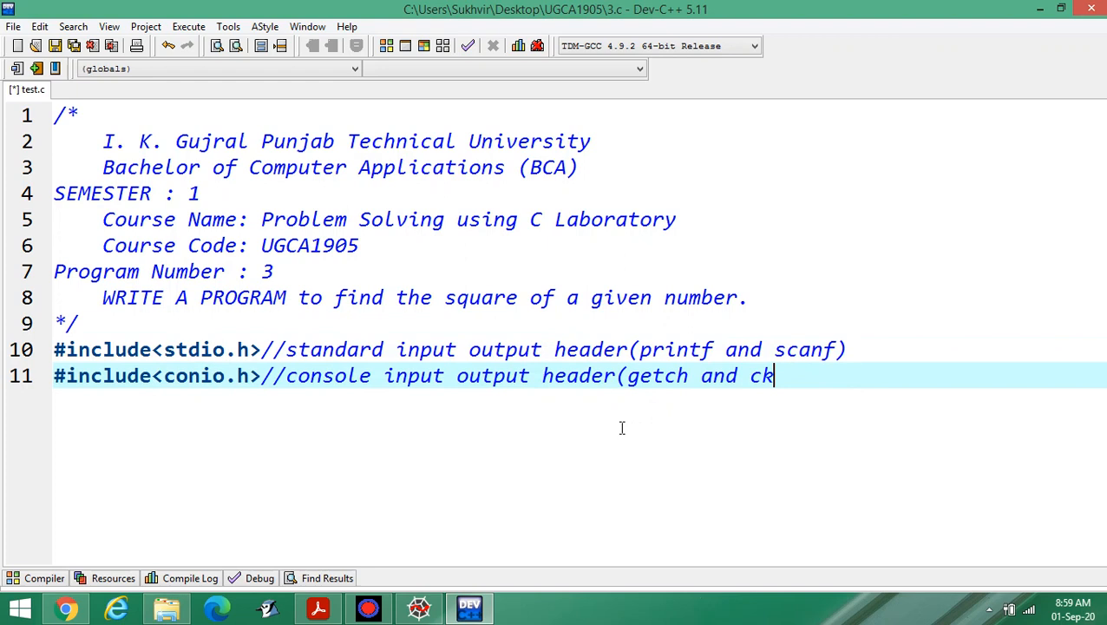
pyautogui.write('rs')
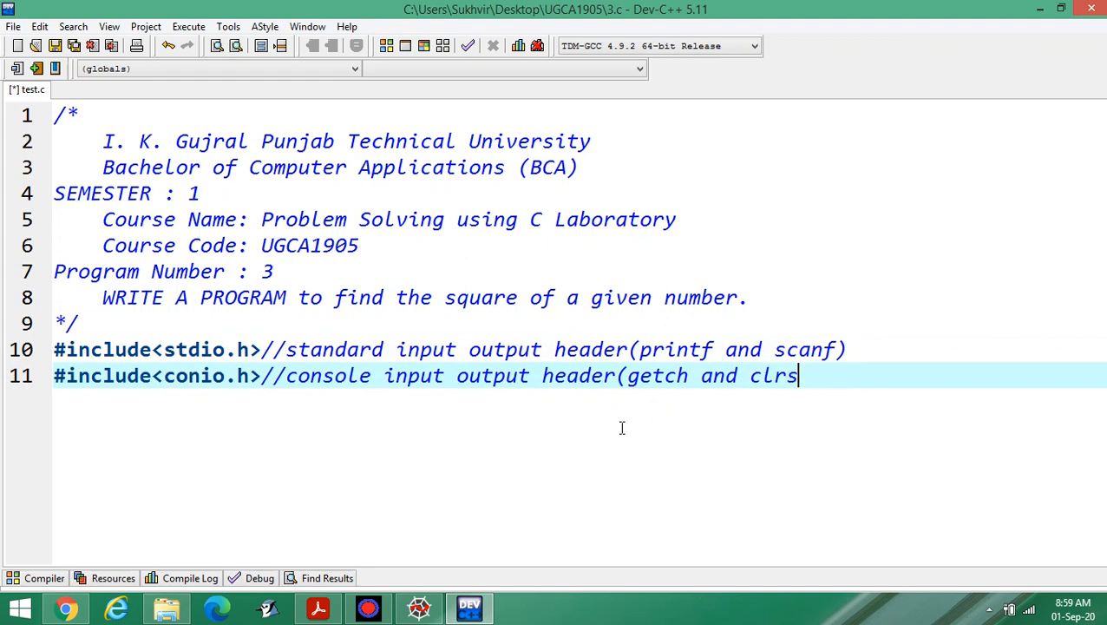
pyautogui.write('cr)')
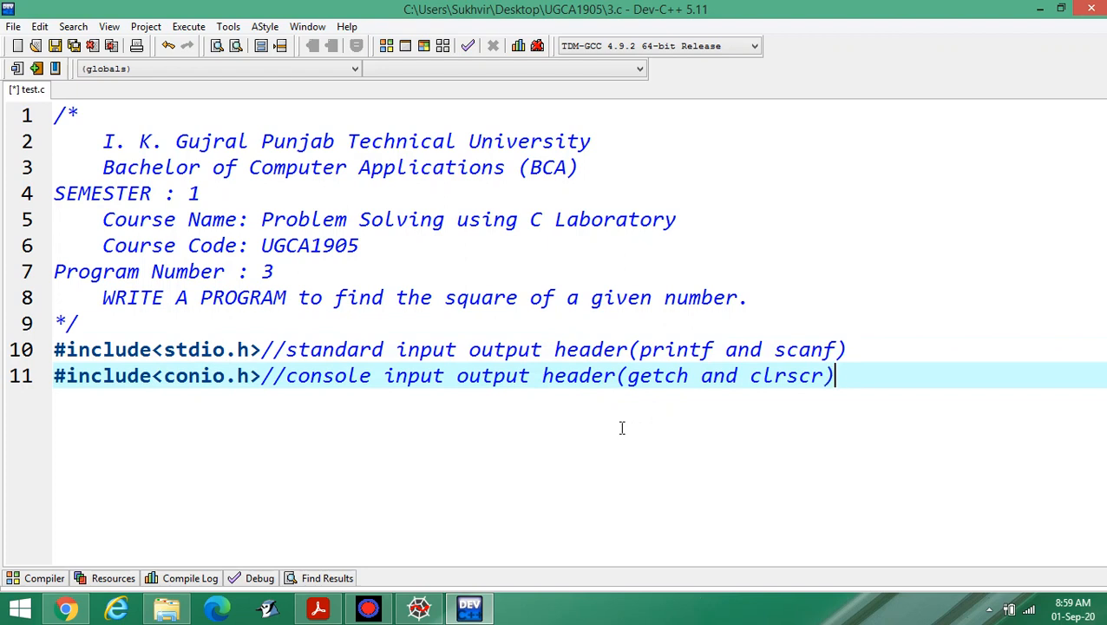
pyautogui.moveTo(713, 498)
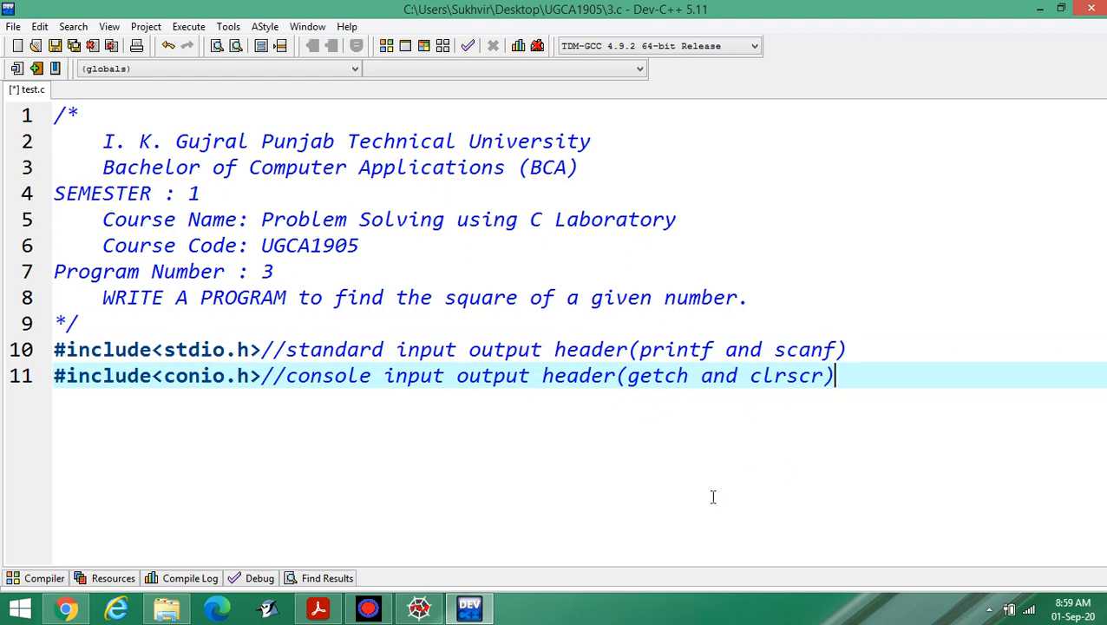
# - Write void main() with an empty brace-enclosed body below the includes
pyautogui.write('vo')
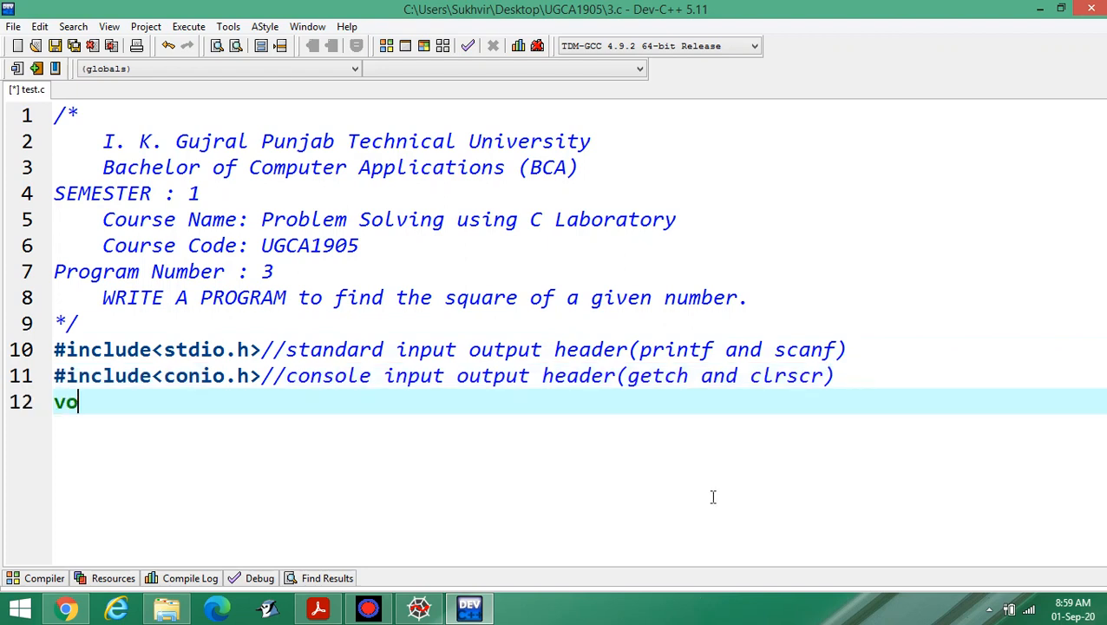
pyautogui.write('id mai')
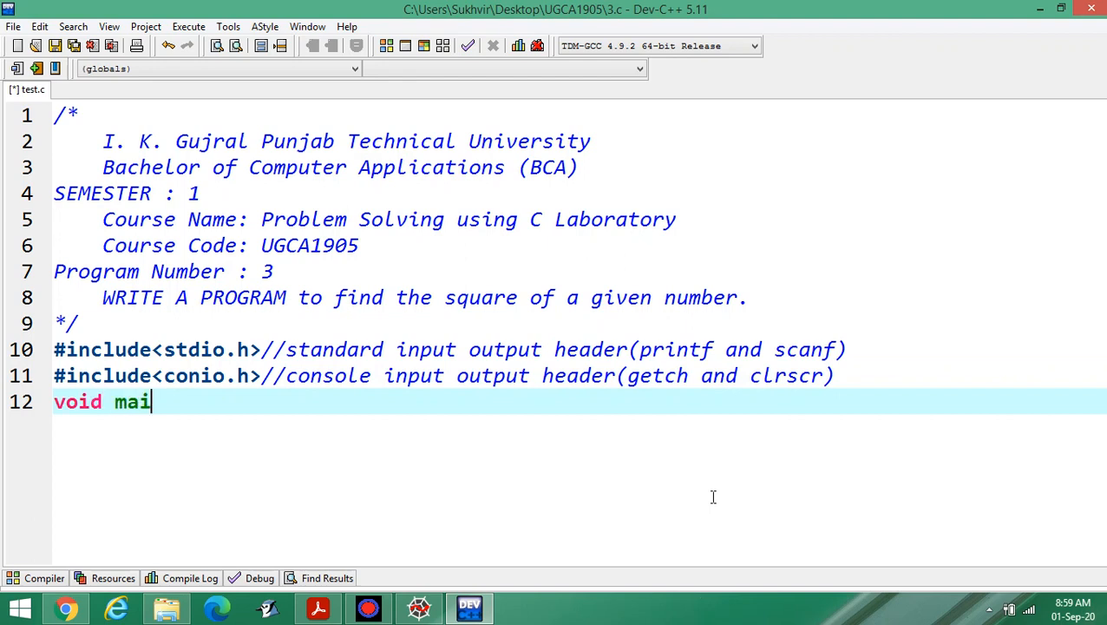
pyautogui.write('n()')
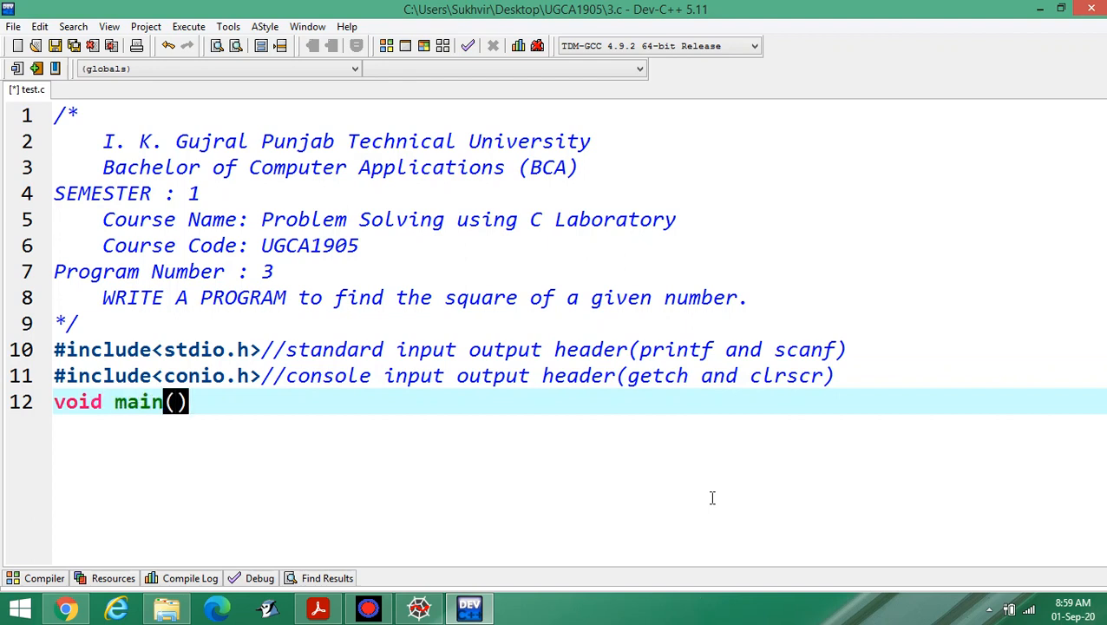
pyautogui.write('{')
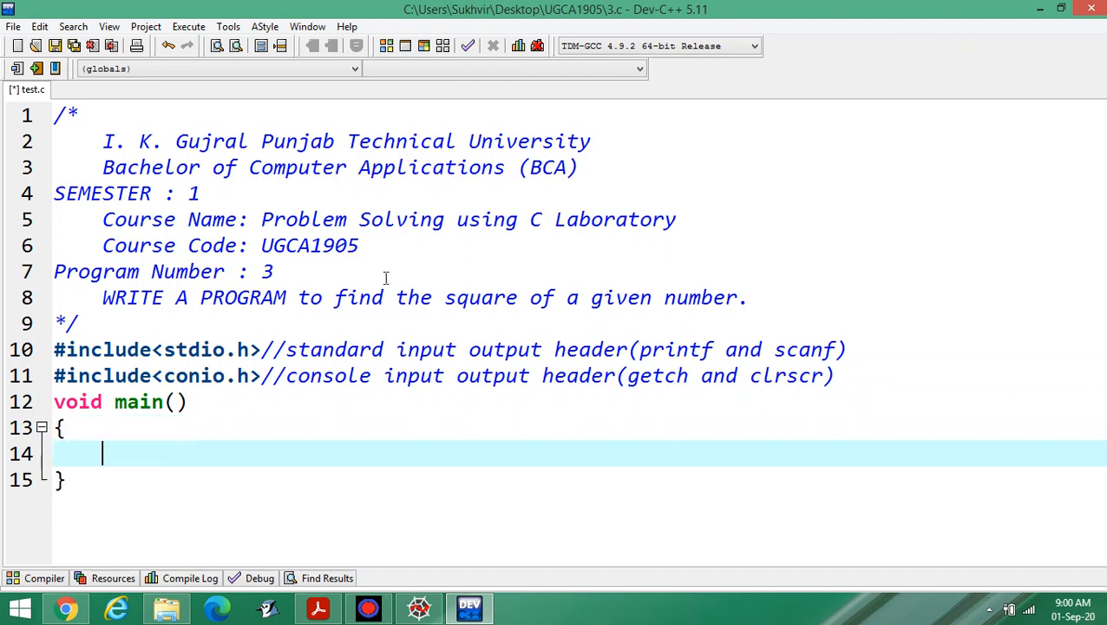
pyautogui.moveTo(102, 297); pyautogui.dragTo(291, 297)
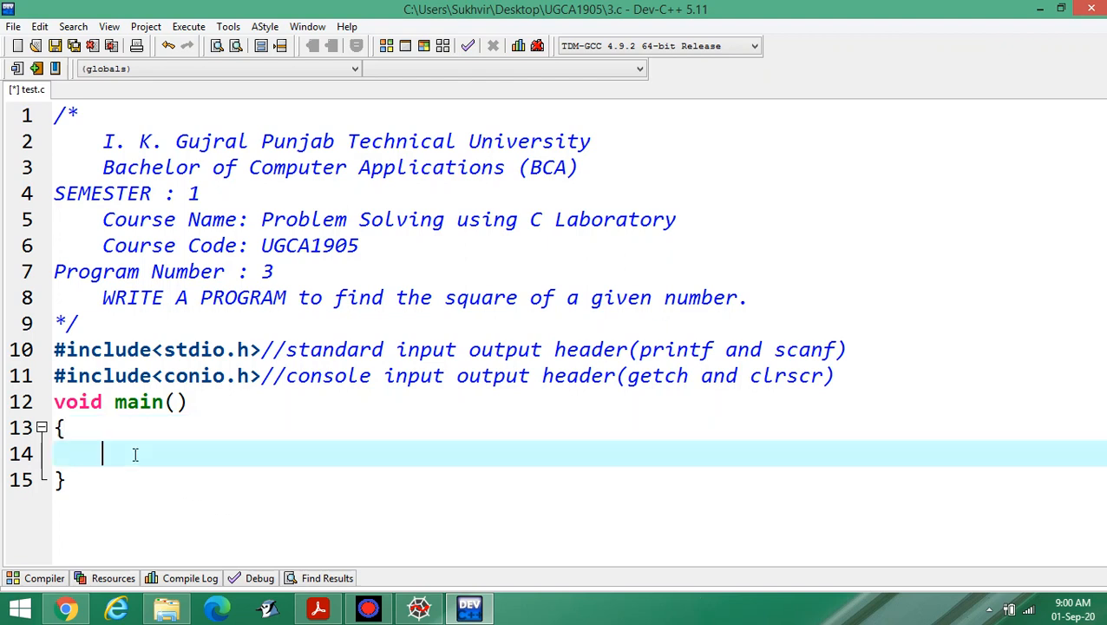
# - Declare the integers x and s with int x,s; inside main
pyautogui.write('i')
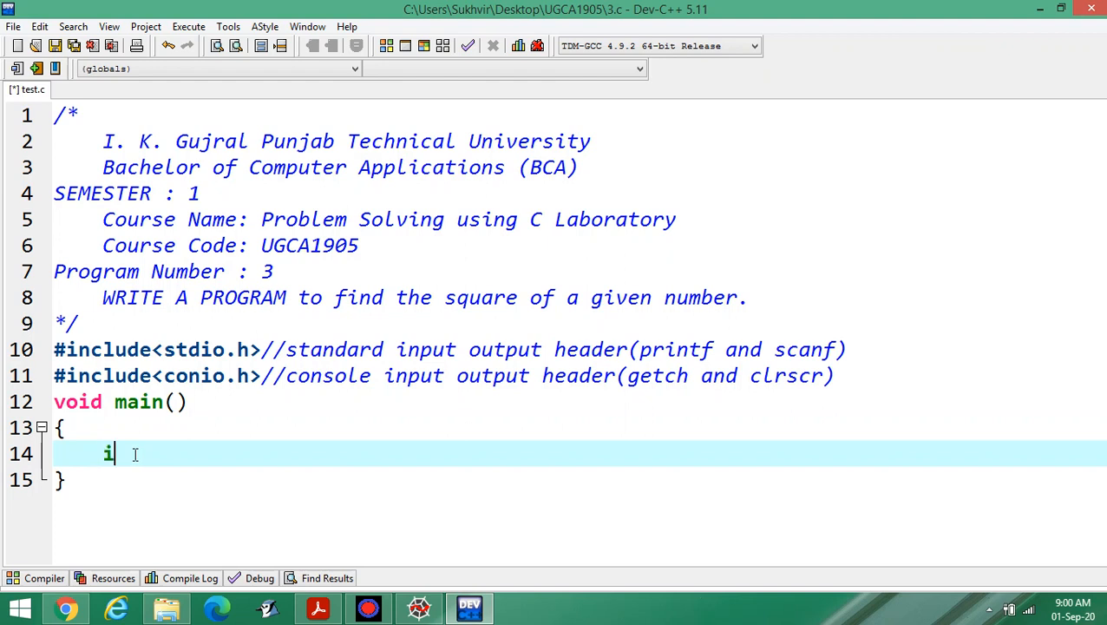
pyautogui.write('nt')
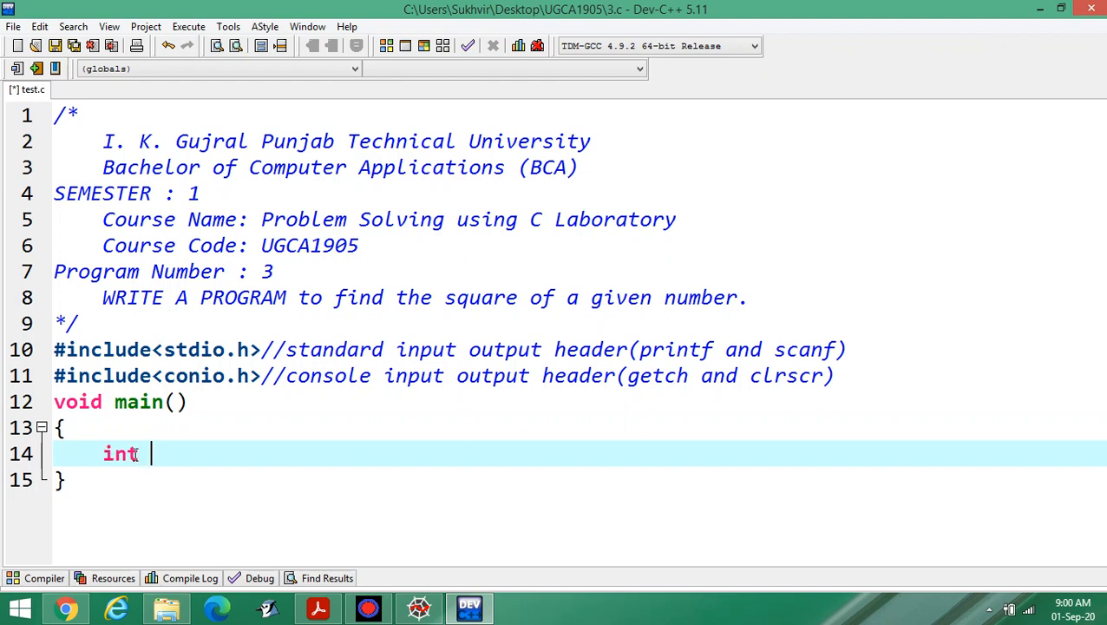
pyautogui.write('x,')
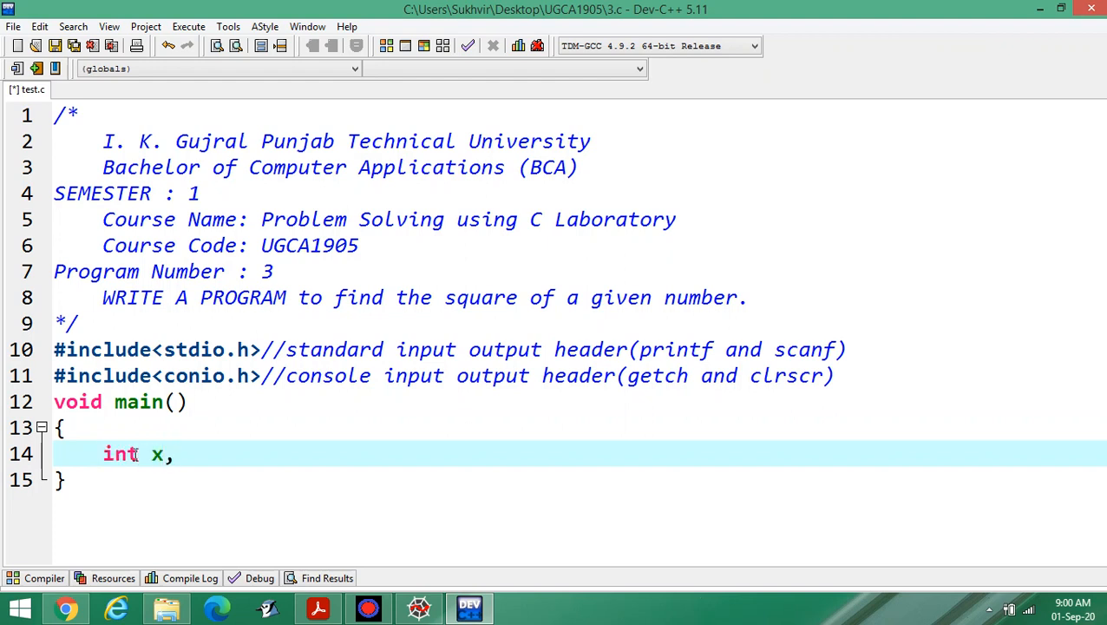
pyautogui.write('s;')
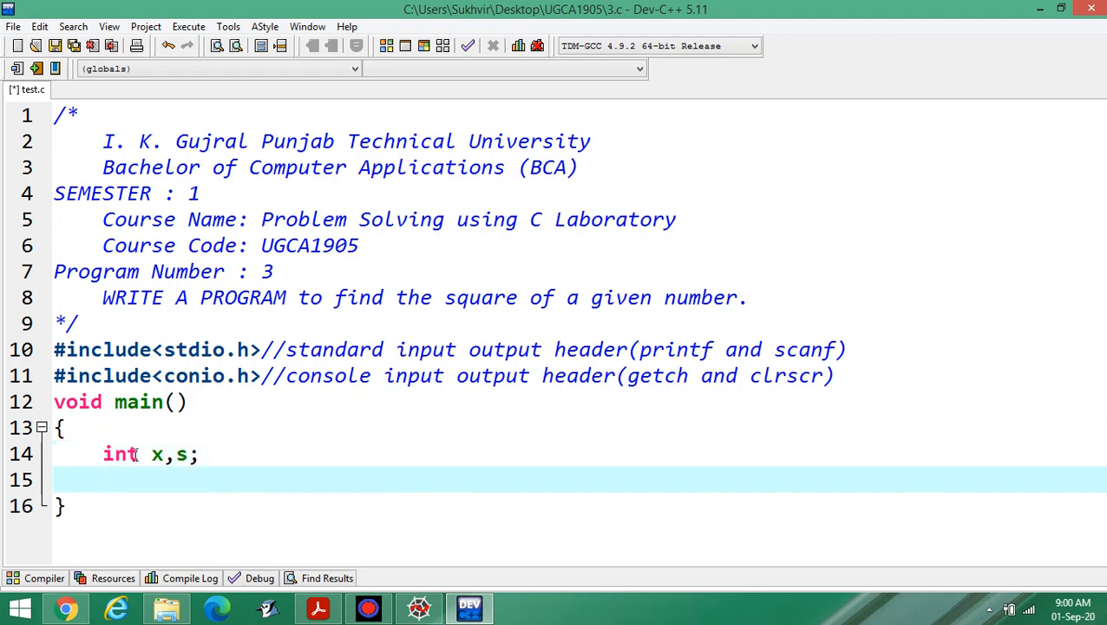
pyautogui.moveTo(980, 296)
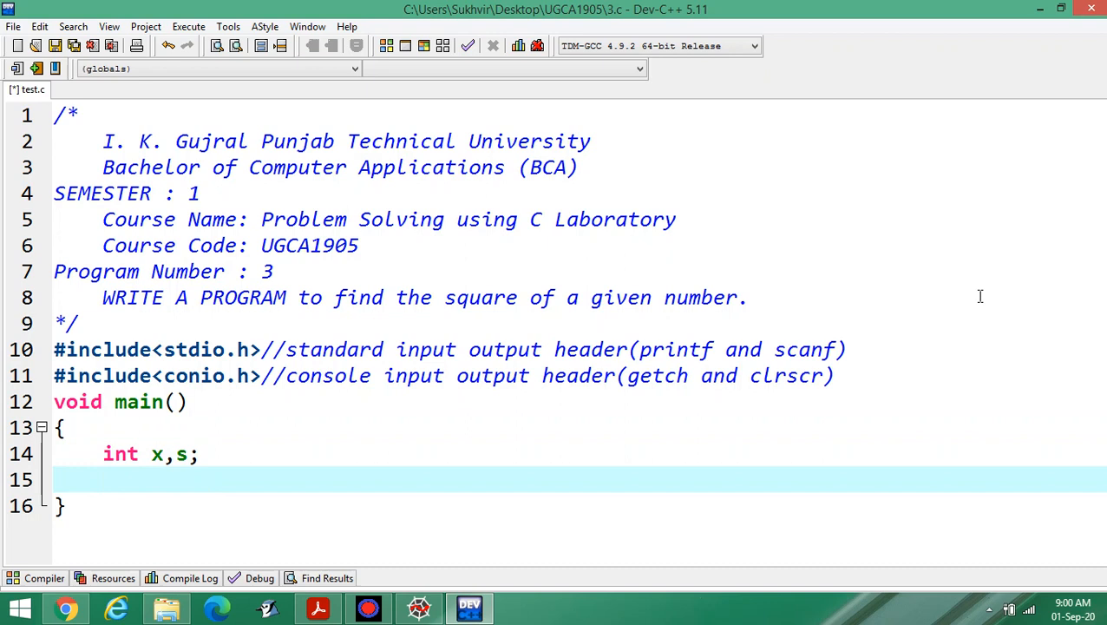
# - Print the prompt "Enter any integer value :\n" with printf
pyautogui.write('p')
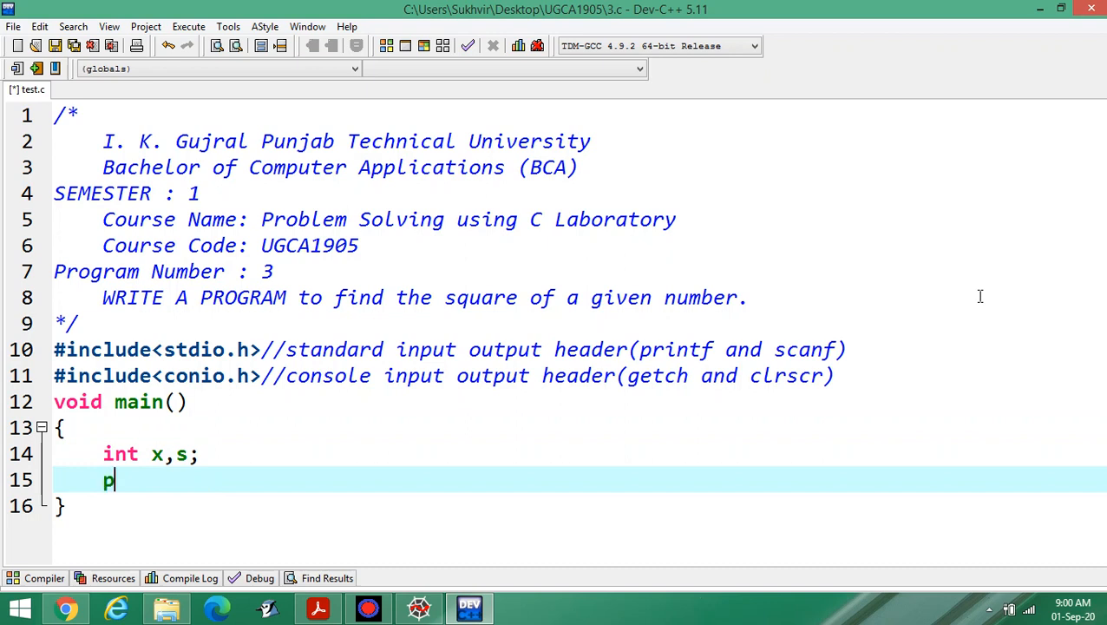
pyautogui.write('rintf("""')
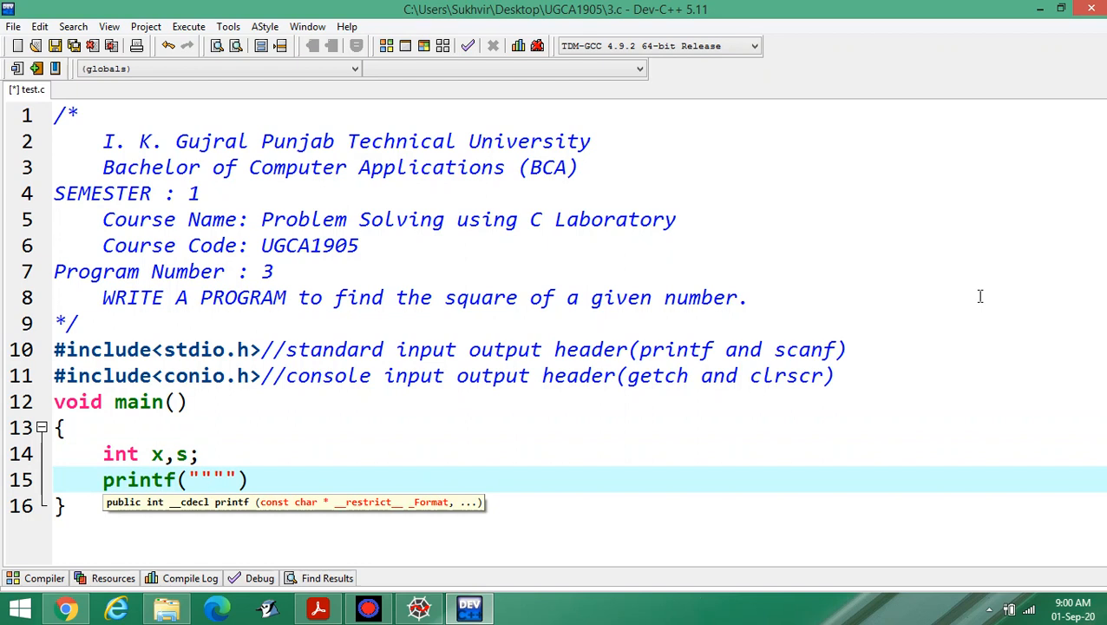
pyautogui.write('E')
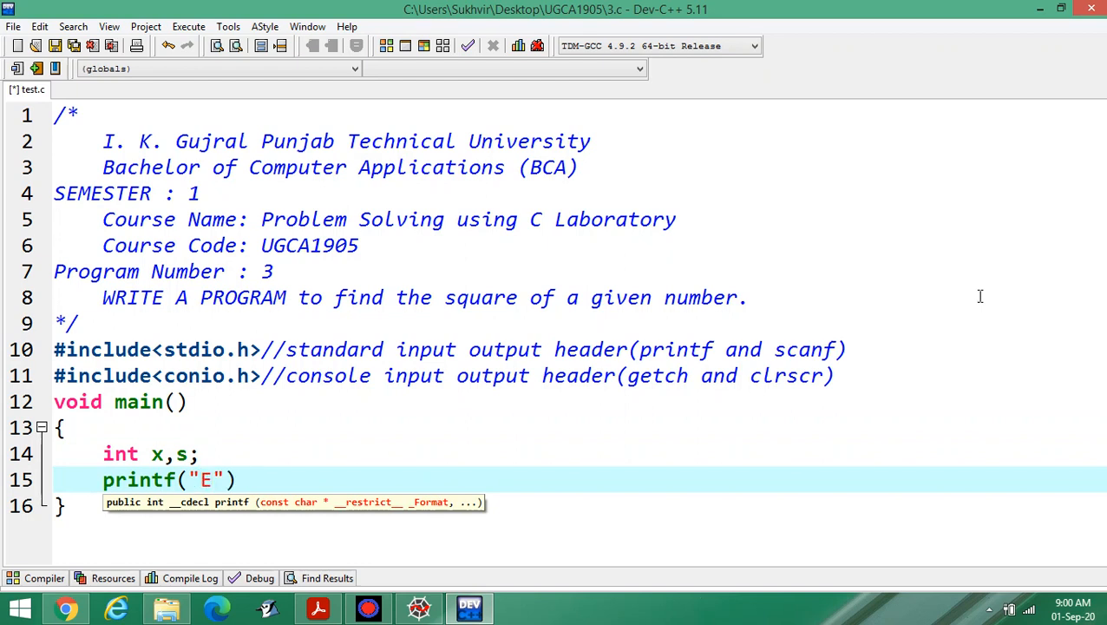
pyautogui.write('nter any int')
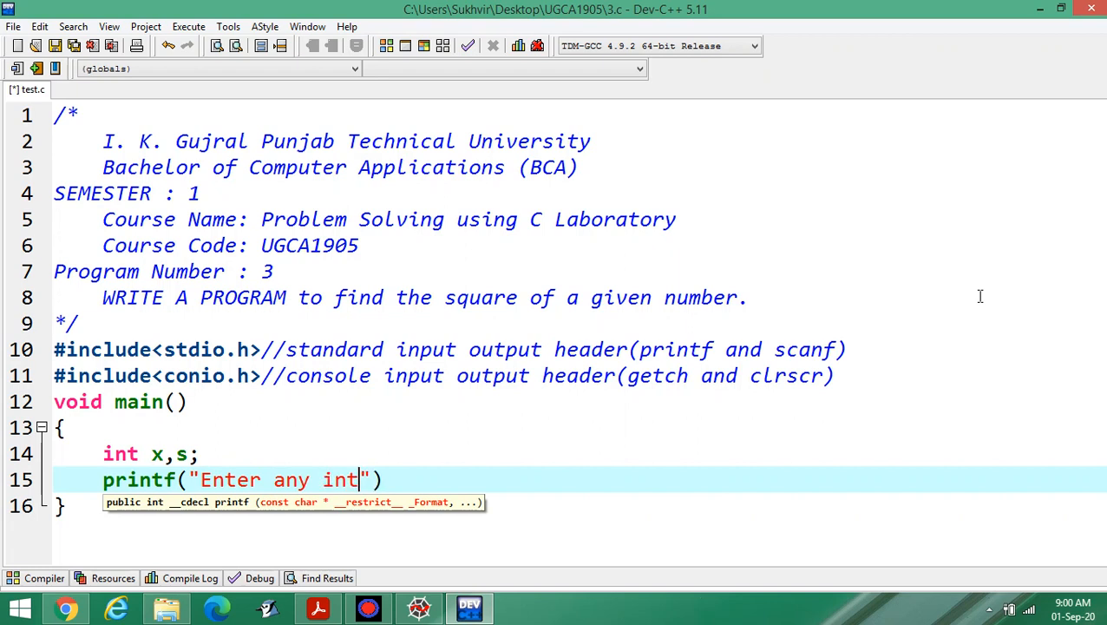
pyautogui.write('eg')
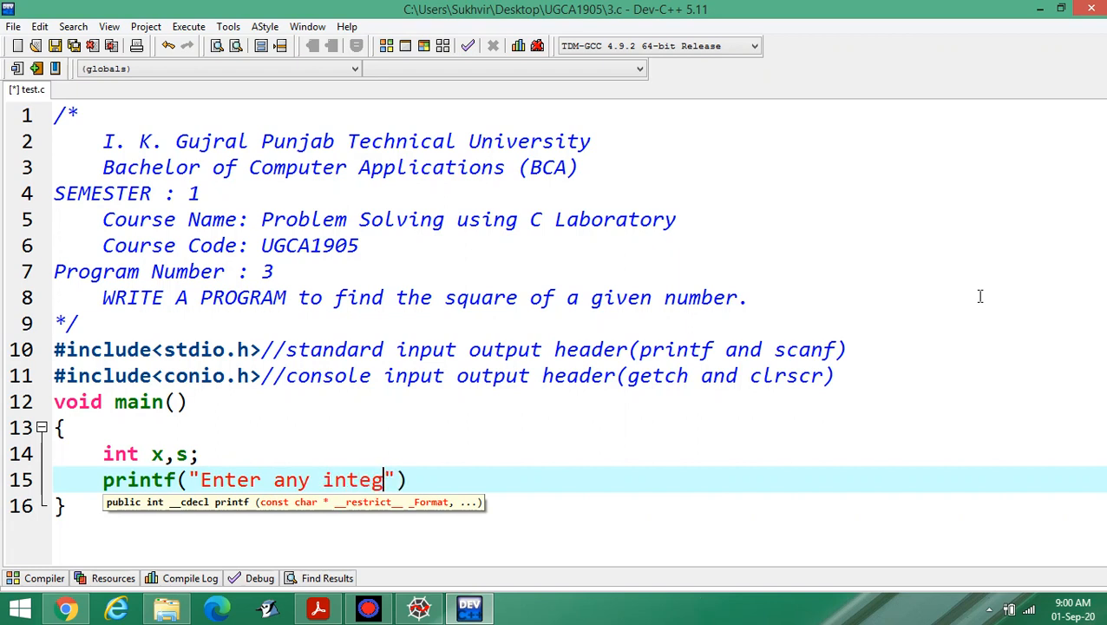
pyautogui.write('er value')
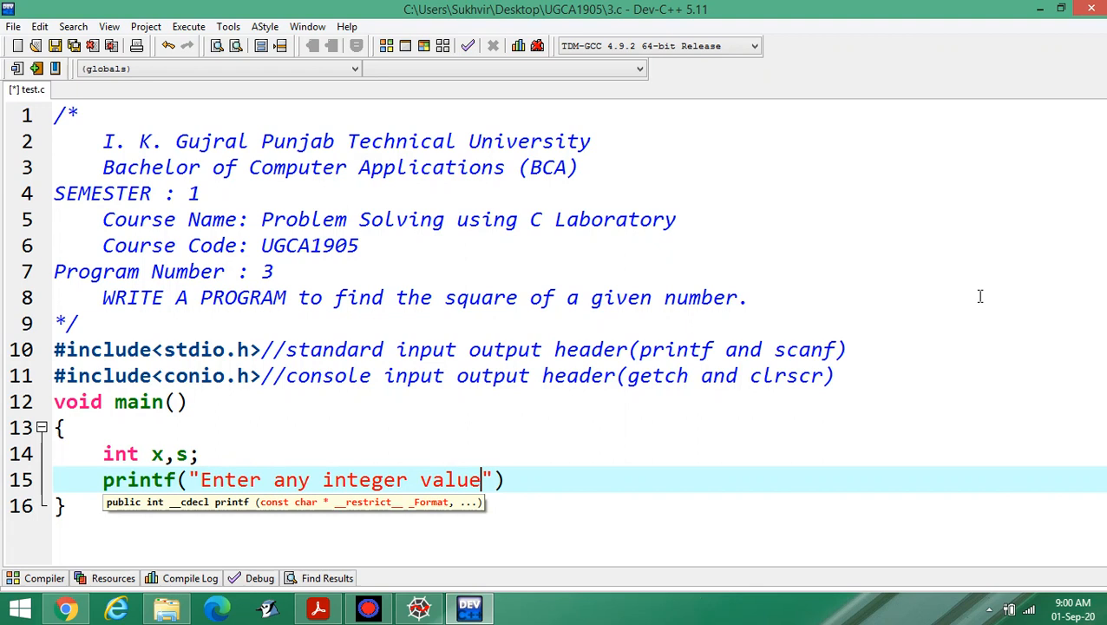
pyautogui.write(':\\')
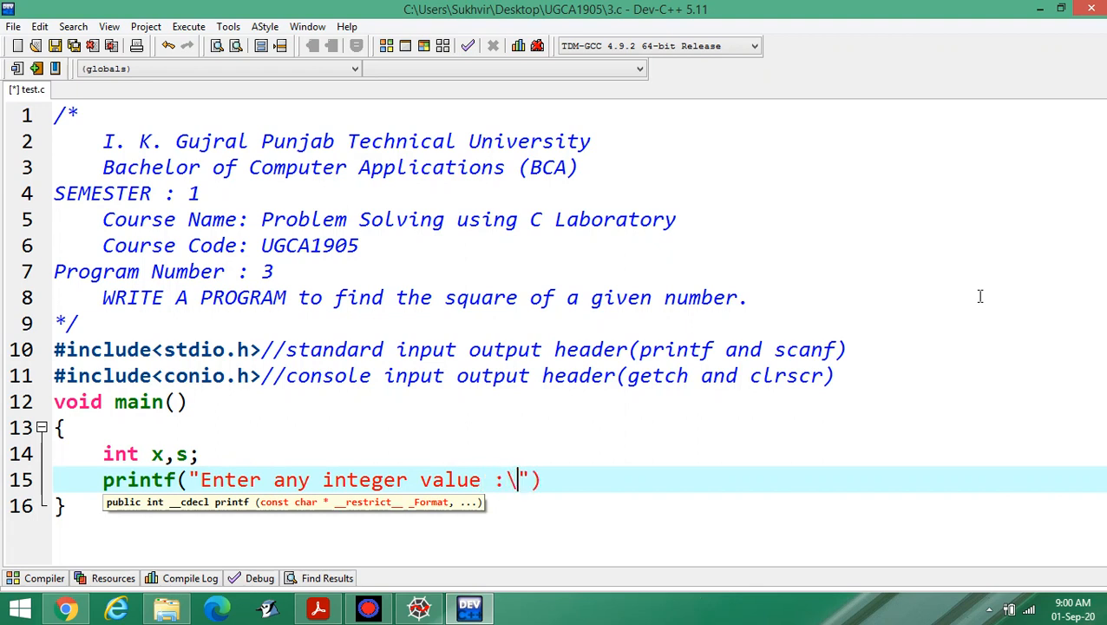
pyautogui.write('n')
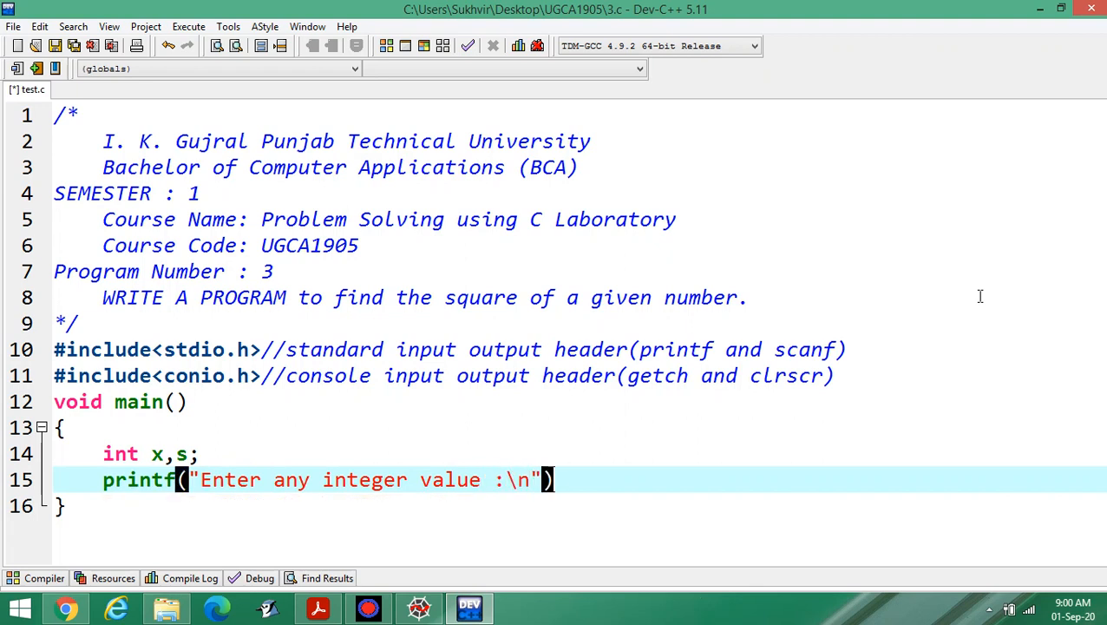
pyautogui.write(';')
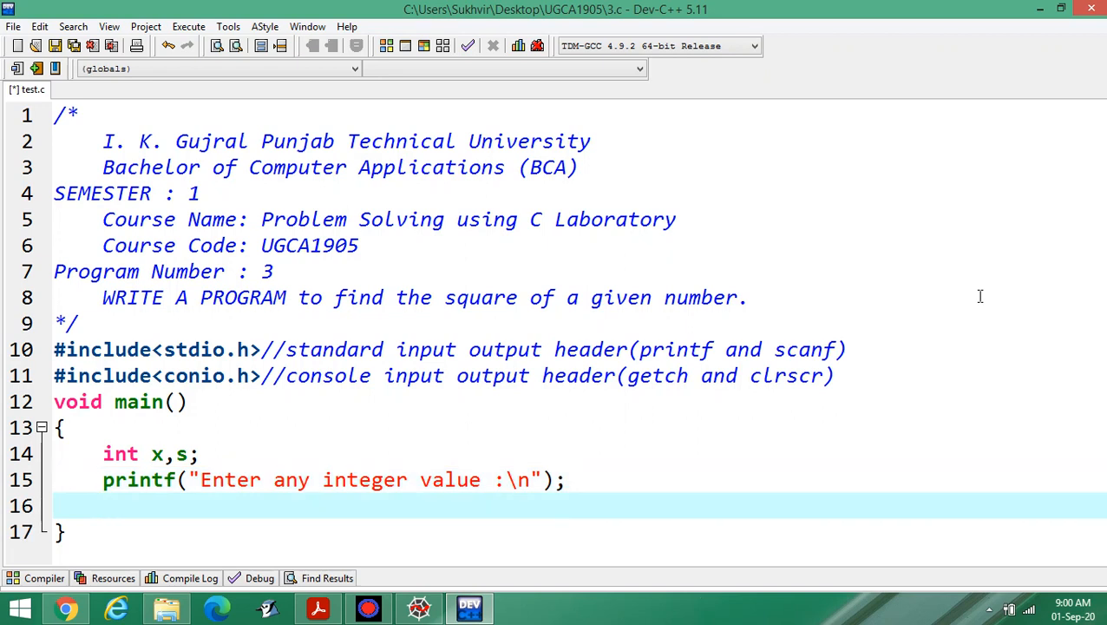
# - Read the integer into x with scanf("%d",&x);
pyautogui.write('scanf')
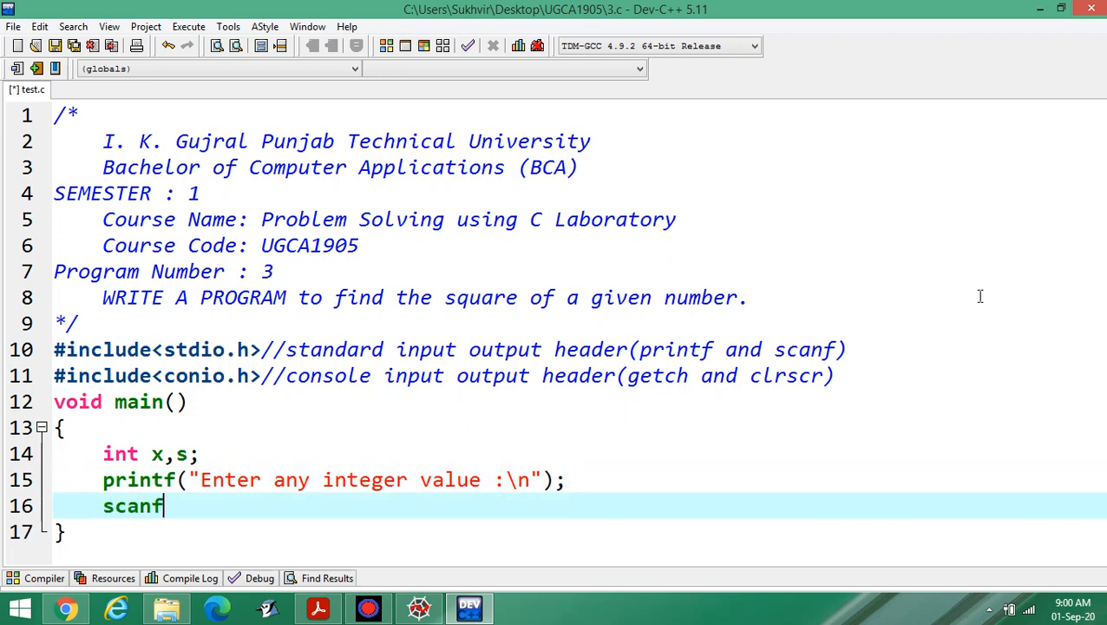
pyautogui.write('("")')
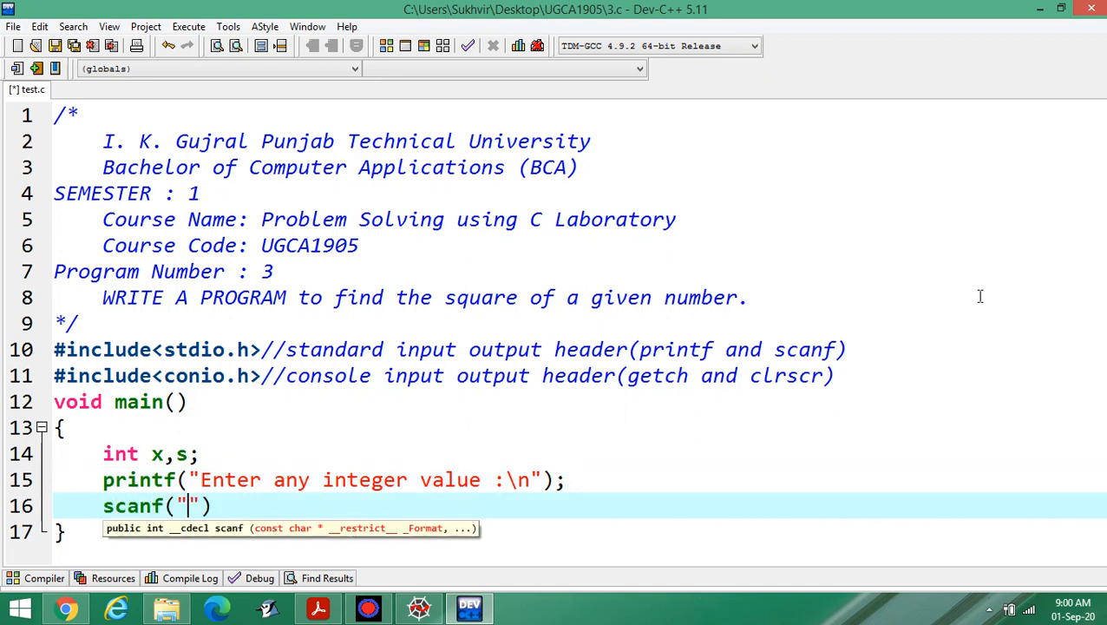
pyautogui.write('%d')
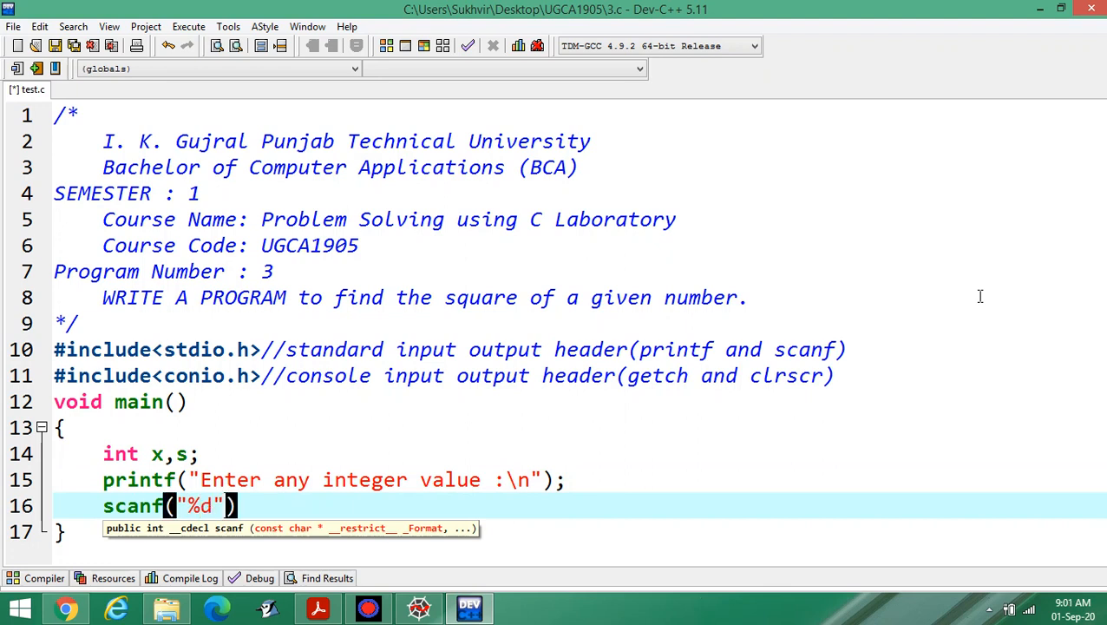
pyautogui.write(',&')
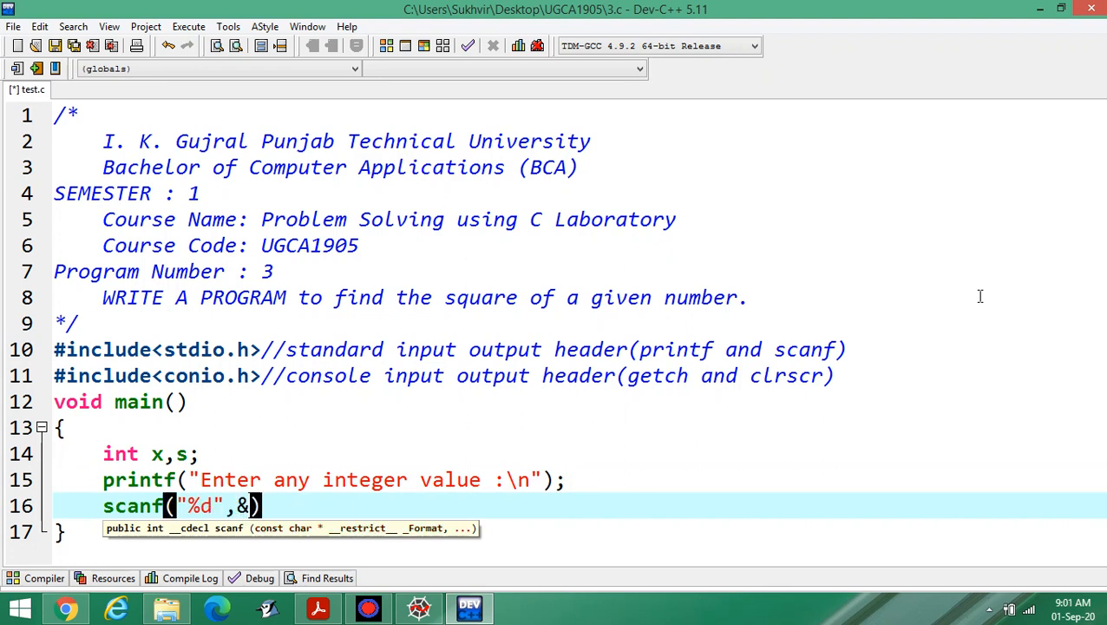
pyautogui.write('x')
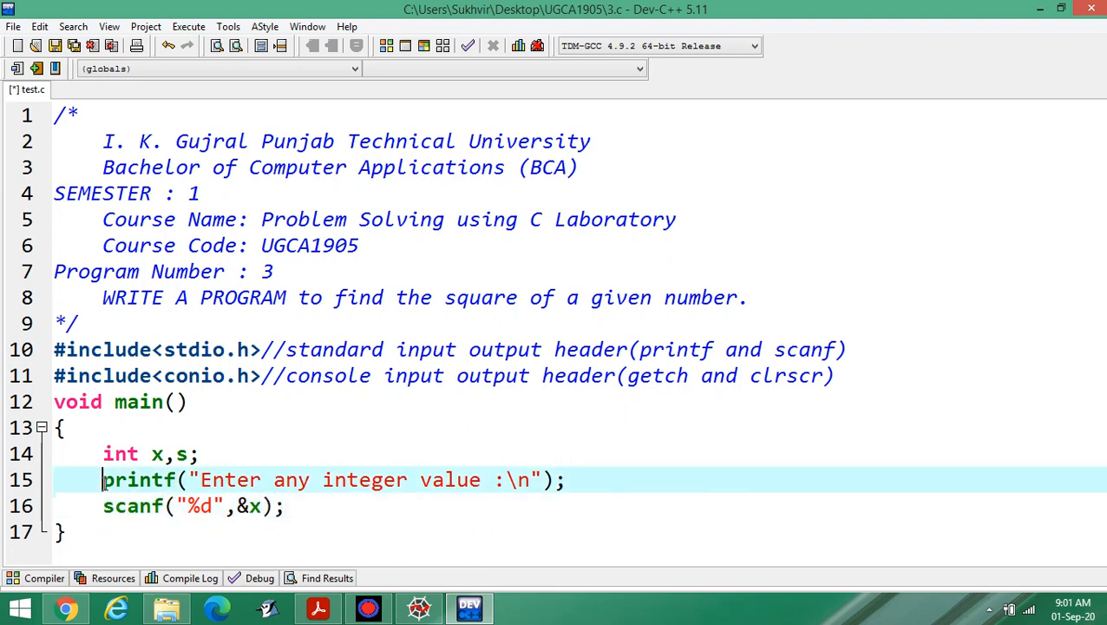
# - Highlight the scanf line to explain it, then add a blank line after it
pyautogui.moveTo(102, 480); pyautogui.dragTo(564, 479)
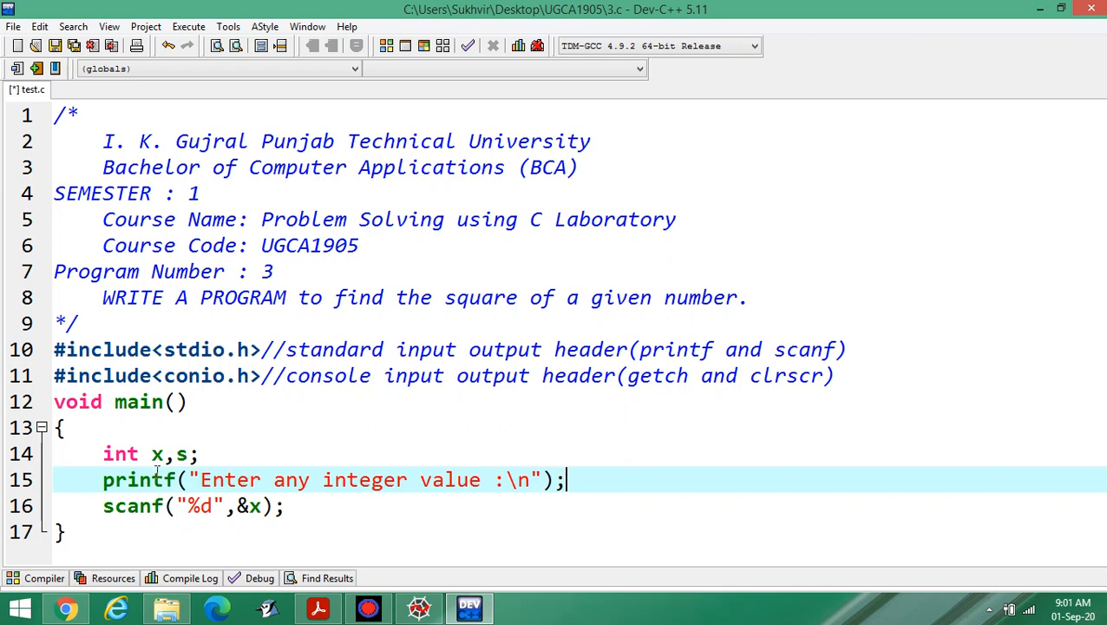
pyautogui.doubleClick(132, 506)
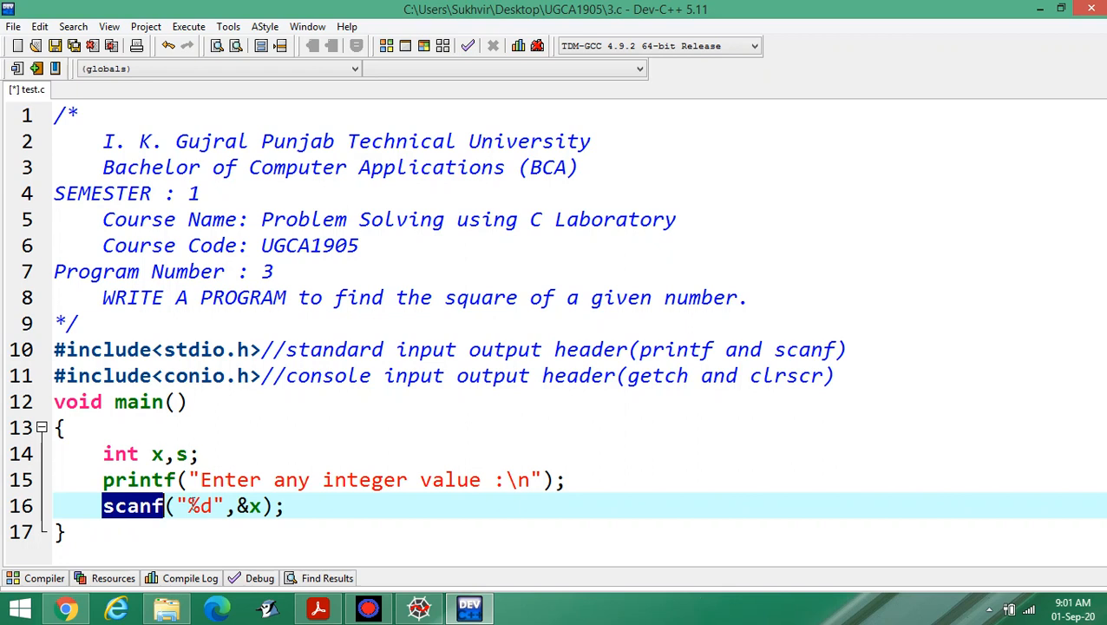
pyautogui.doubleClick(199, 506)
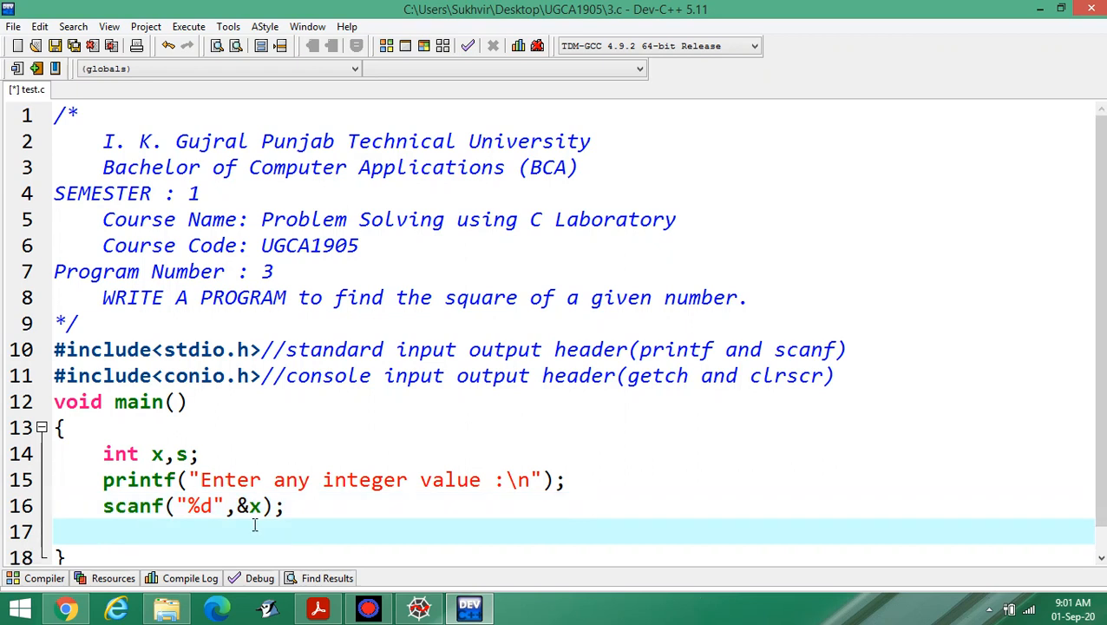
# - Compute the square on line 17 with s = x*x;
pyautogui.write('s =')
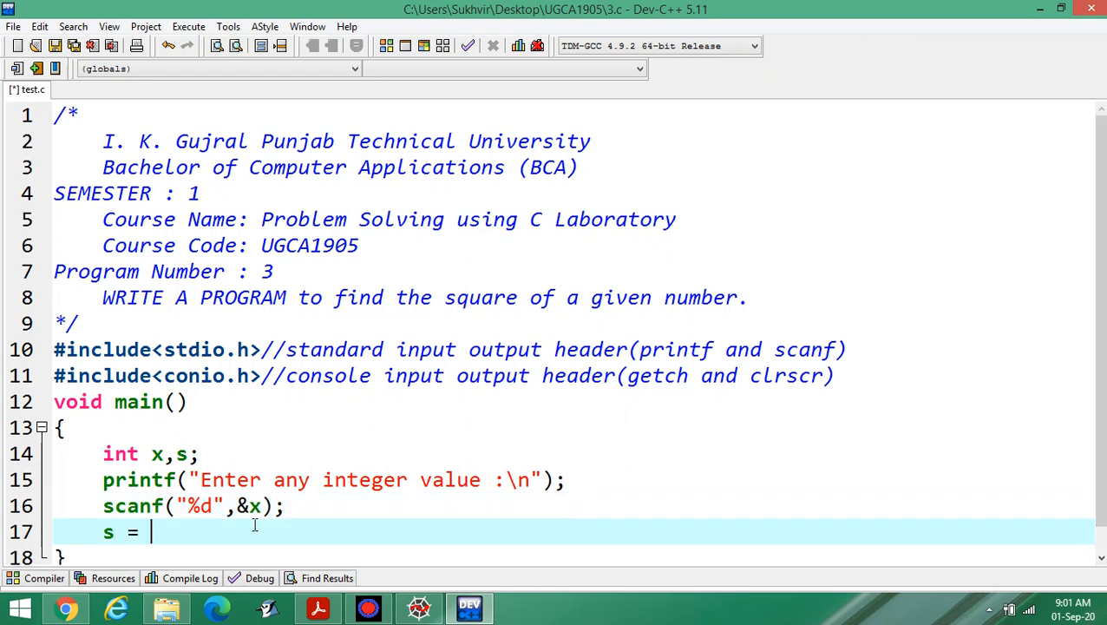
pyautogui.write('x*x')
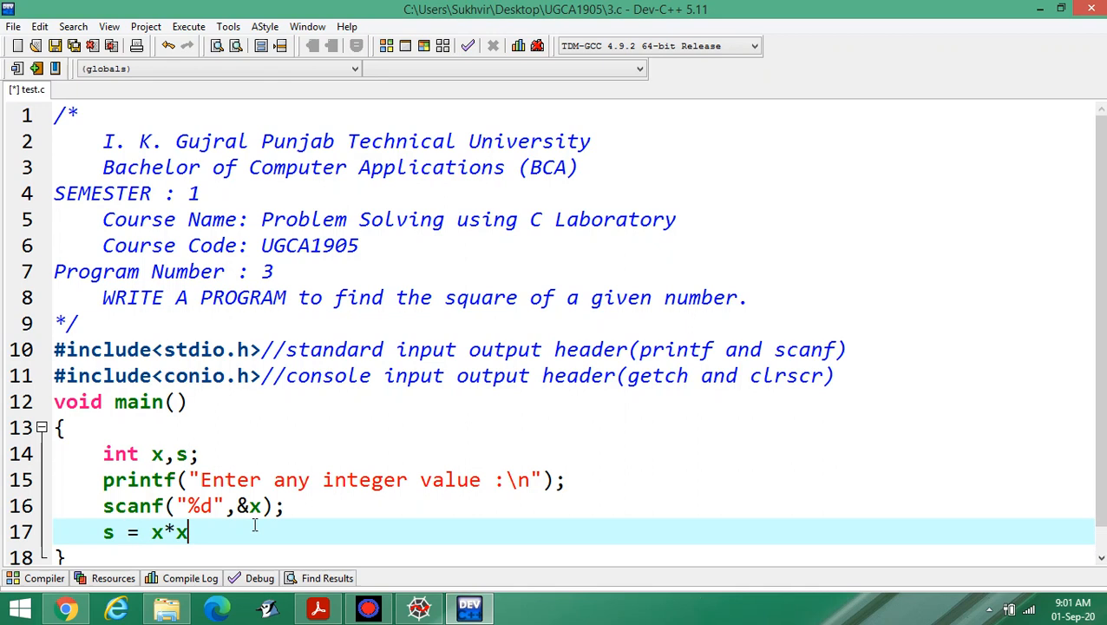
pyautogui.write(';')
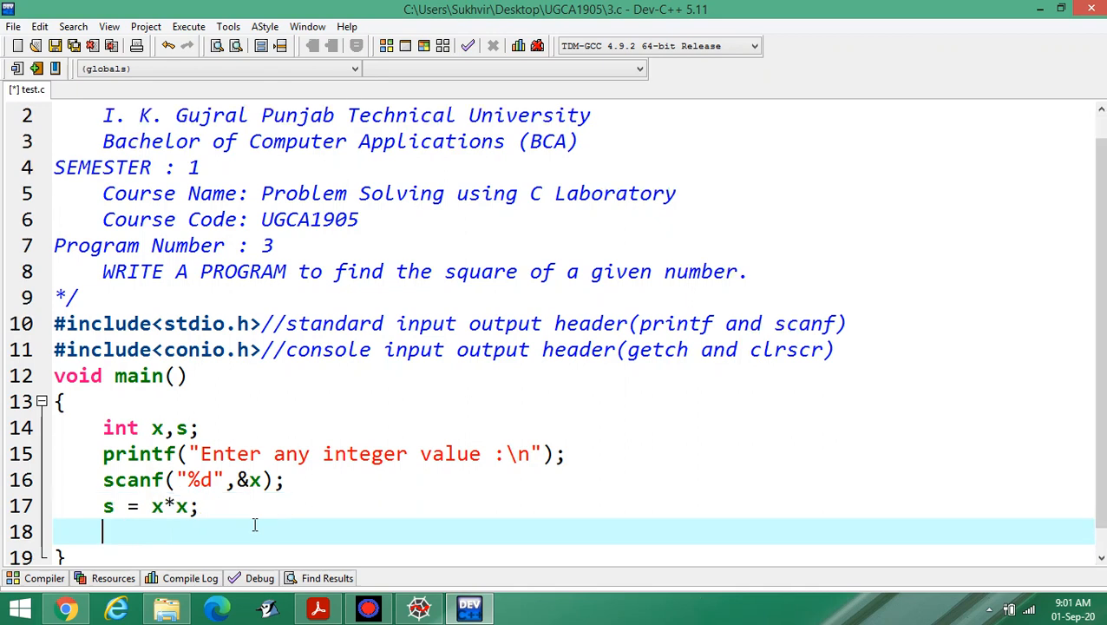
# - Write printf("Square of %d is %d",x,s); on line 18
pyautogui.write('pri')
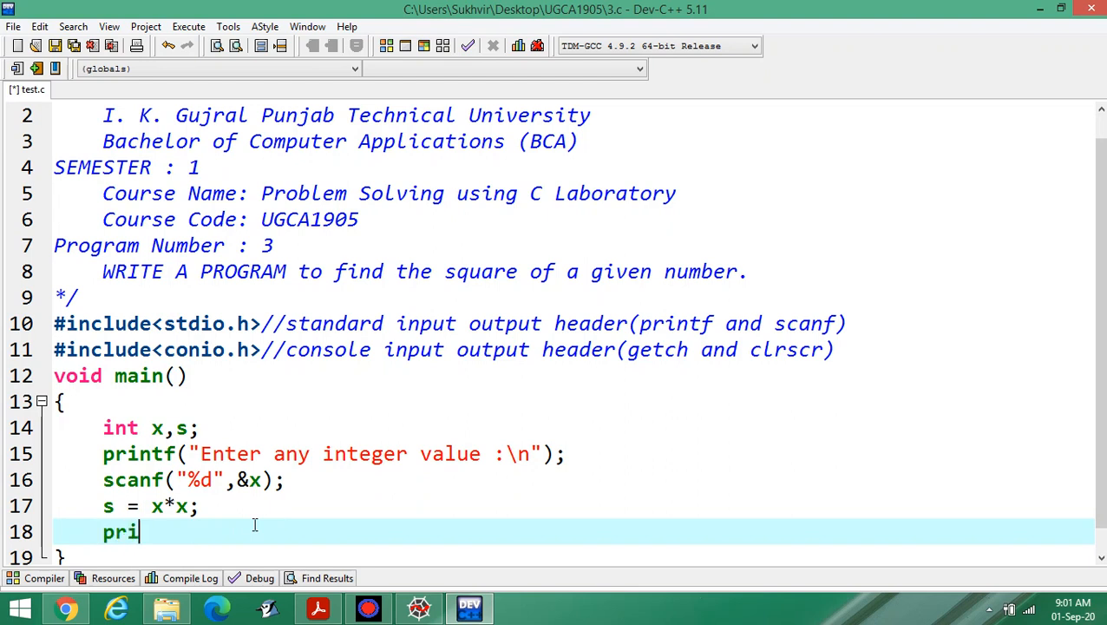
pyautogui.write('ntf(')
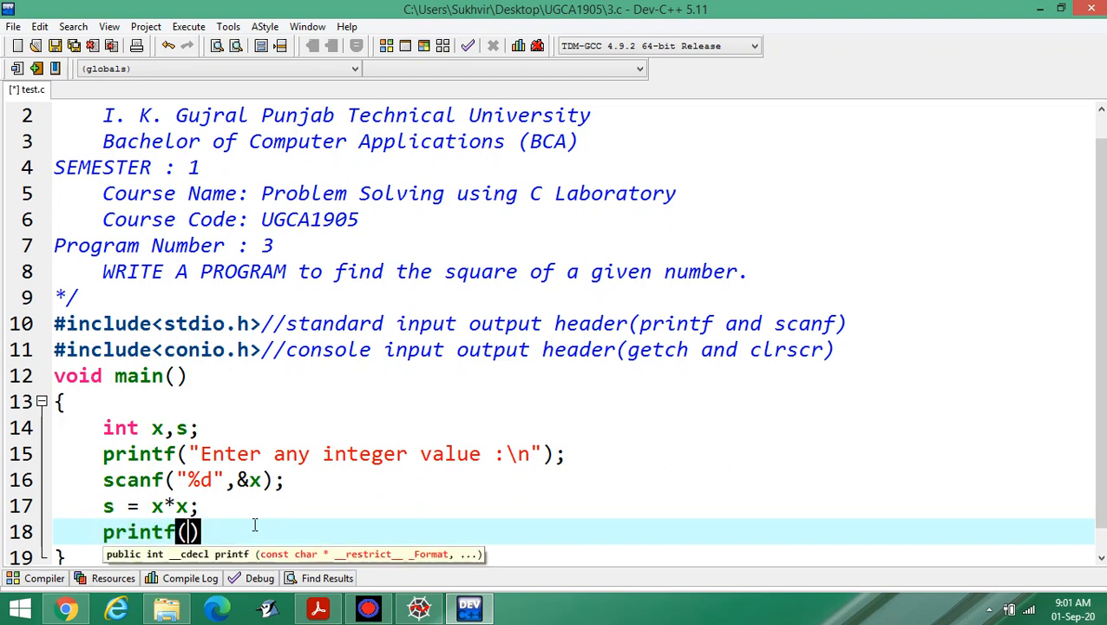
pyautogui.write('"S')
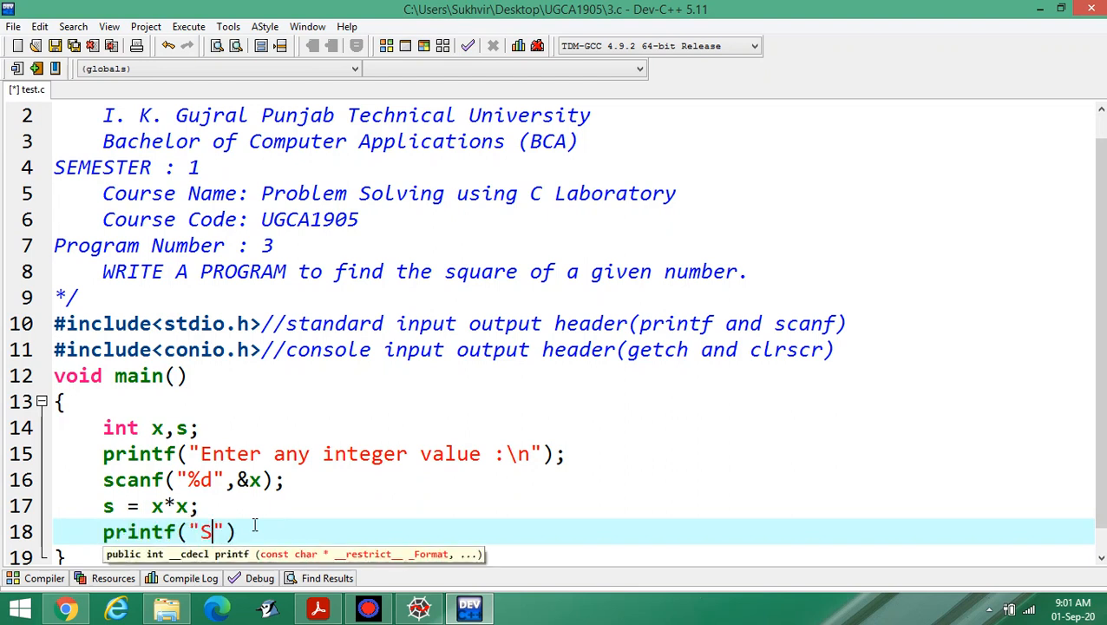
pyautogui.write('quare')
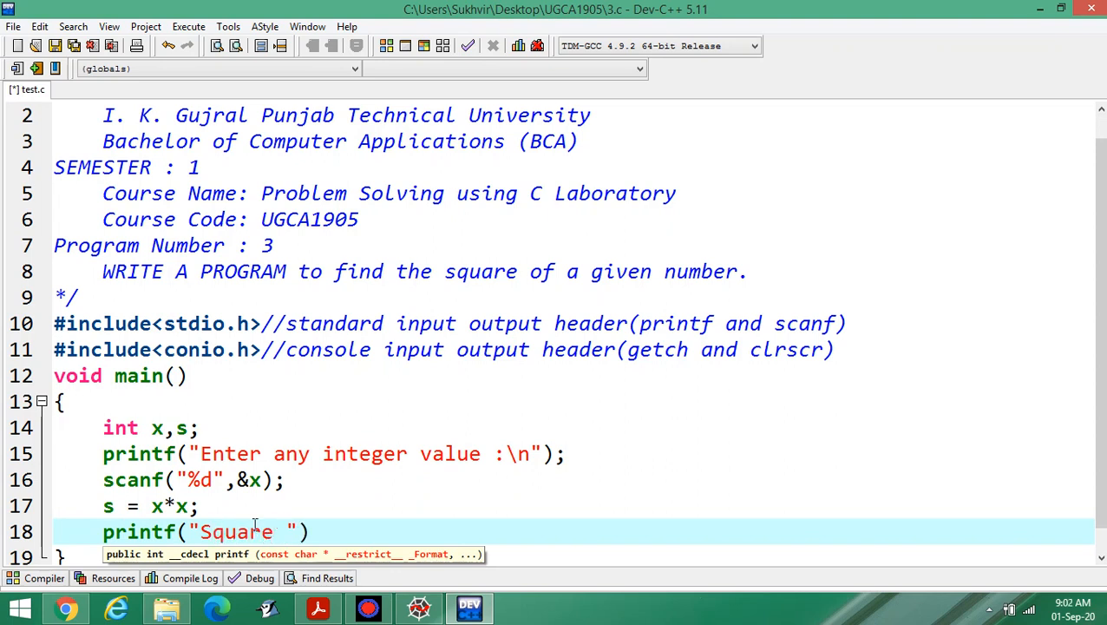
pyautogui.write('of %d is')
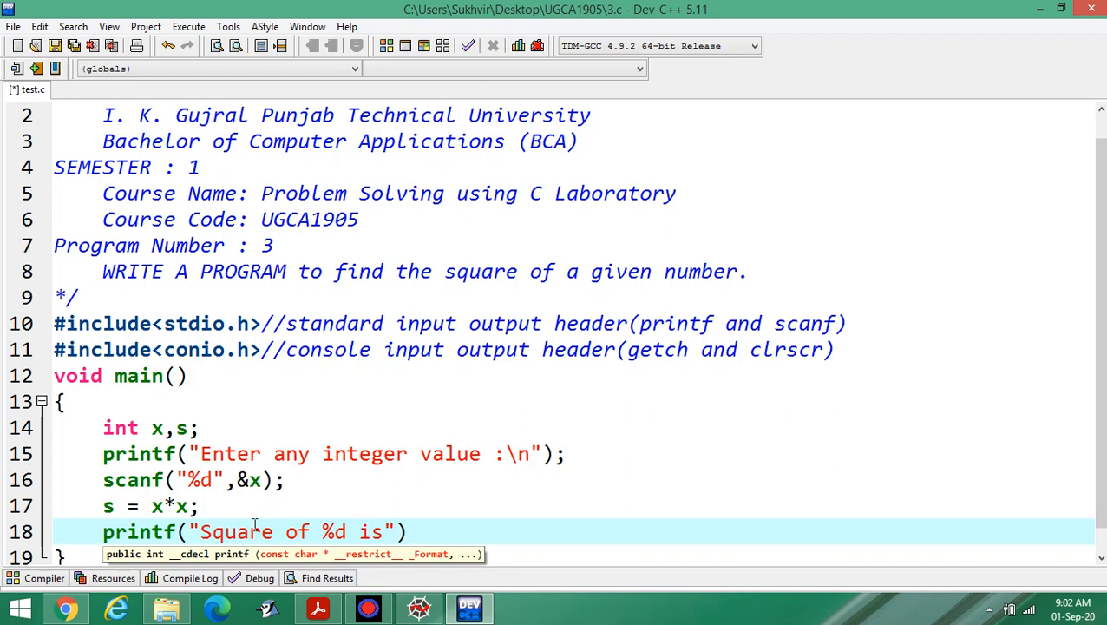
pyautogui.write('%d')
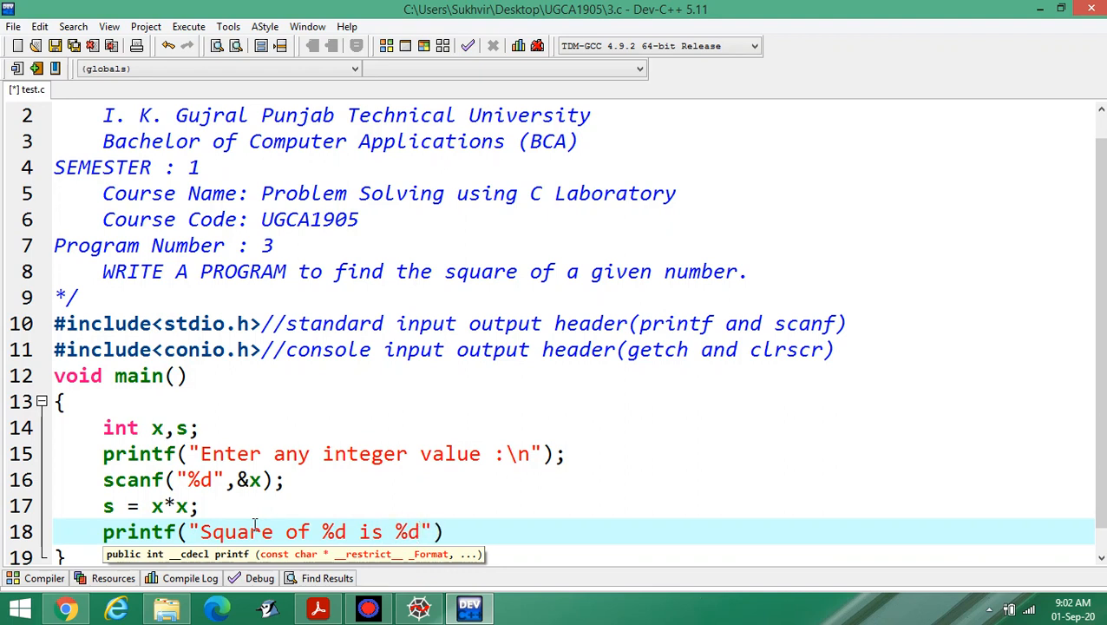
pyautogui.write(',')
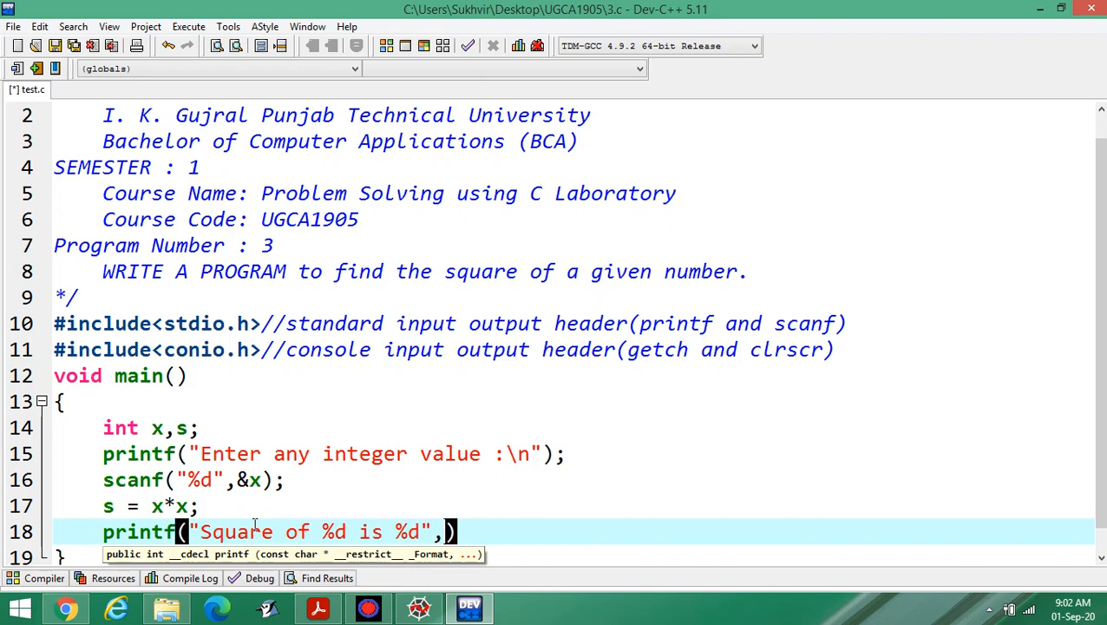
pyautogui.write('x')
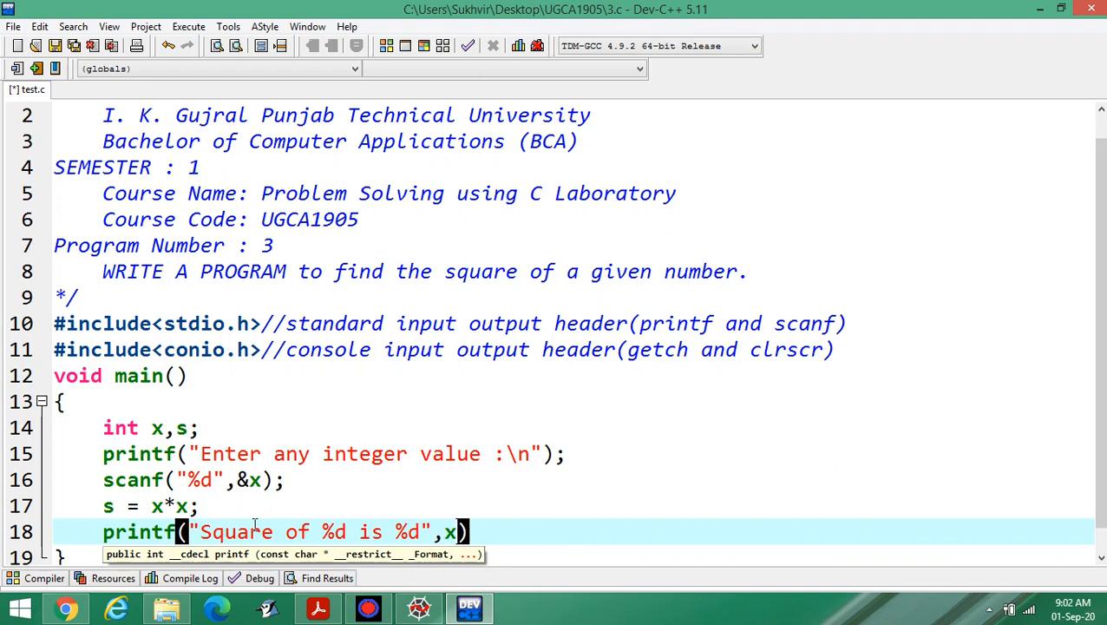
pyautogui.write(',')
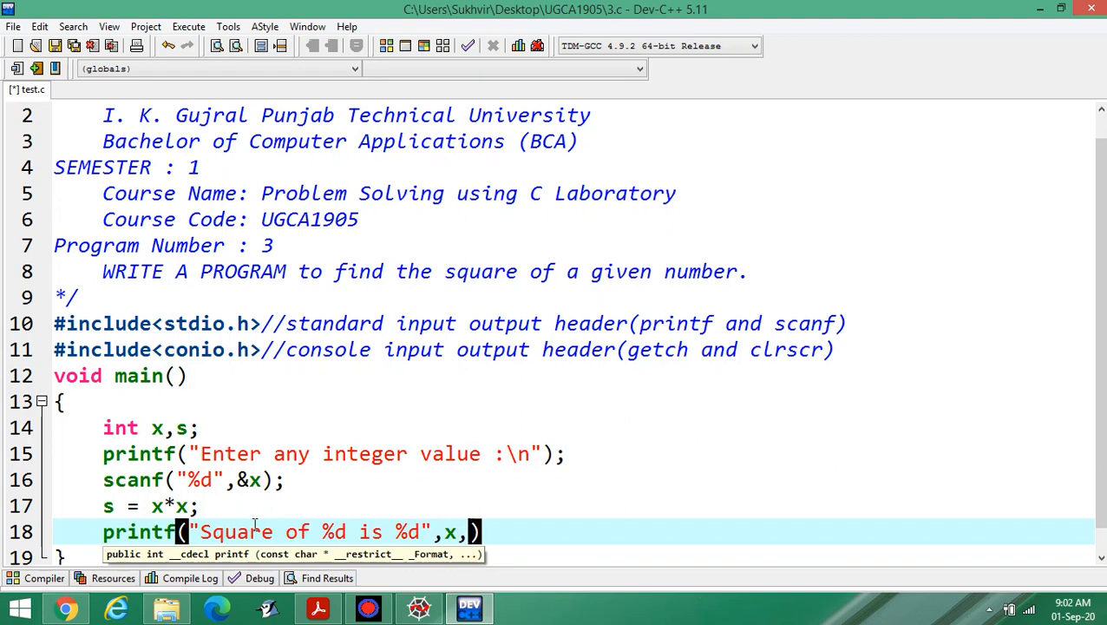
pyautogui.write('s')
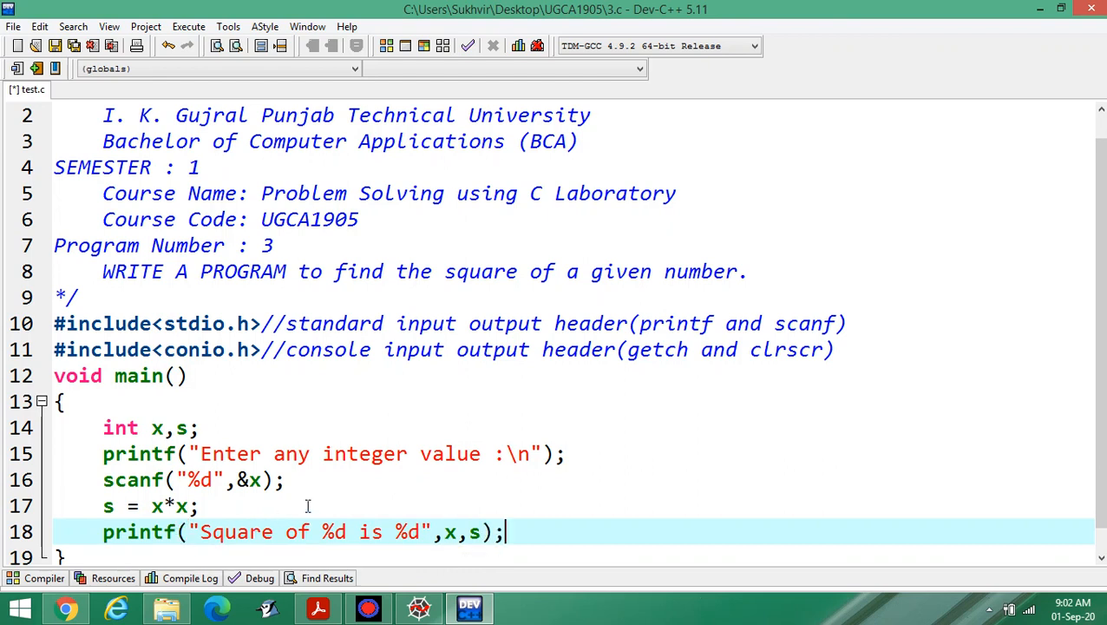
pyautogui.scroll(-3)
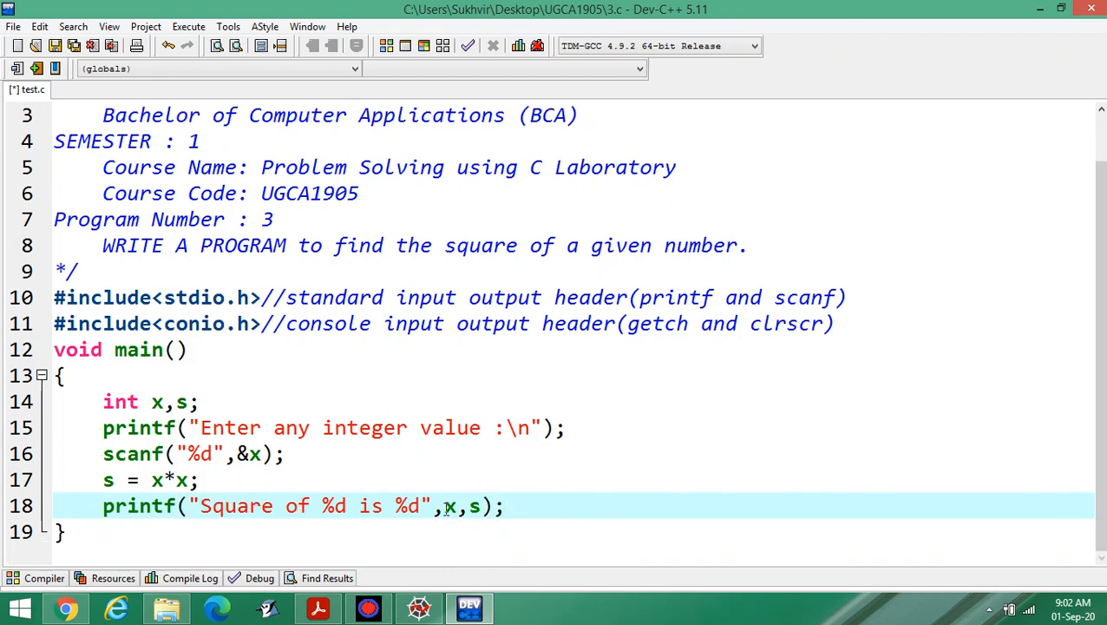
pyautogui.doubleClick(449, 506)
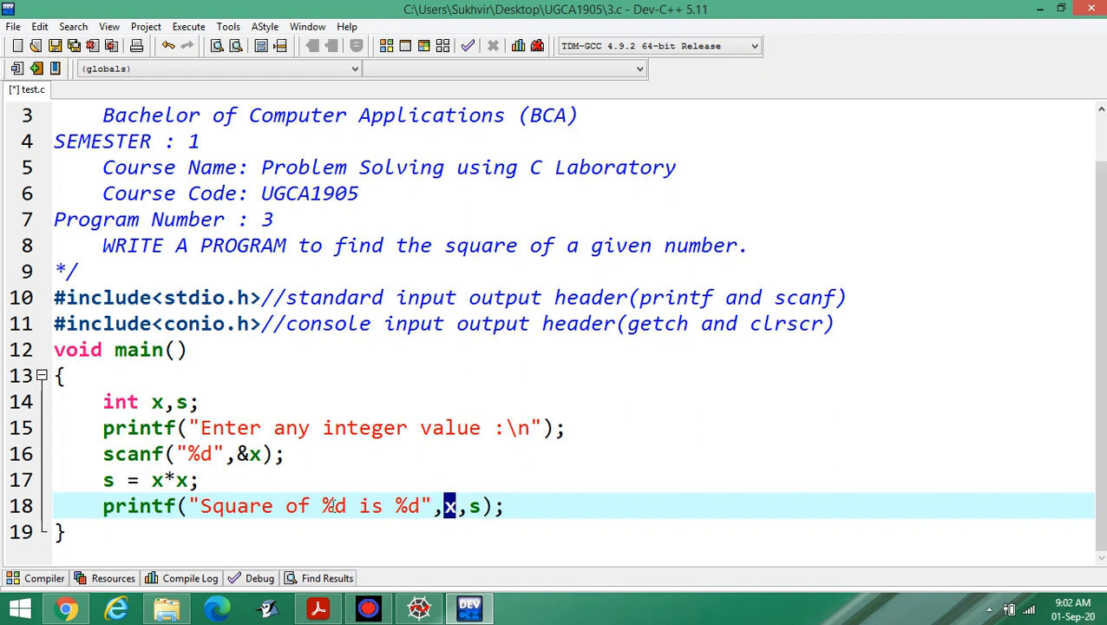
pyautogui.doubleClick(334, 506)
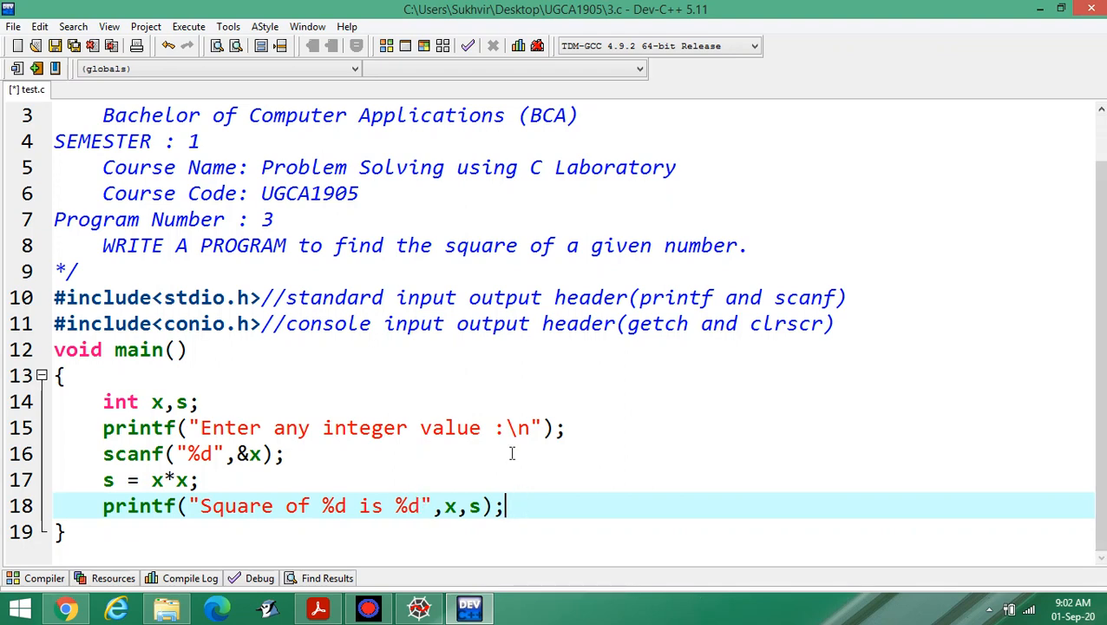
pyautogui.moveTo(13, 26)
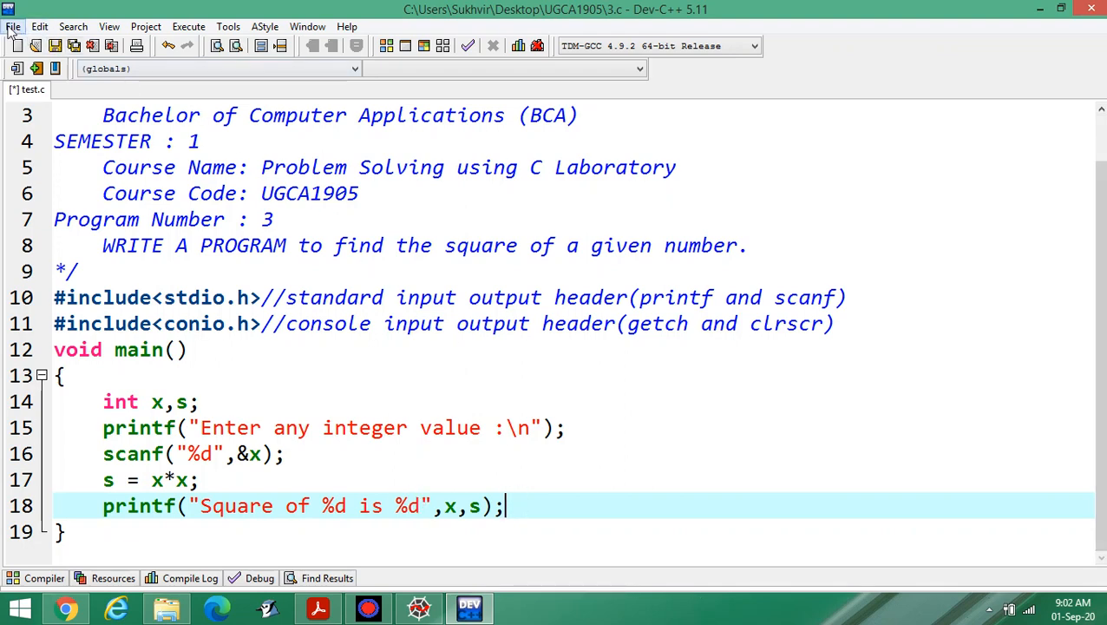
# - Compile and run test.c with Execute > Compile & Run, then return to the code editor
pyautogui.click(188, 26)
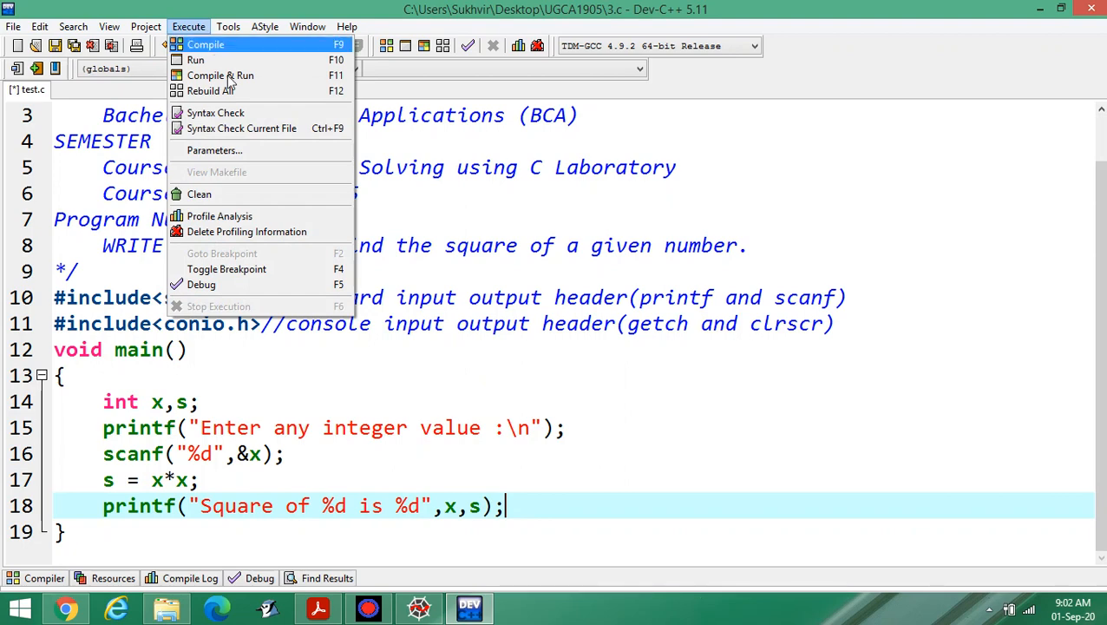
pyautogui.click(206, 44)
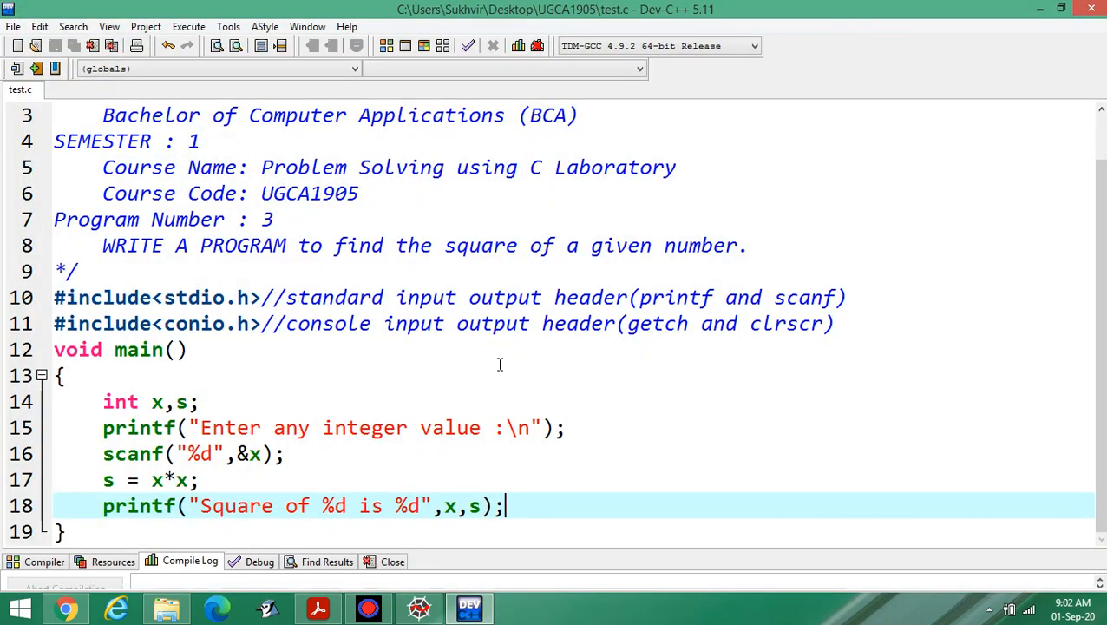
pyautogui.click(833, 323)
pyautogui.write('#')
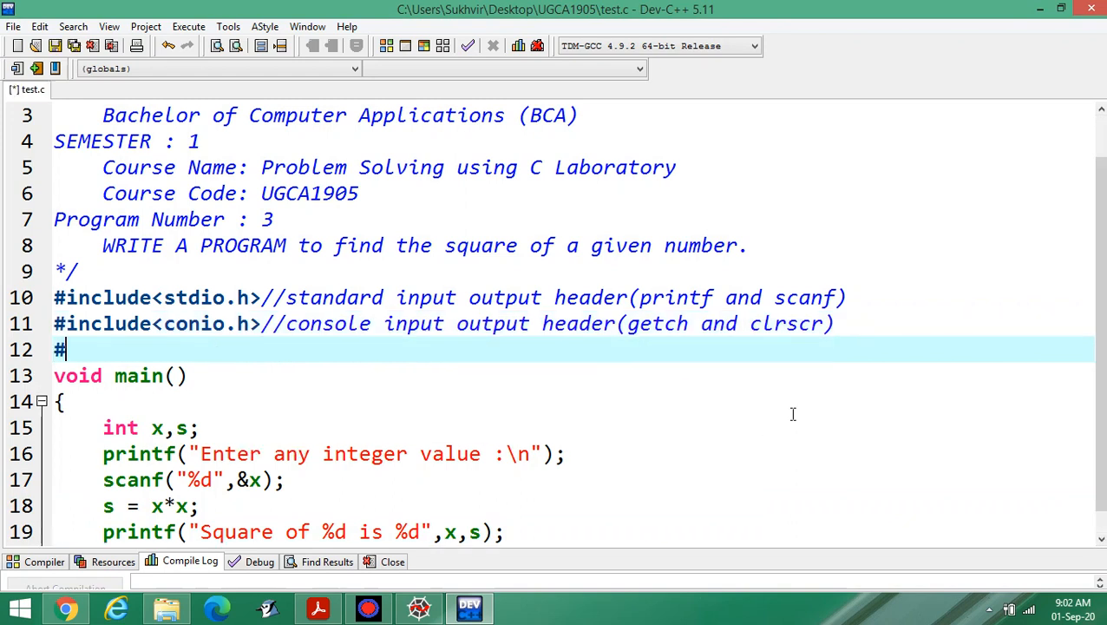
# - Add #include<math.h> after the conio include
pyautogui.write('include')
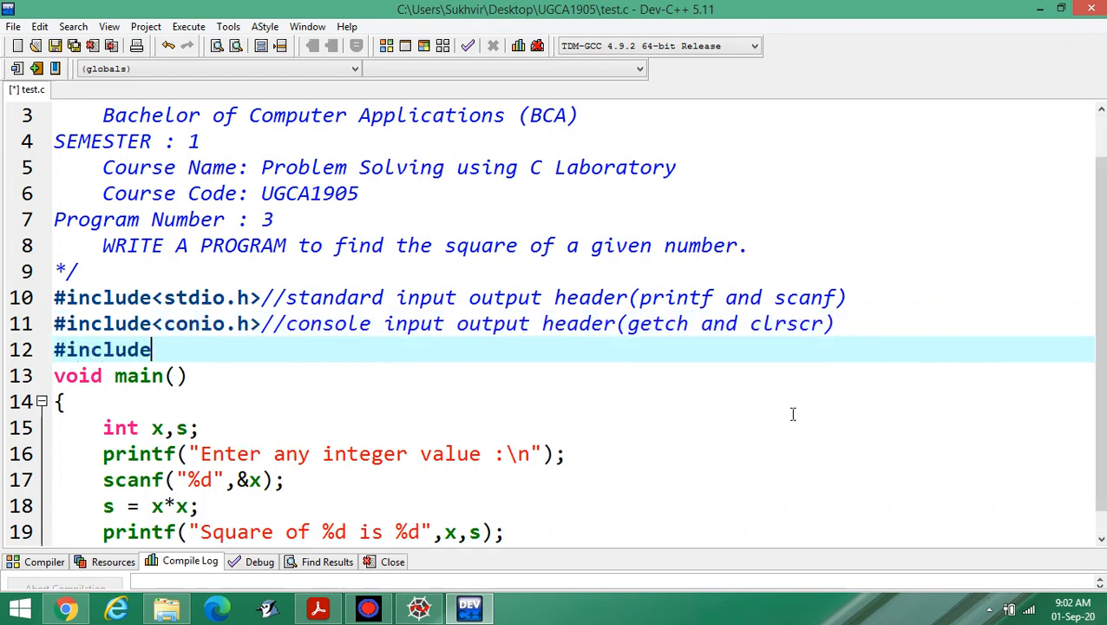
pyautogui.write('<ma>')
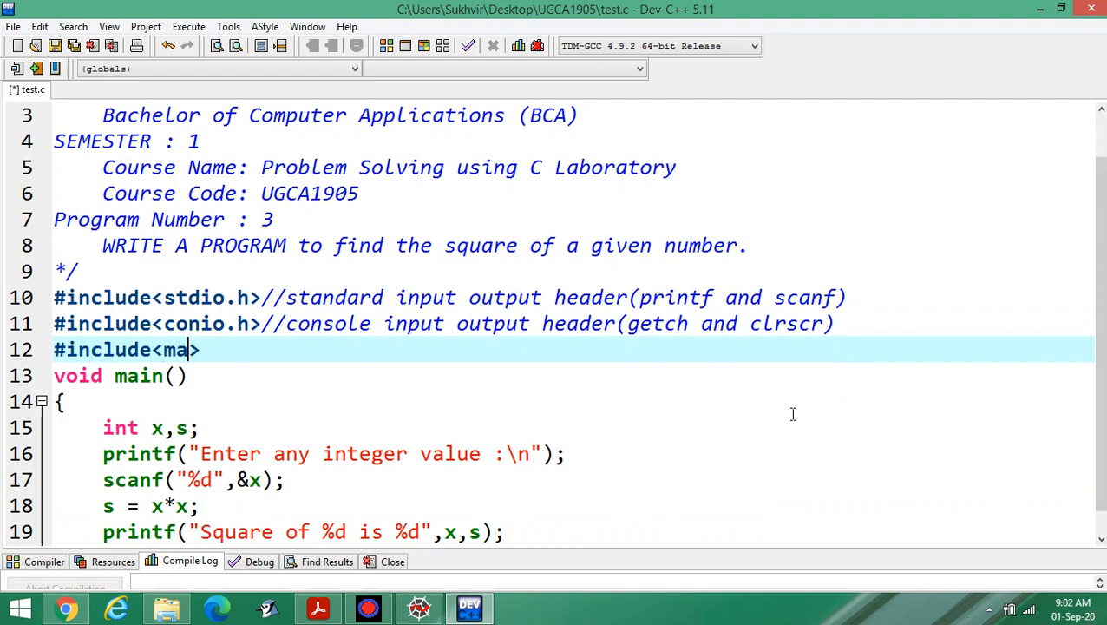
pyautogui.write('th.')
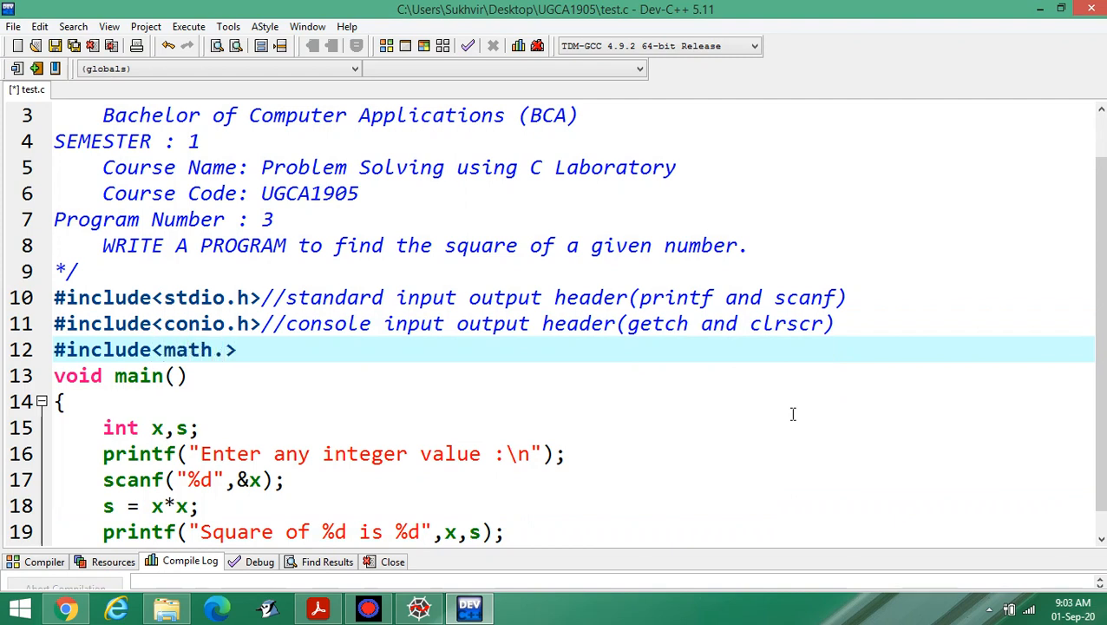
pyautogui.write('h')
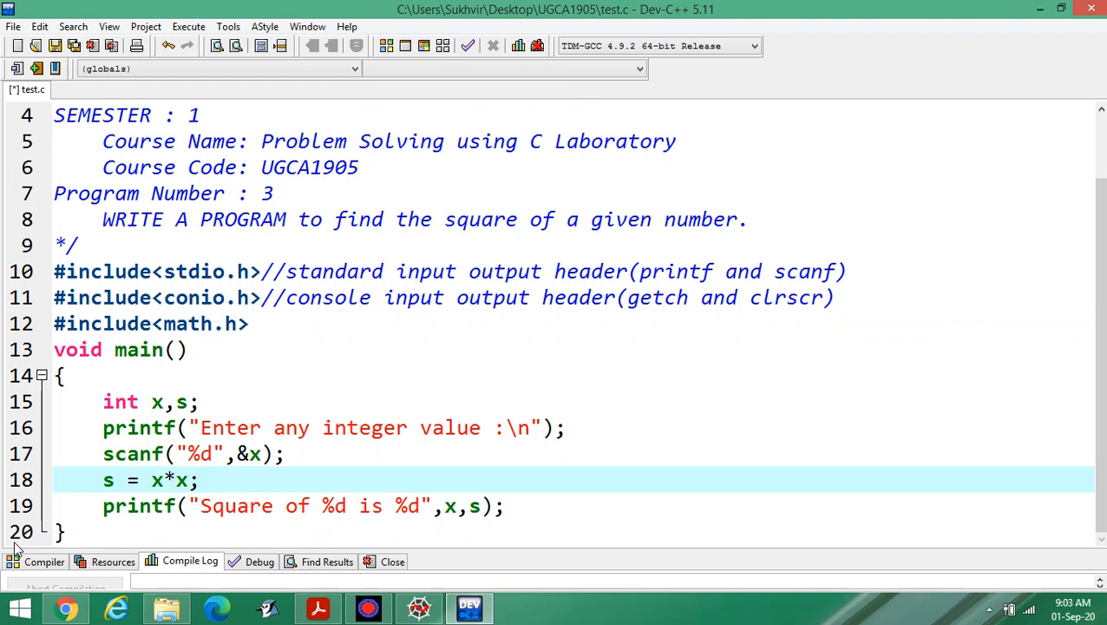
# - Replace x*x with pow(x,2) so the line reads s = pow(x,2);
pyautogui.write('po')
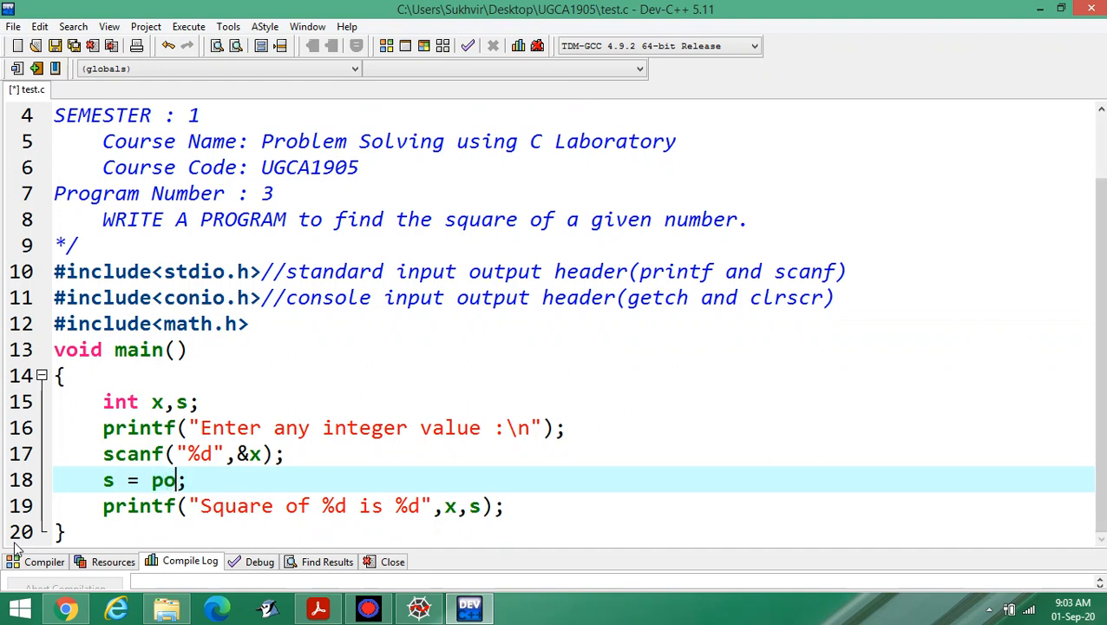
pyautogui.write('w(')
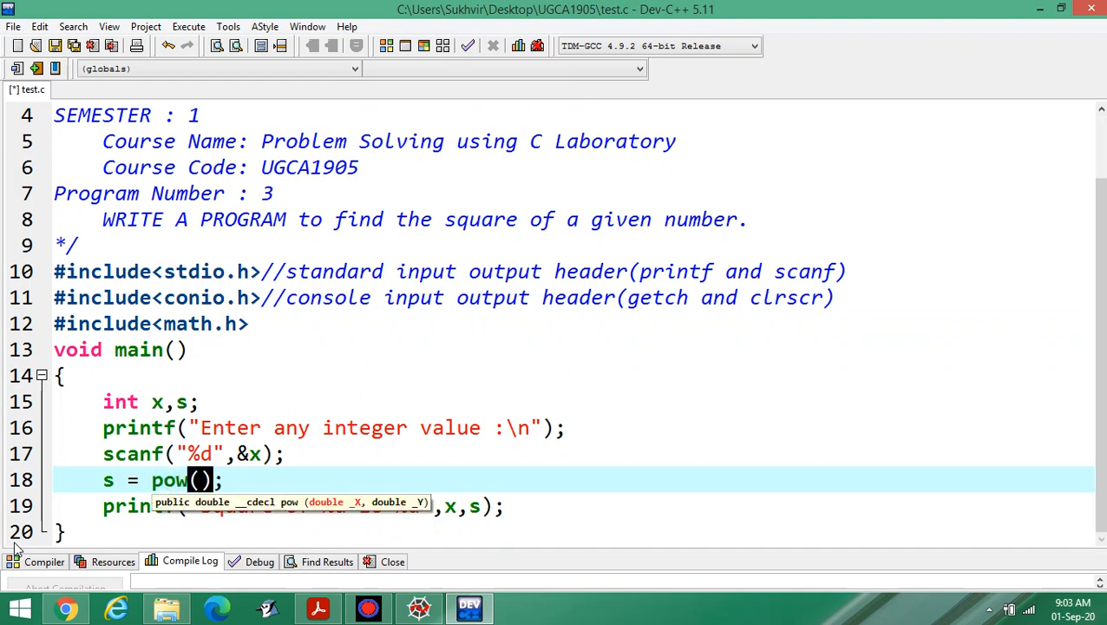
pyautogui.write('x,2')
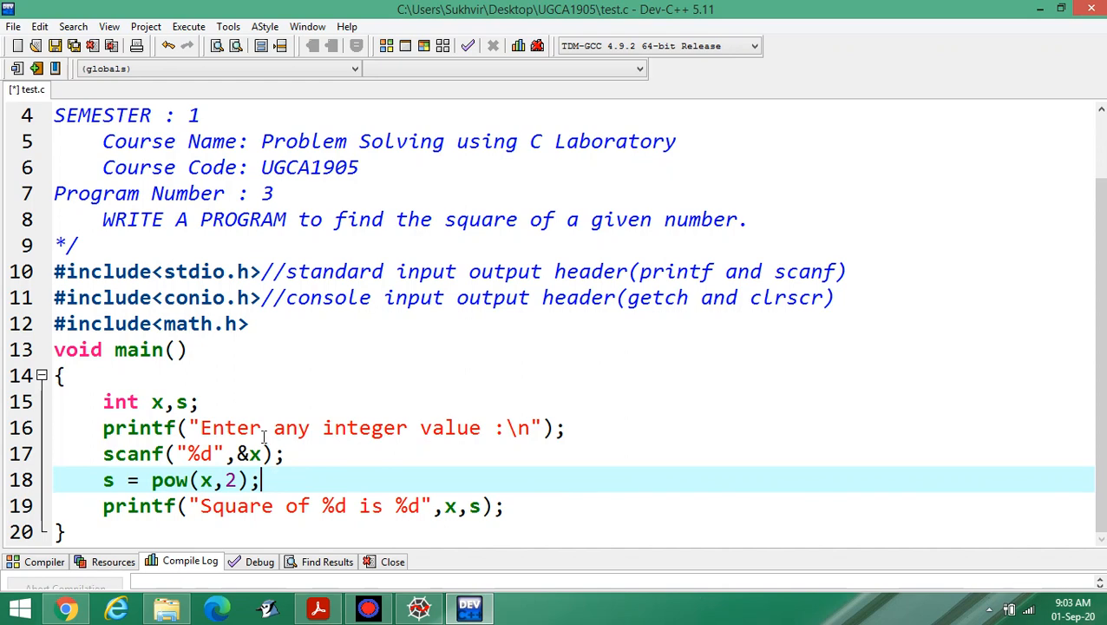
# - Compile and run the pow-based program and enter 21, giving 'Square of 21 is 441'
pyautogui.click(188, 26)
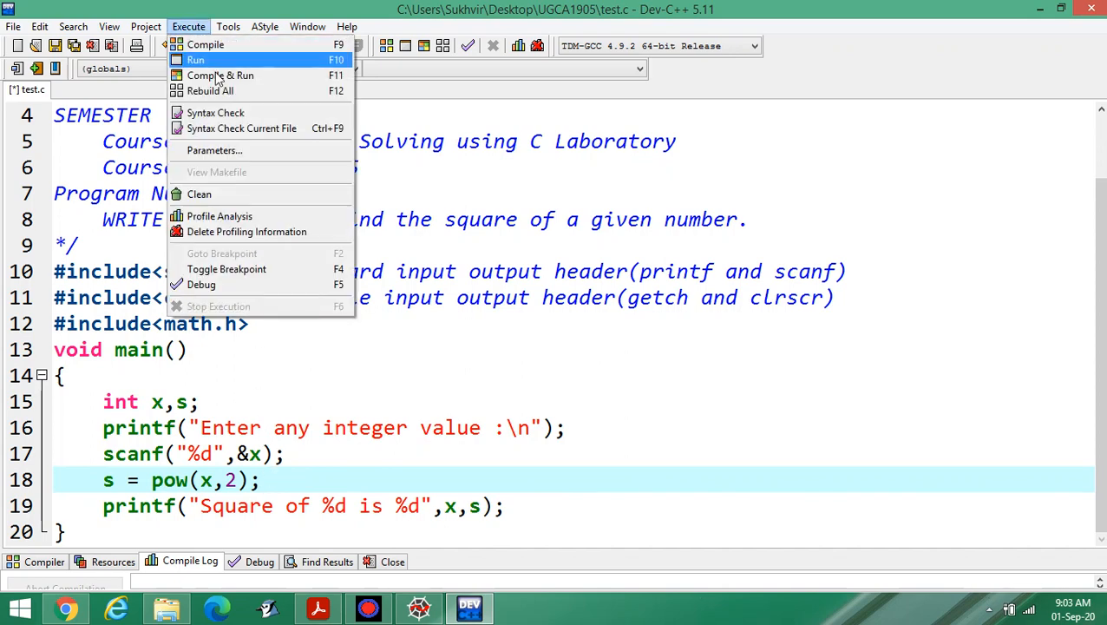
pyautogui.click(221, 75)
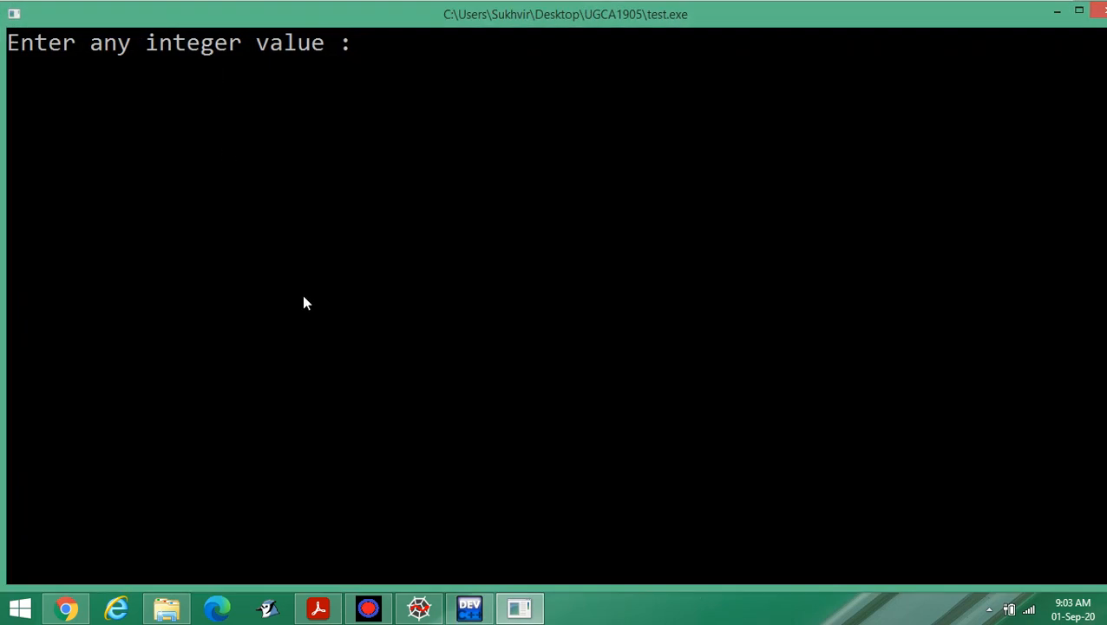
pyautogui.write('21')
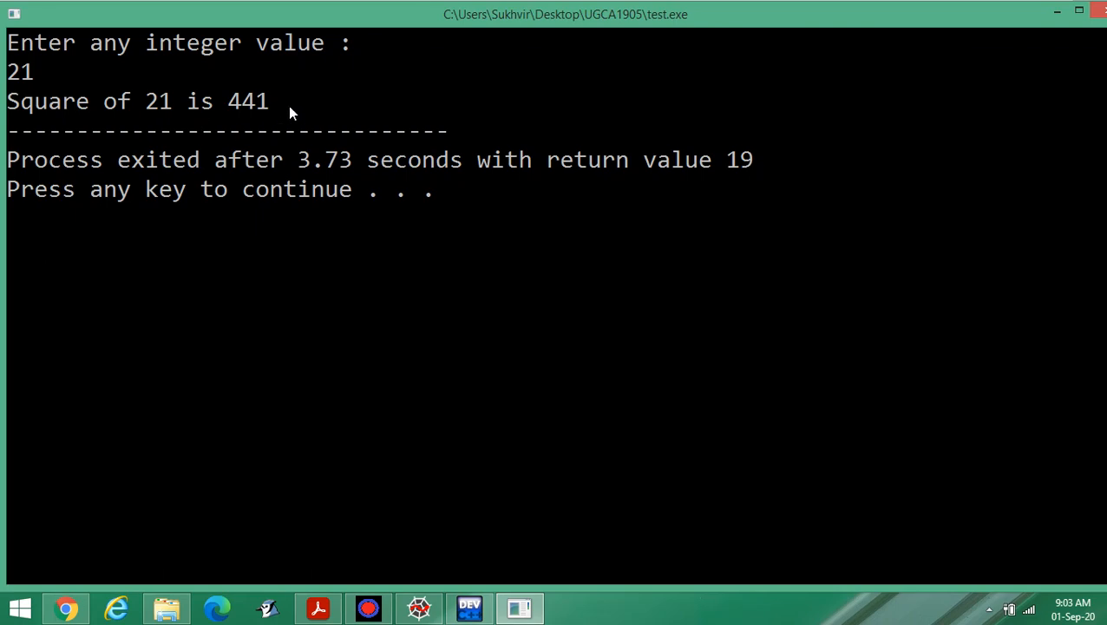
pyautogui.moveTo(321, 286)
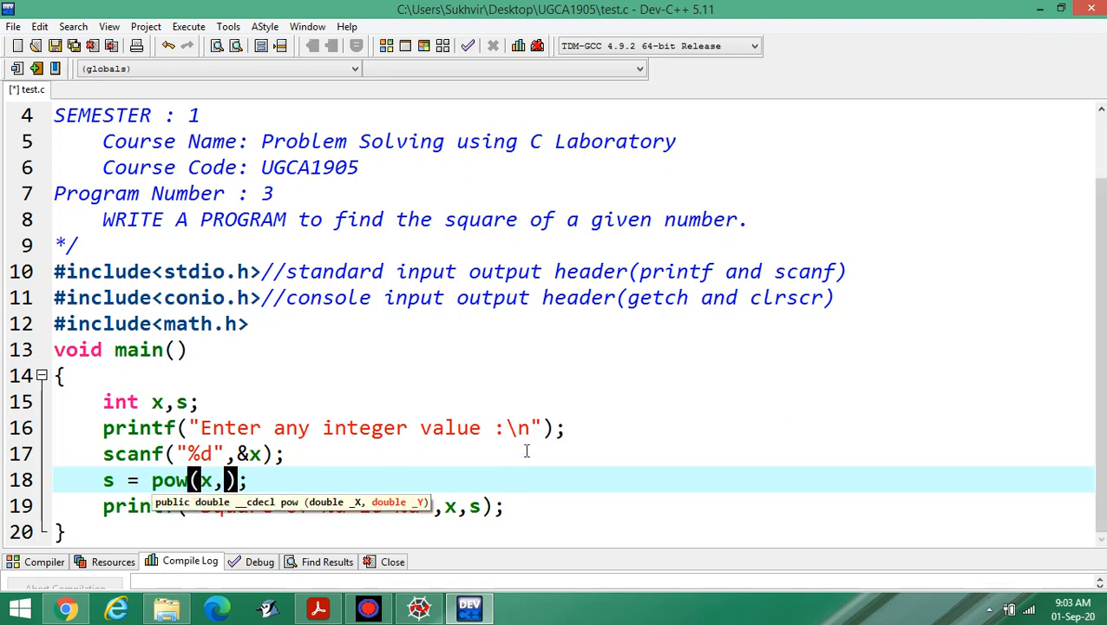
# - Change to pow(x,5) and set the message to "%d to the power 5 is : %d"
pyautogui.write('5')
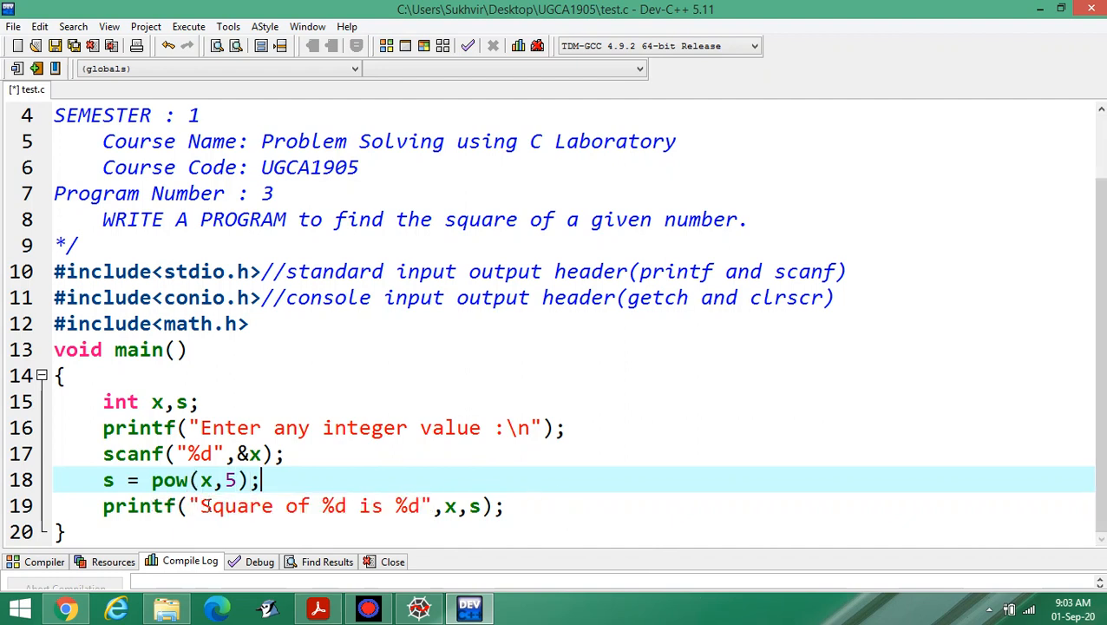
pyautogui.click(204, 506)
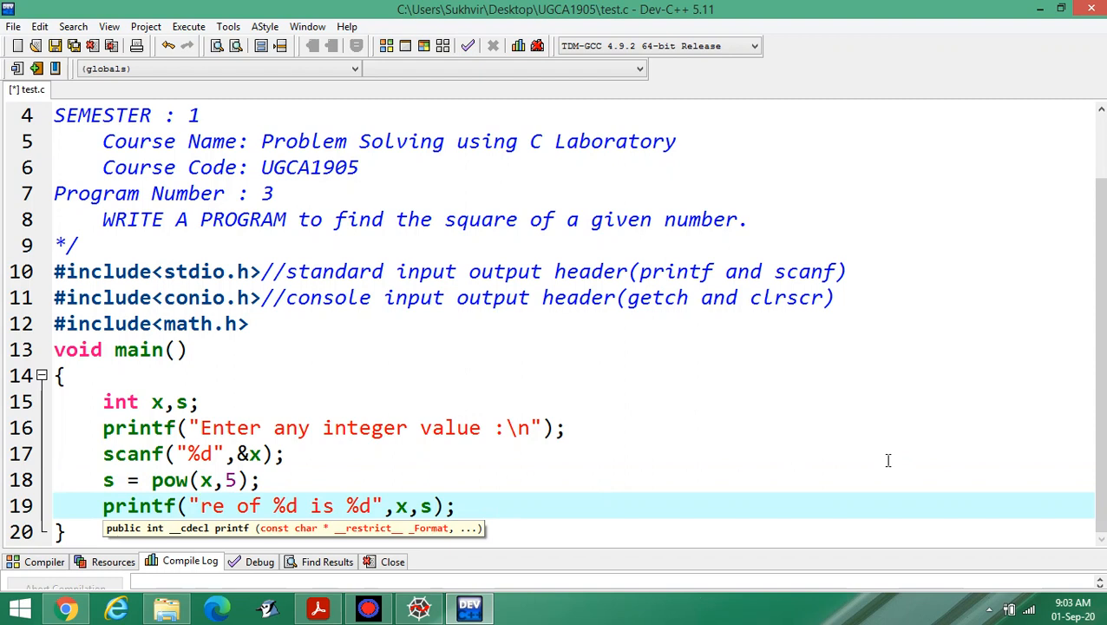
pyautogui.click(200, 506)
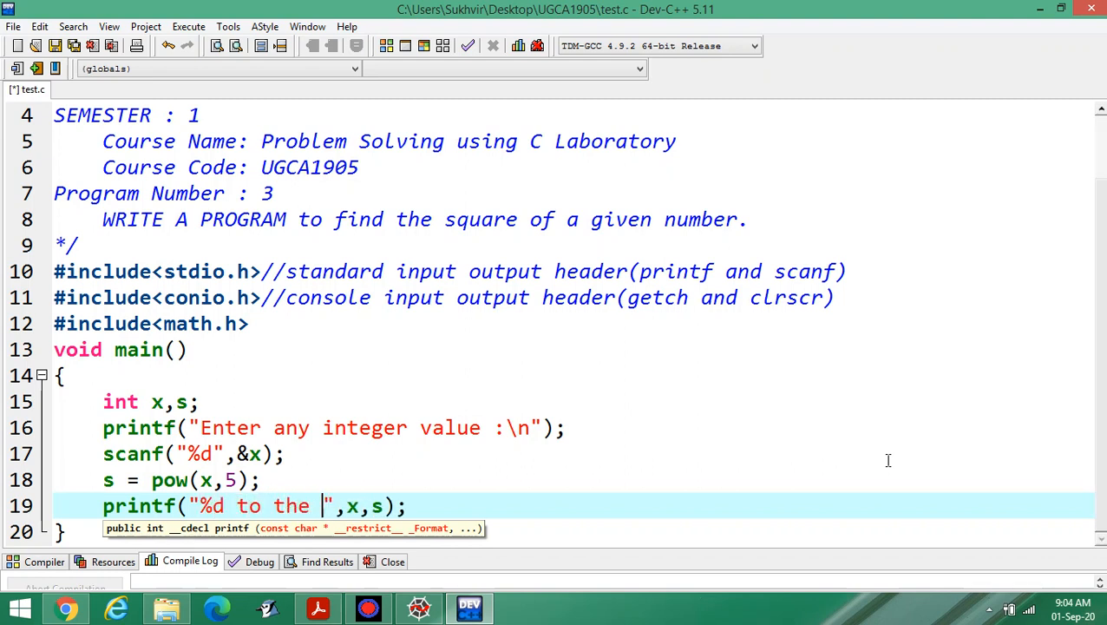
pyautogui.write('power')
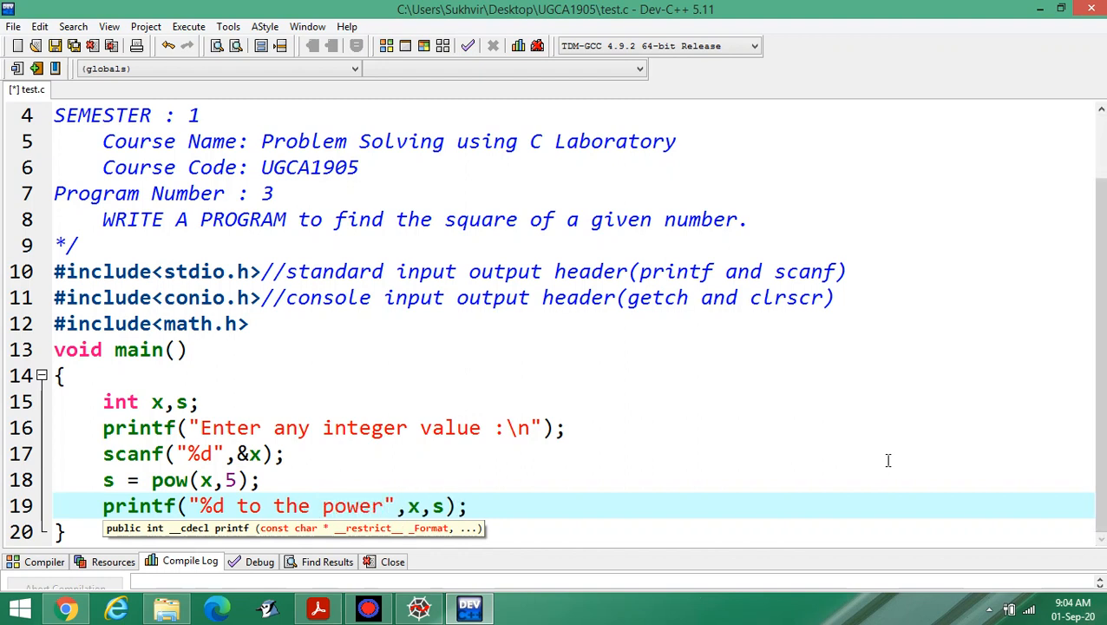
pyautogui.write('5')
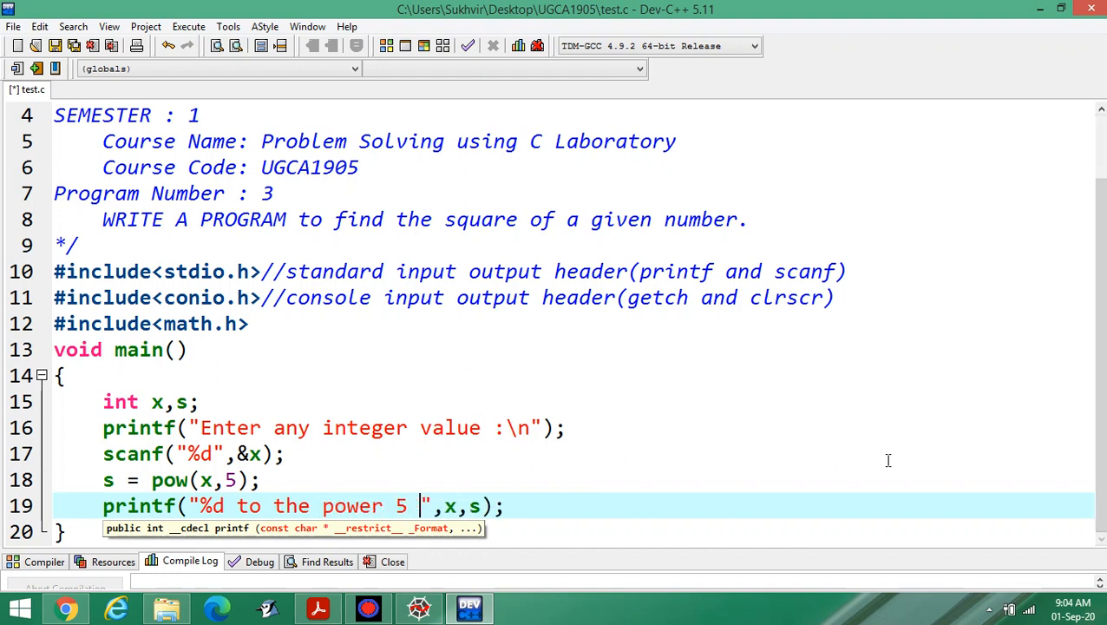
pyautogui.write('is')
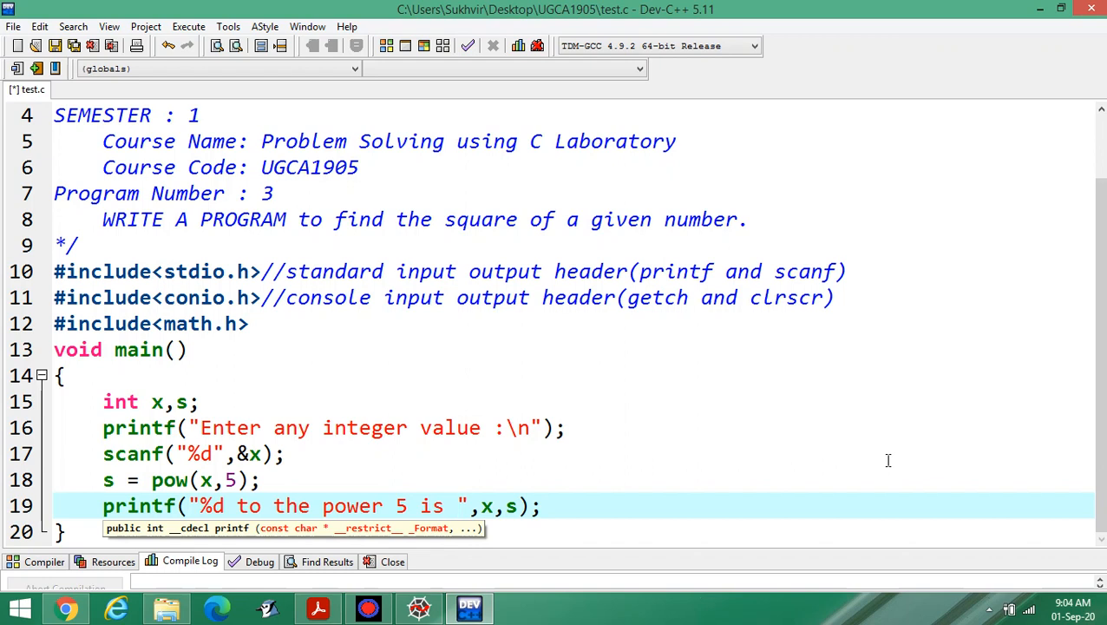
pyautogui.write(':')
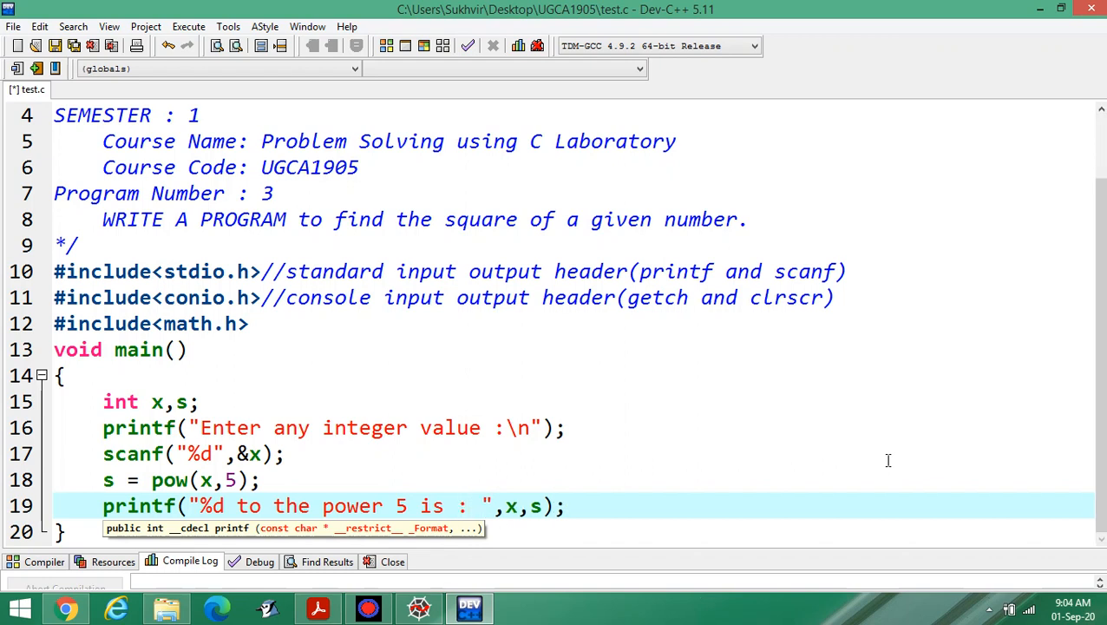
pyautogui.write('%d')
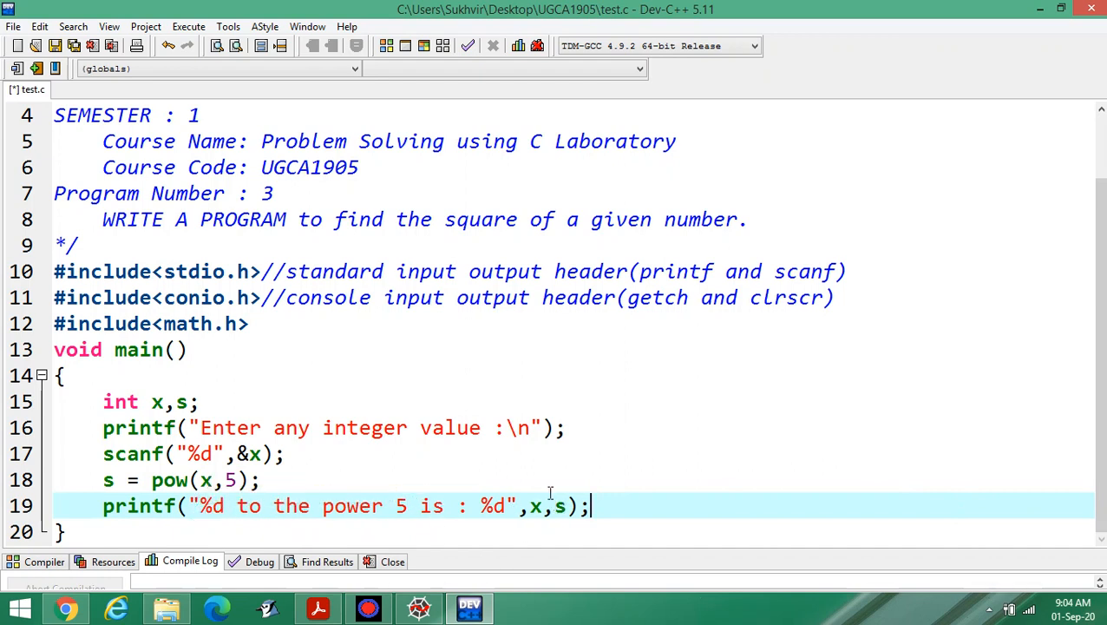
pyautogui.moveTo(228, 26)
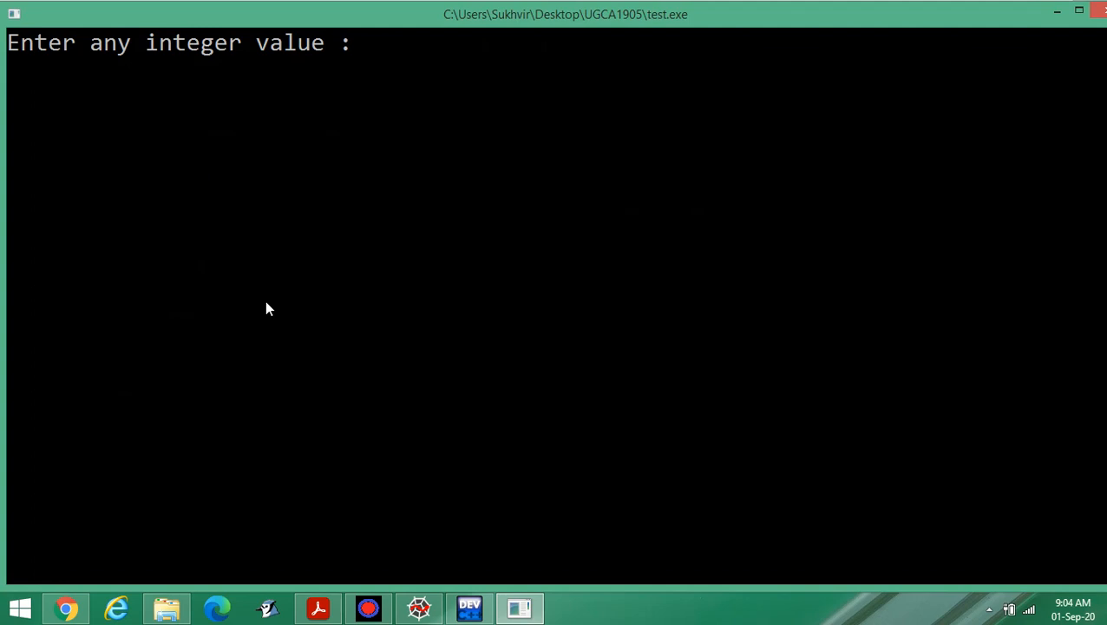
# - Enter 4 at the console prompt, printing '4 to the power 5 is : 1024'
pyautogui.write('4')
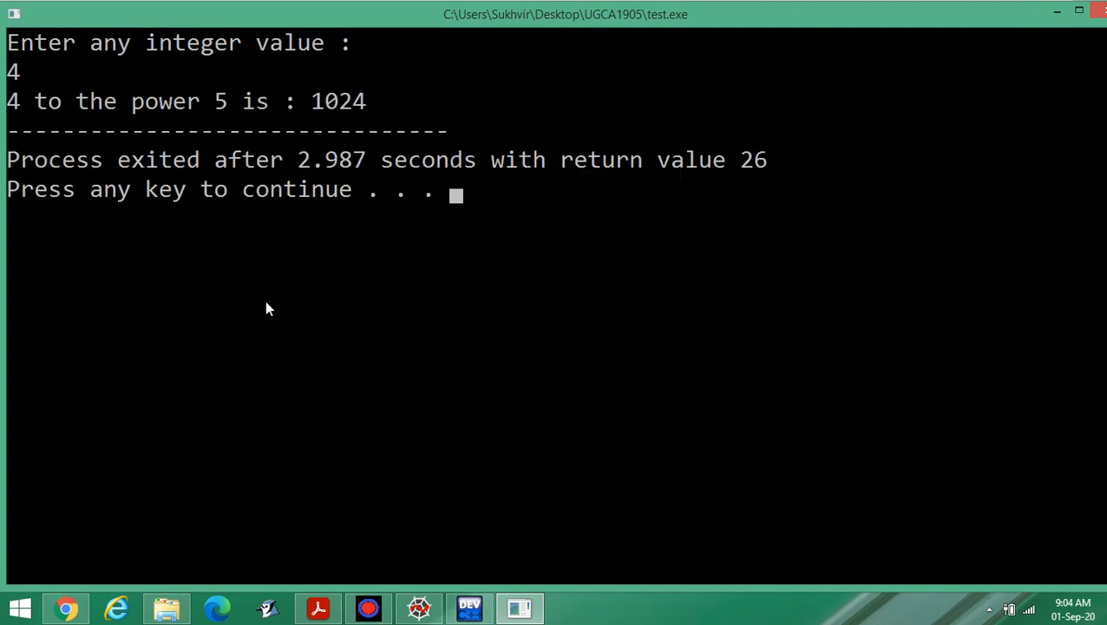
pyautogui.moveTo(338, 91)
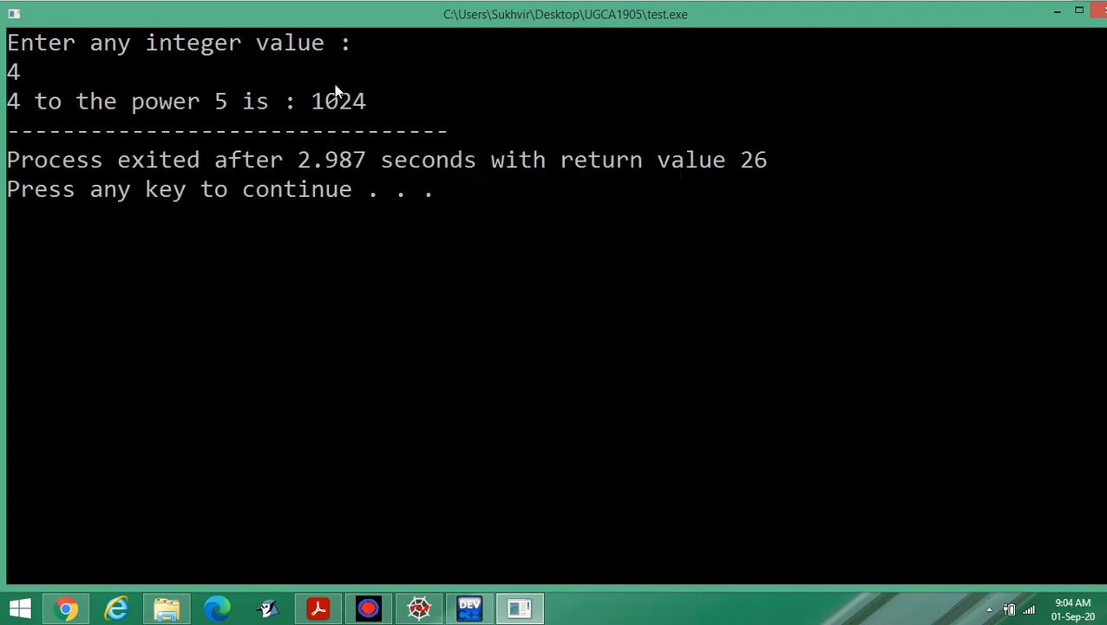
pyautogui.moveTo(412, 333)
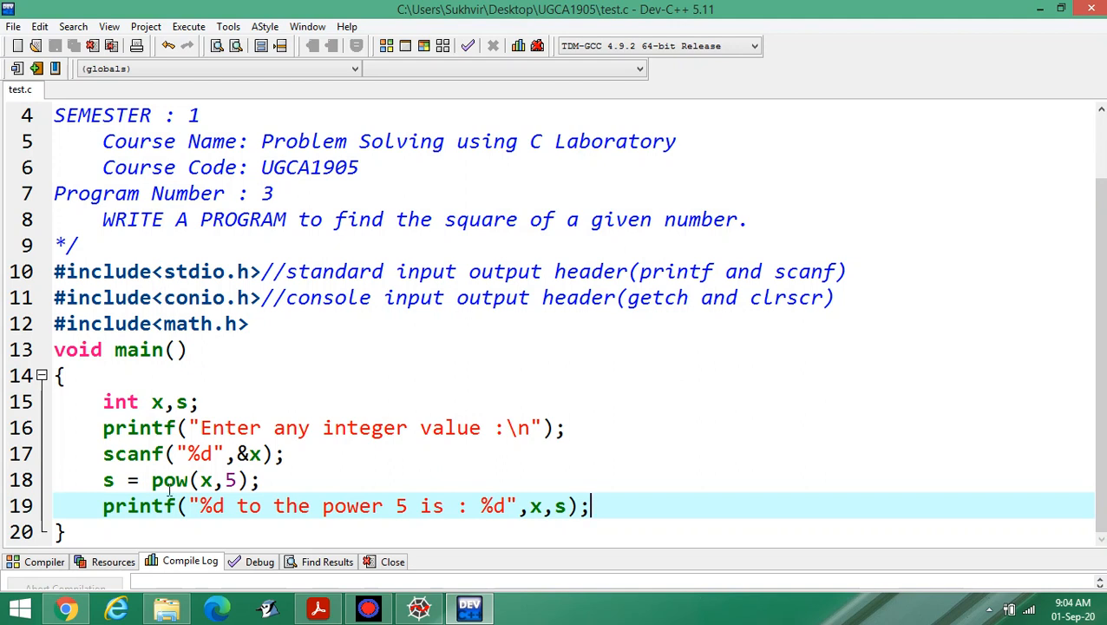
pyautogui.moveTo(156, 401)
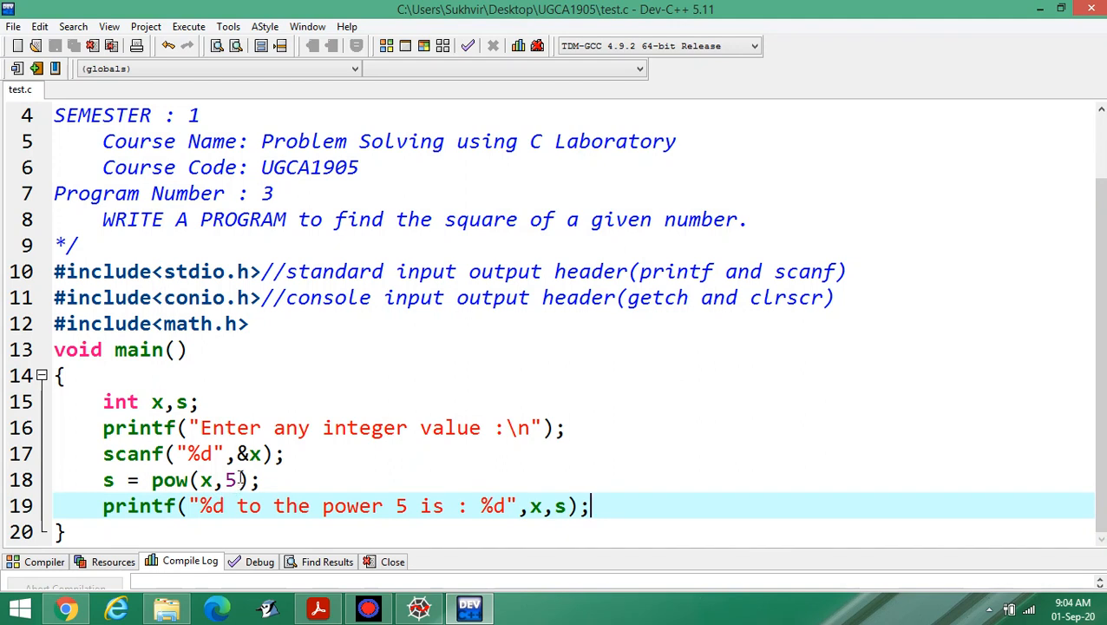
# - Try exponent 15, then set pow back to pow(x,2) and select the 5 in the message
pyautogui.write('1')
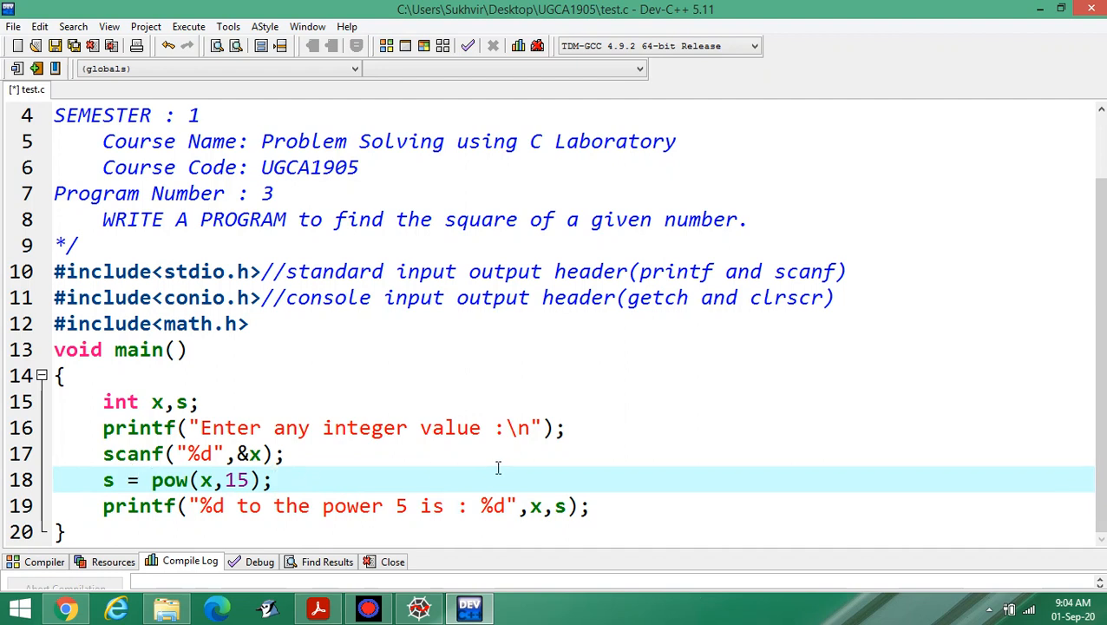
pyautogui.moveTo(154, 402)
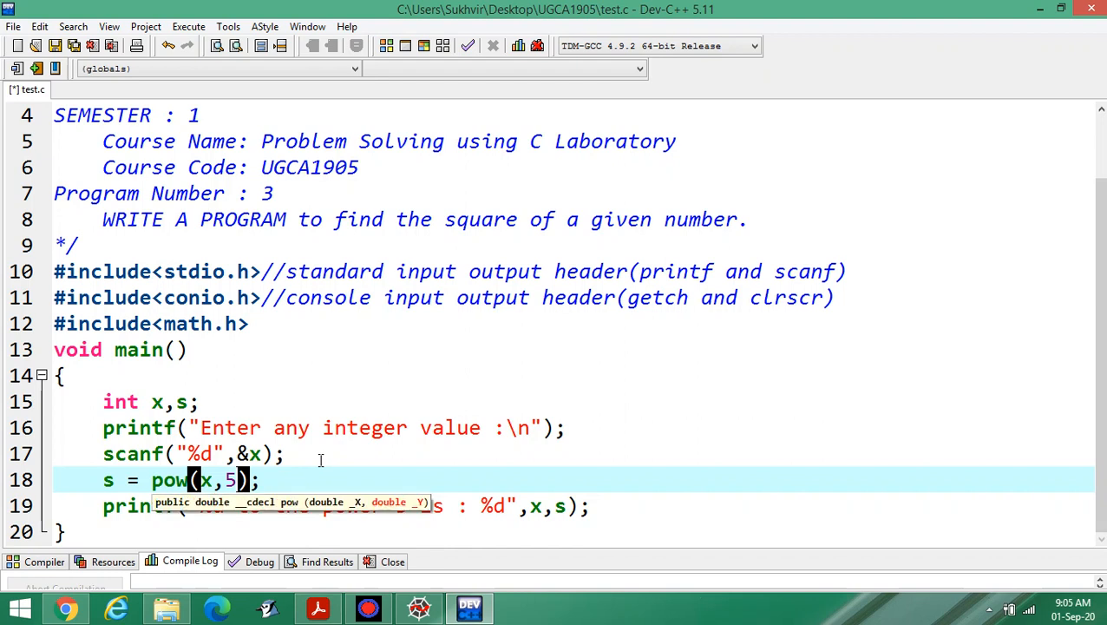
pyautogui.write('2')
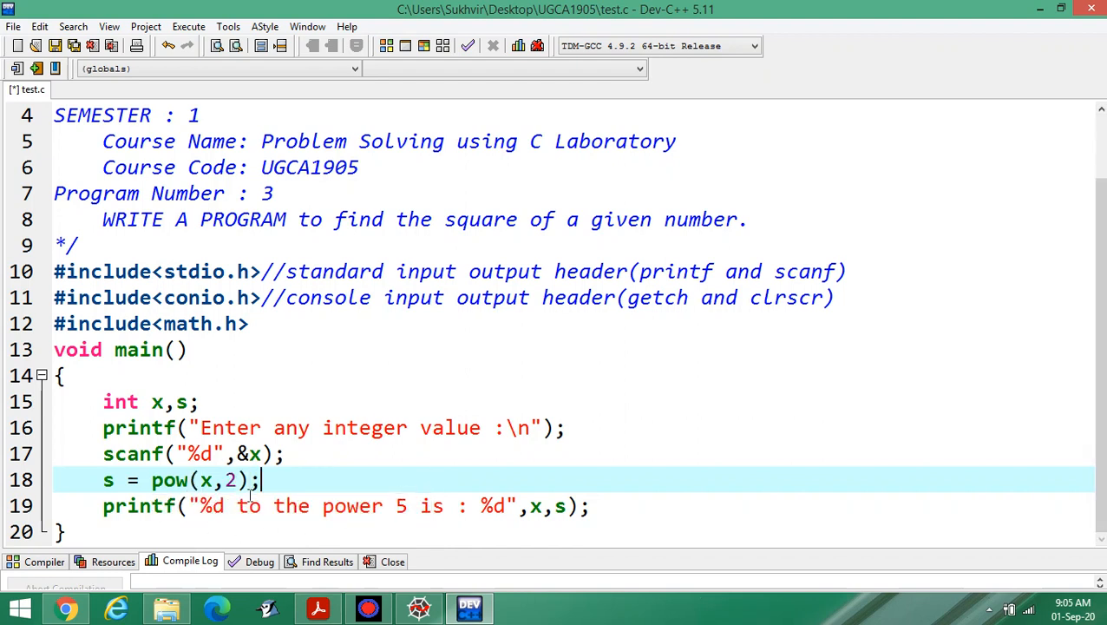
pyautogui.moveTo(408, 506)
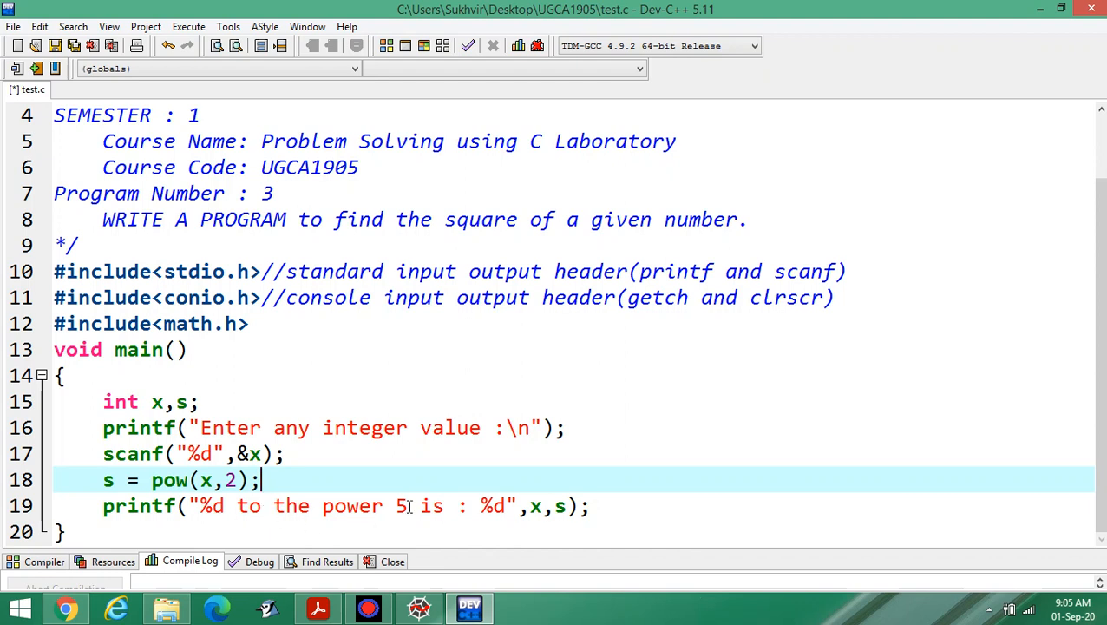
pyautogui.click(400, 505)
pyautogui.write('2')
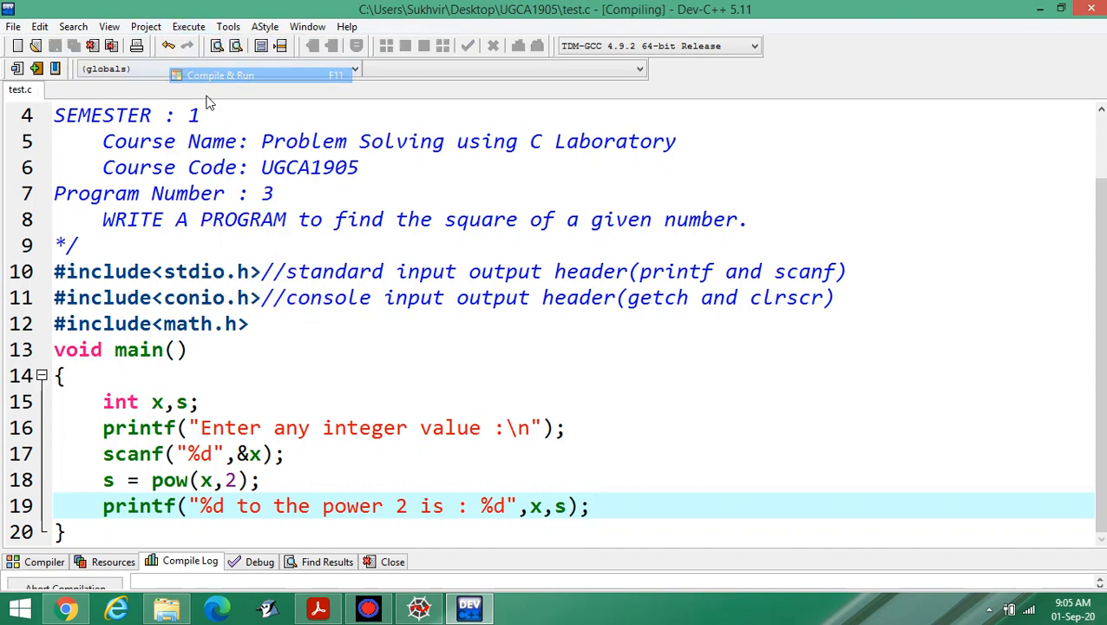
# - Run the program with input 13, get '13 to the power 2 is : 169', and close the console
pyautogui.click(220, 75)
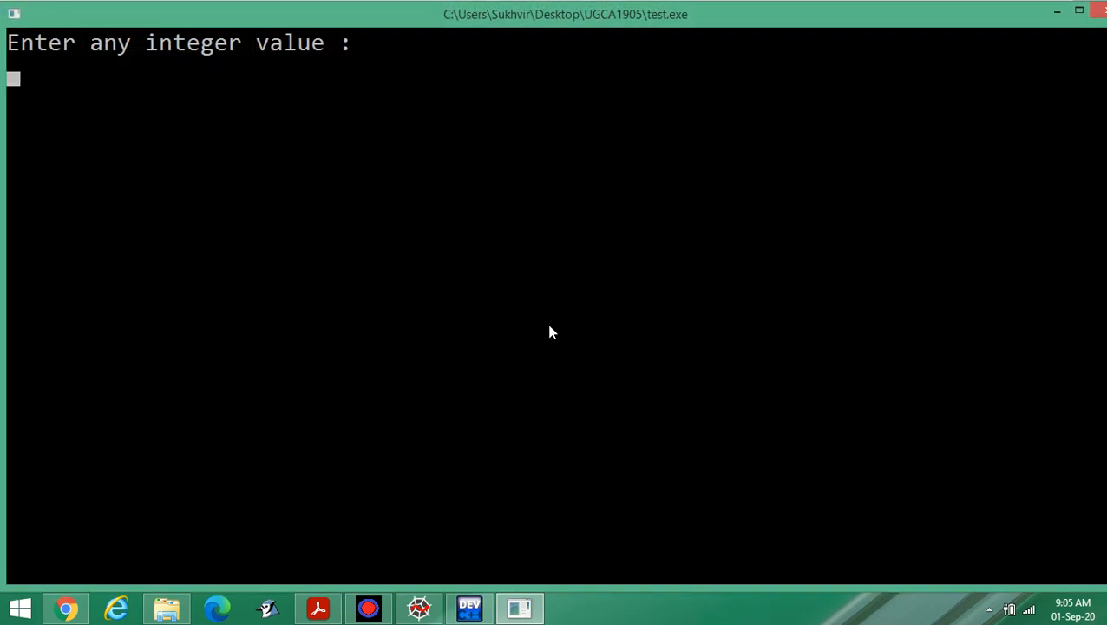
pyautogui.write('13')
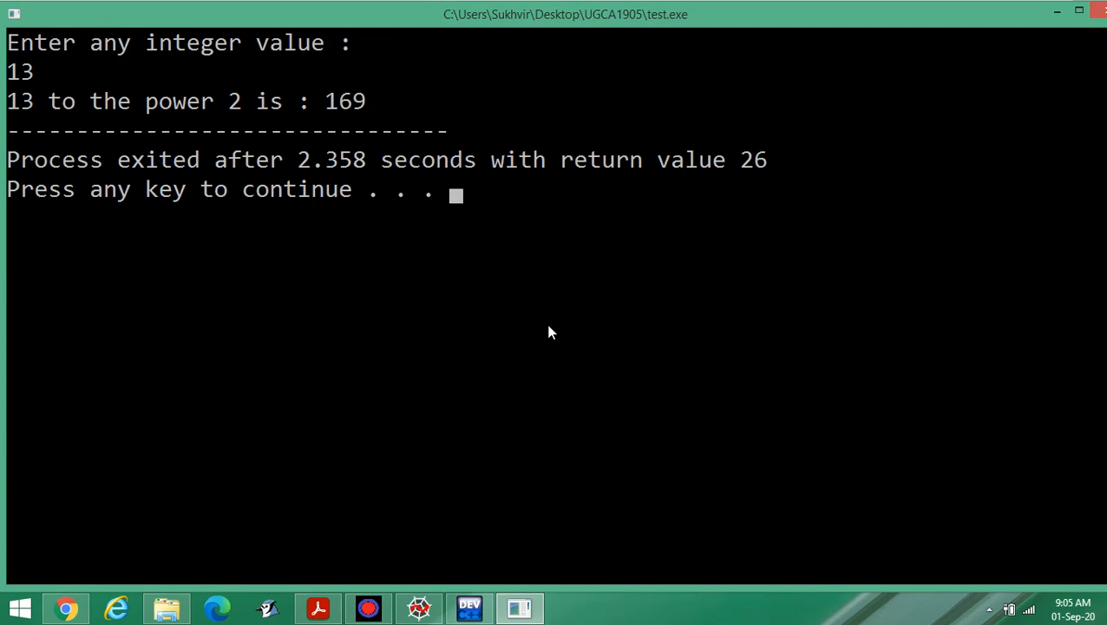
pyautogui.moveTo(517, 269)
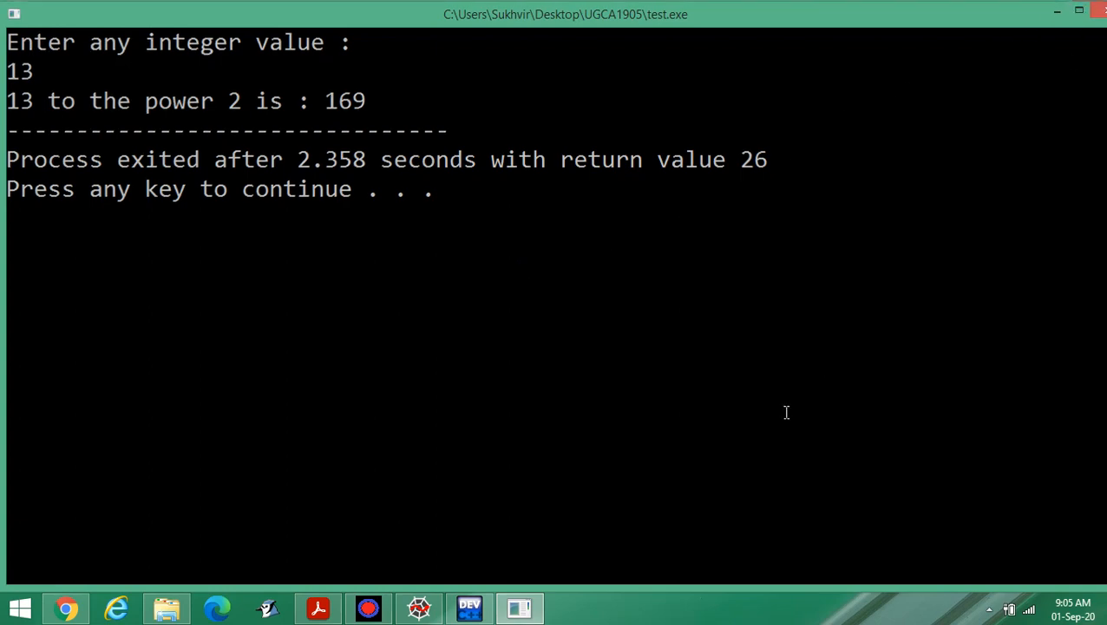
pyautogui.click(468, 607)
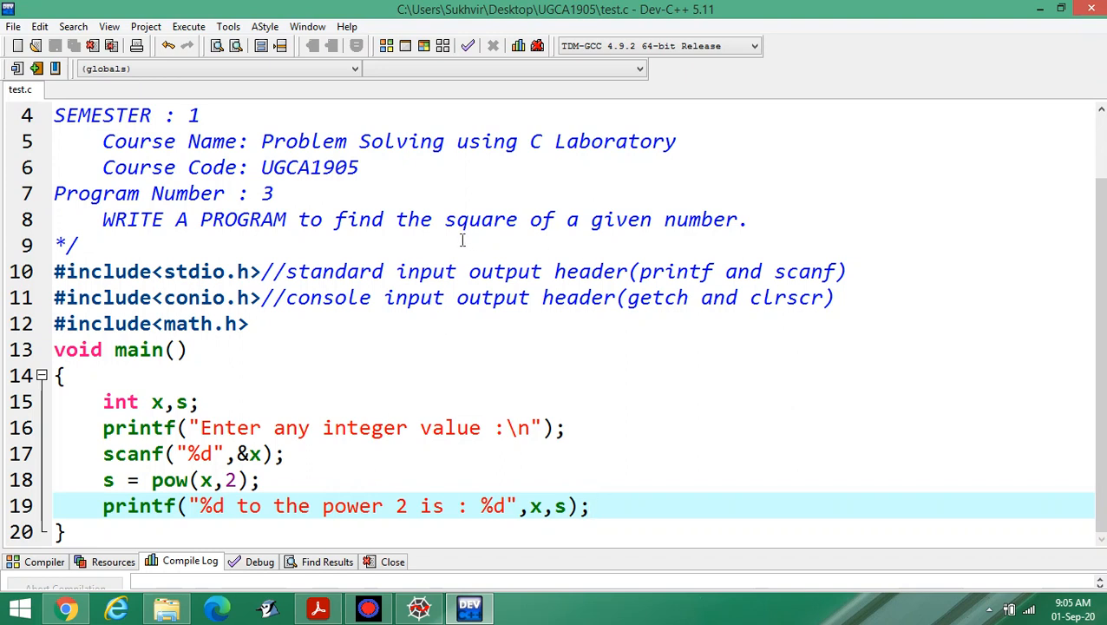
pyautogui.moveTo(517, 188)
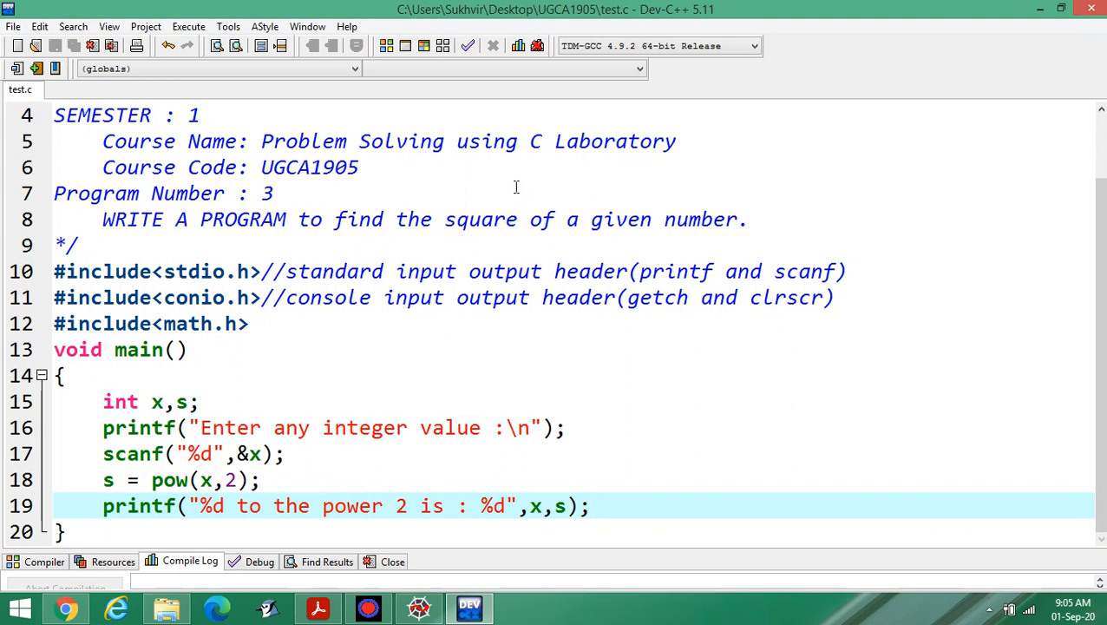
pyautogui.moveTo(746, 417)
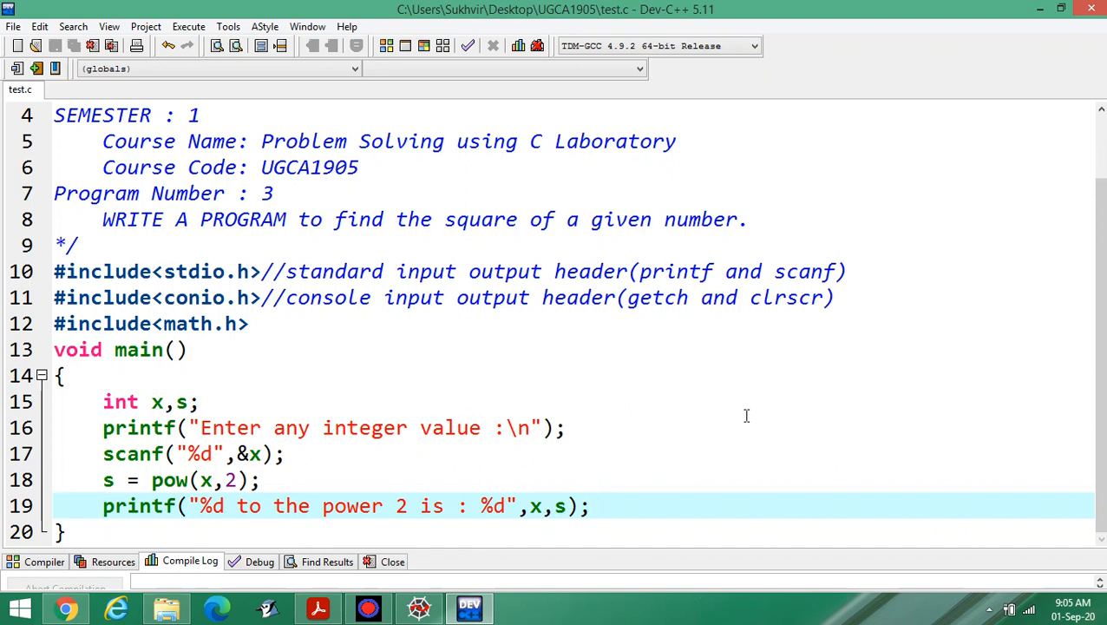